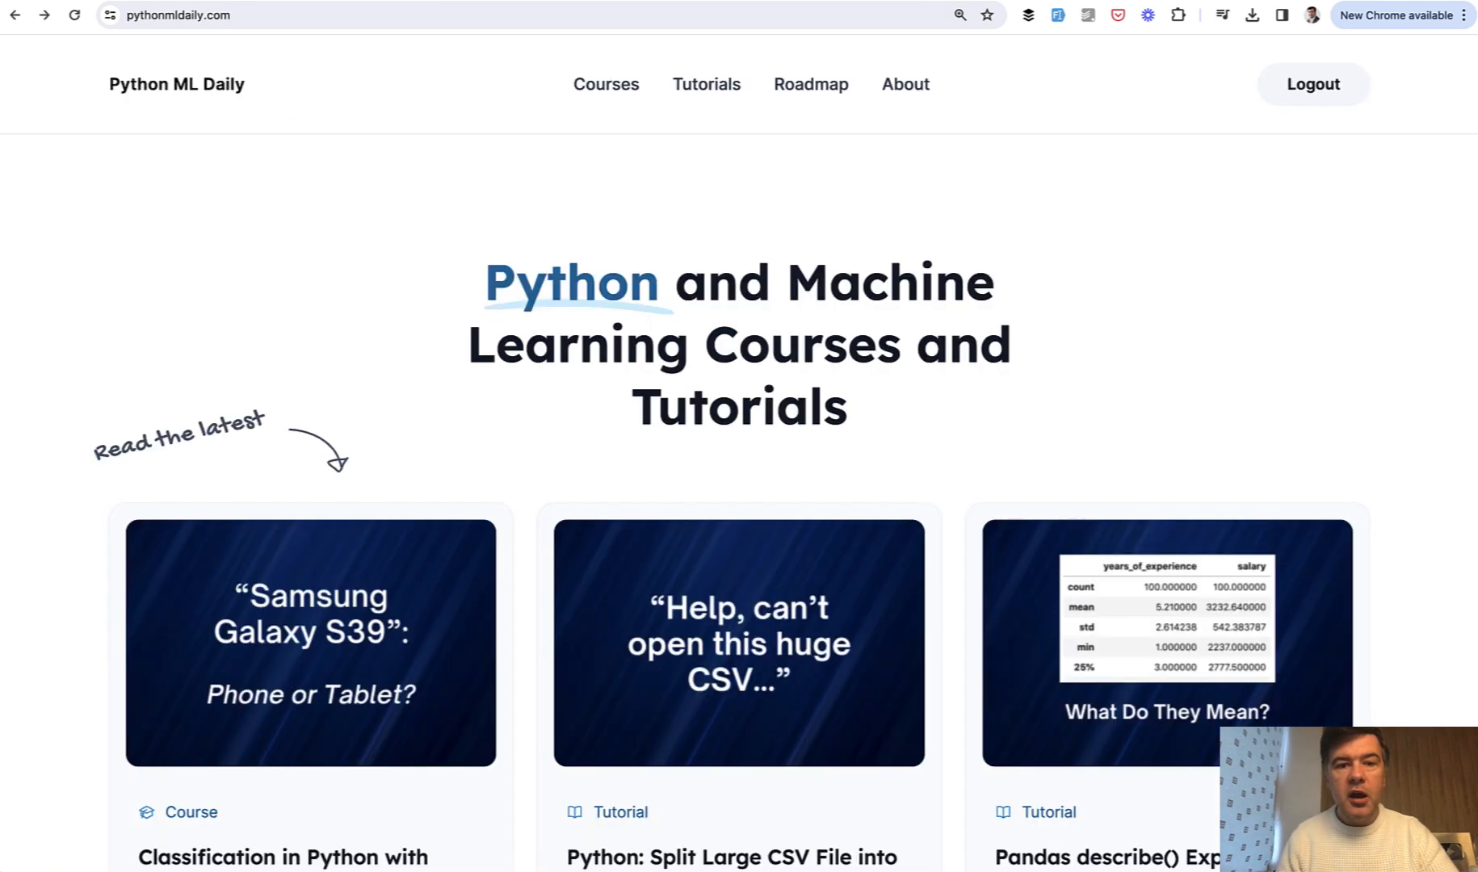
pyautogui.moveTo(1178, 264)
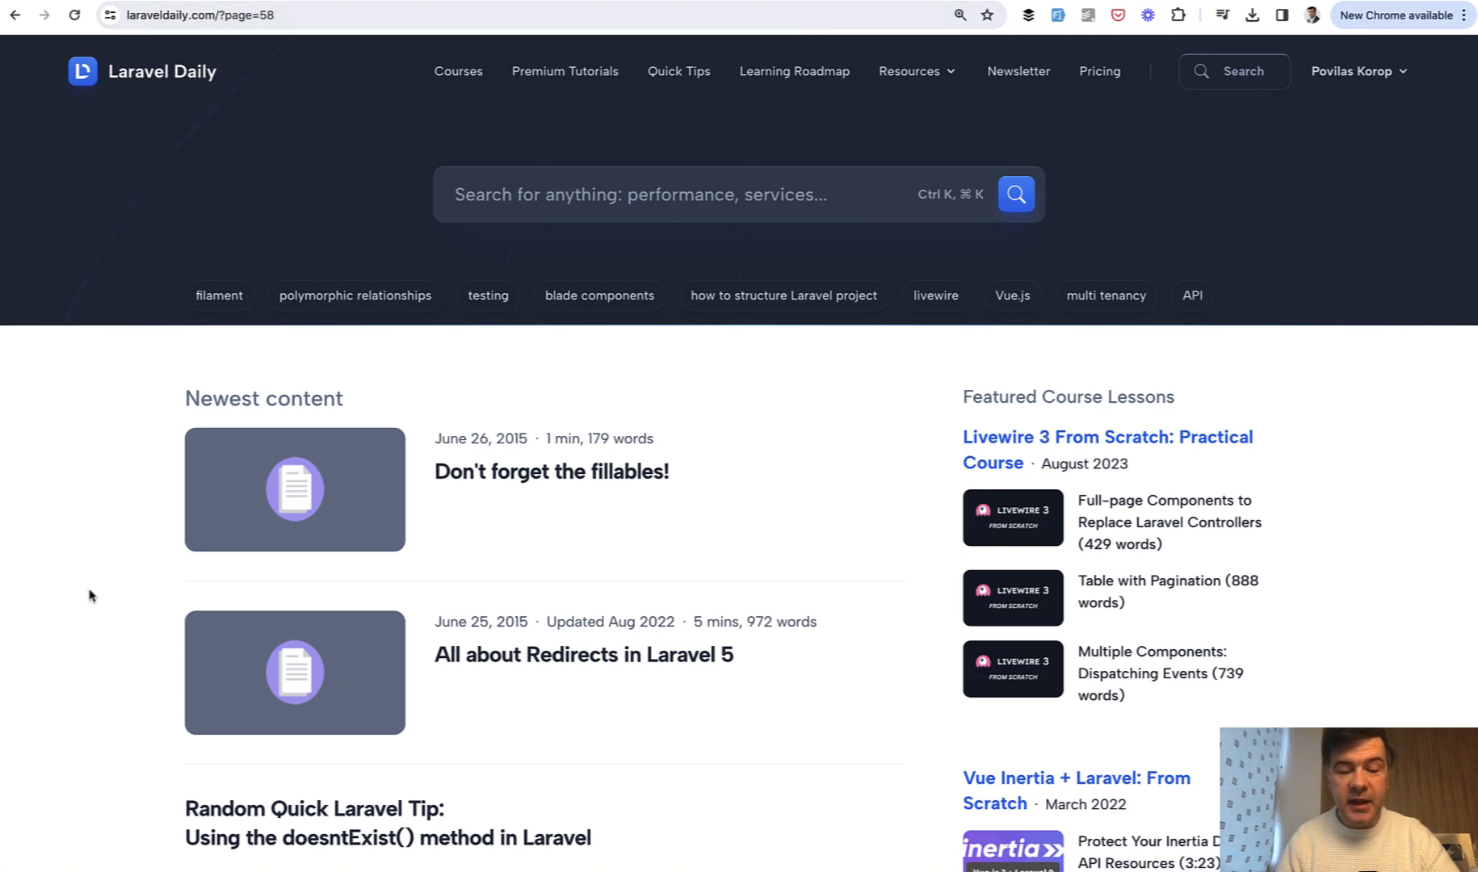
pyautogui.scroll(-3)
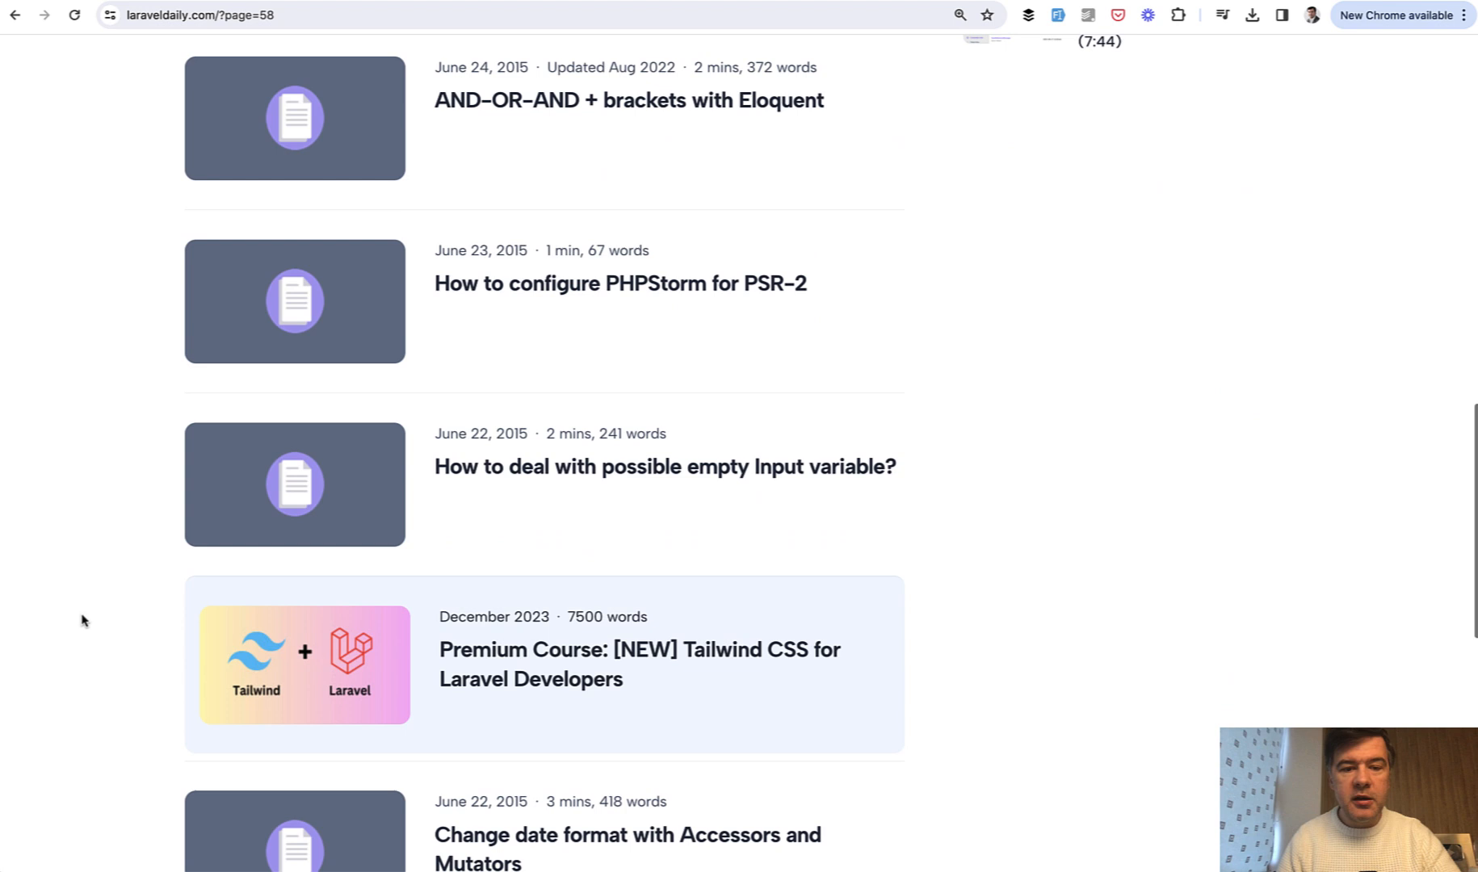
pyautogui.scroll(-3)
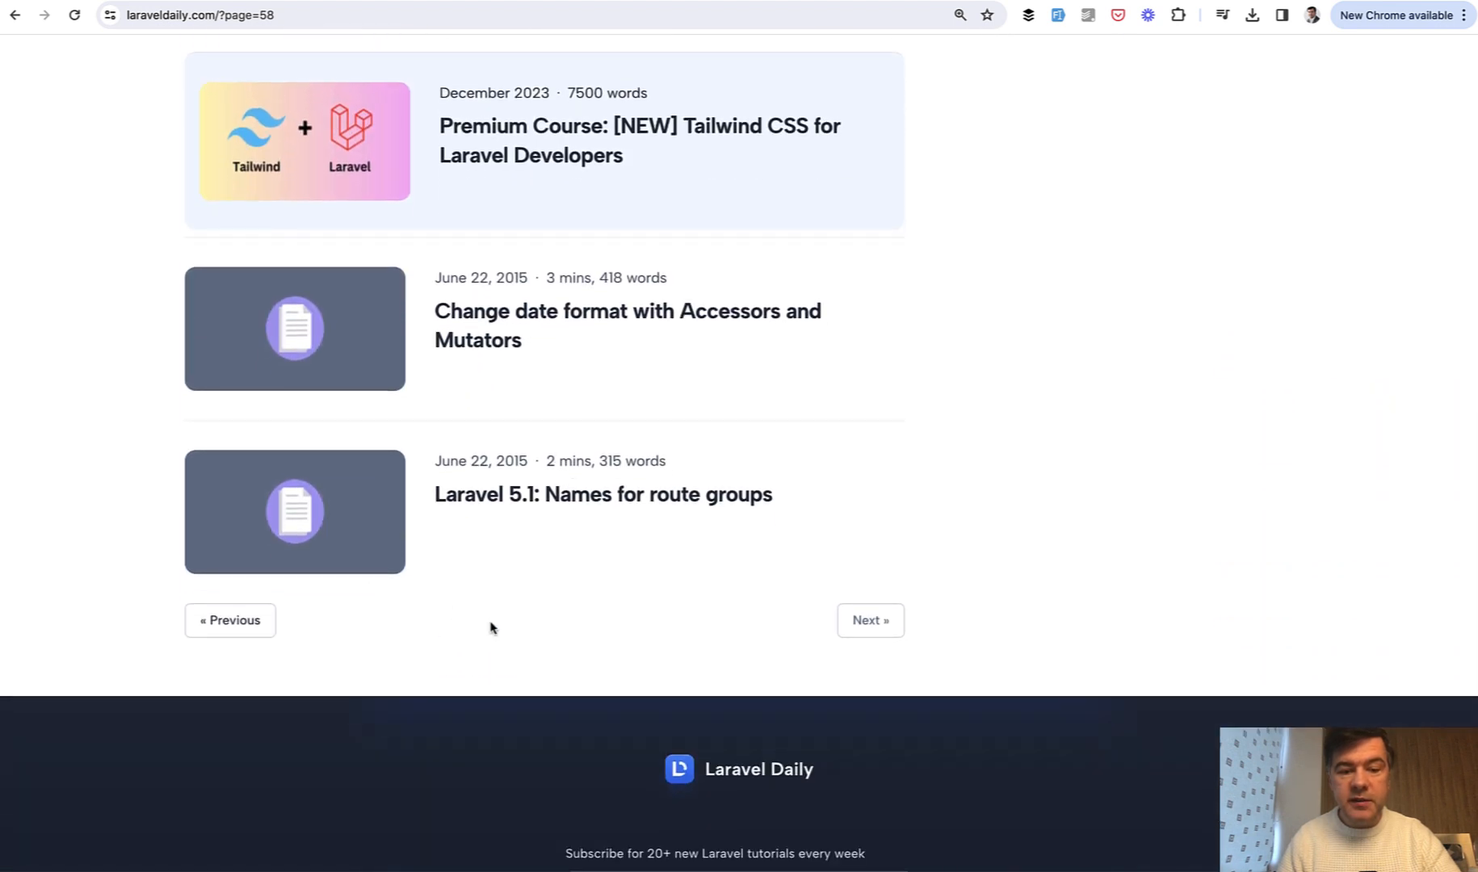
pyautogui.moveTo(580, 614)
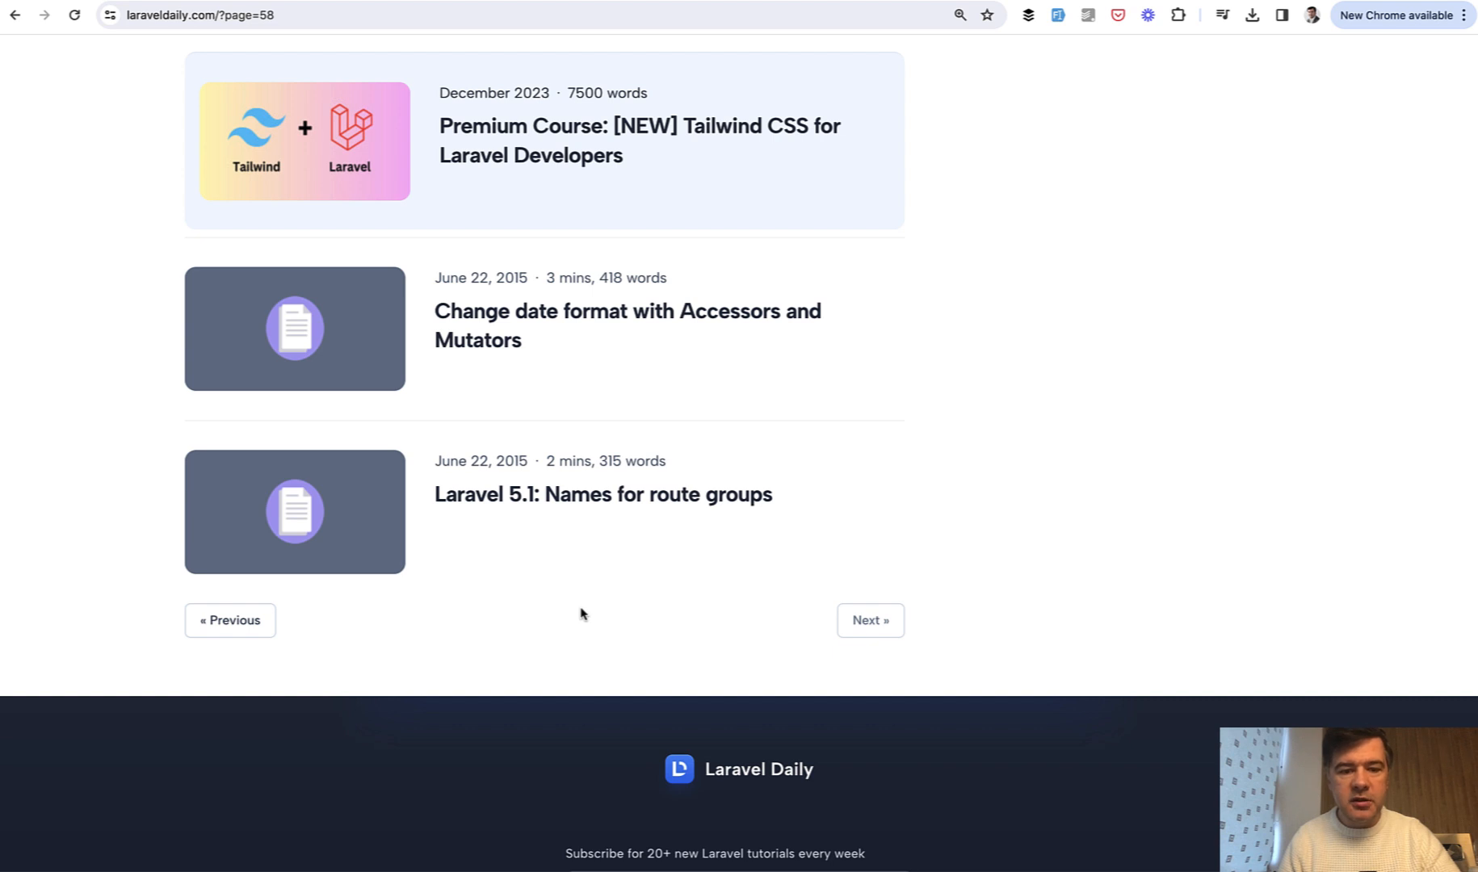
pyautogui.moveTo(586, 506)
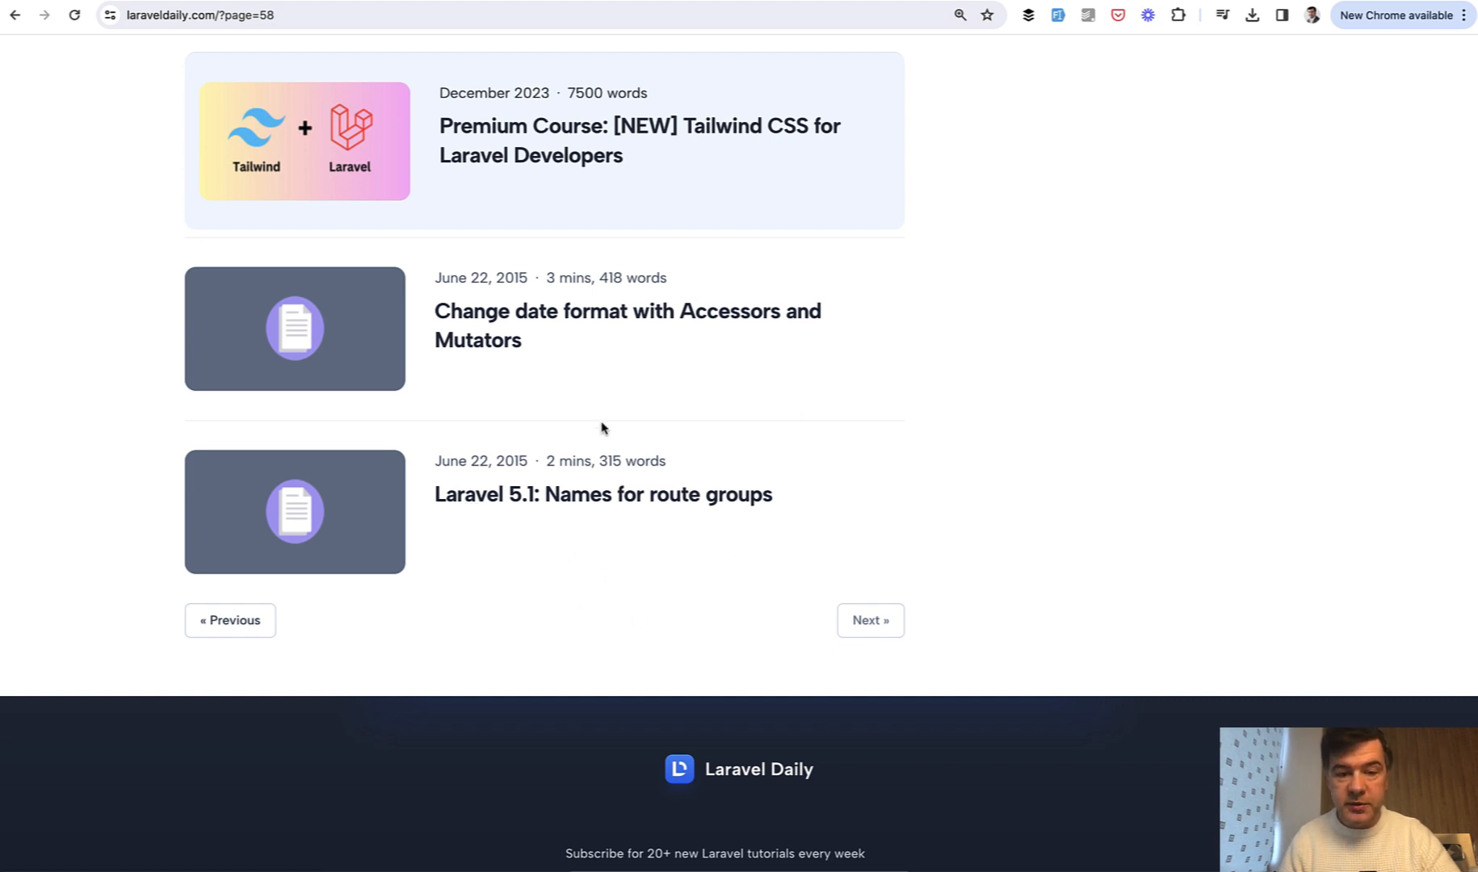
pyautogui.scroll(3)
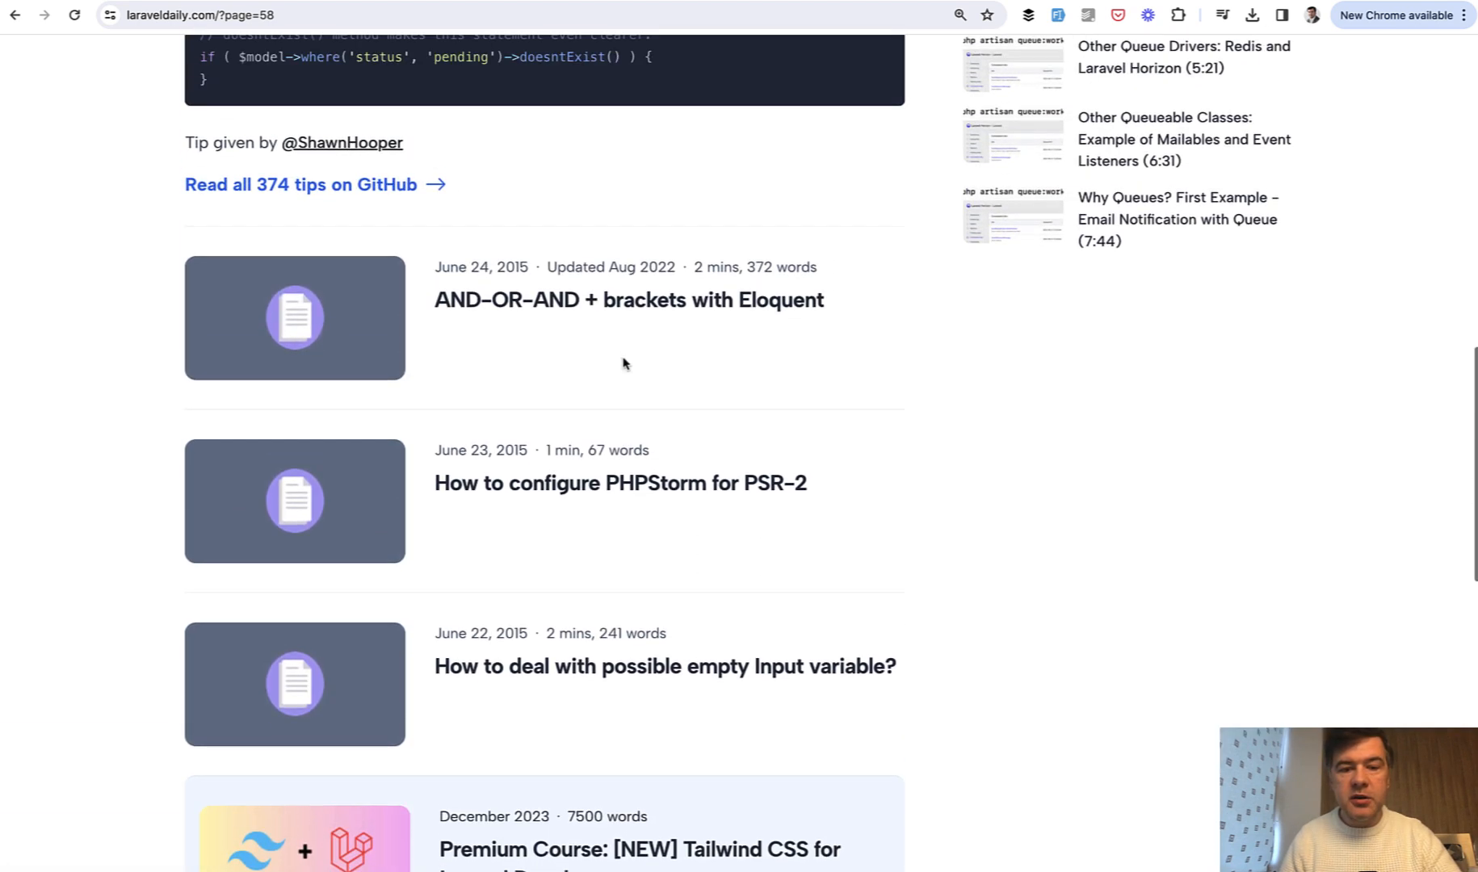
pyautogui.scroll(-3)
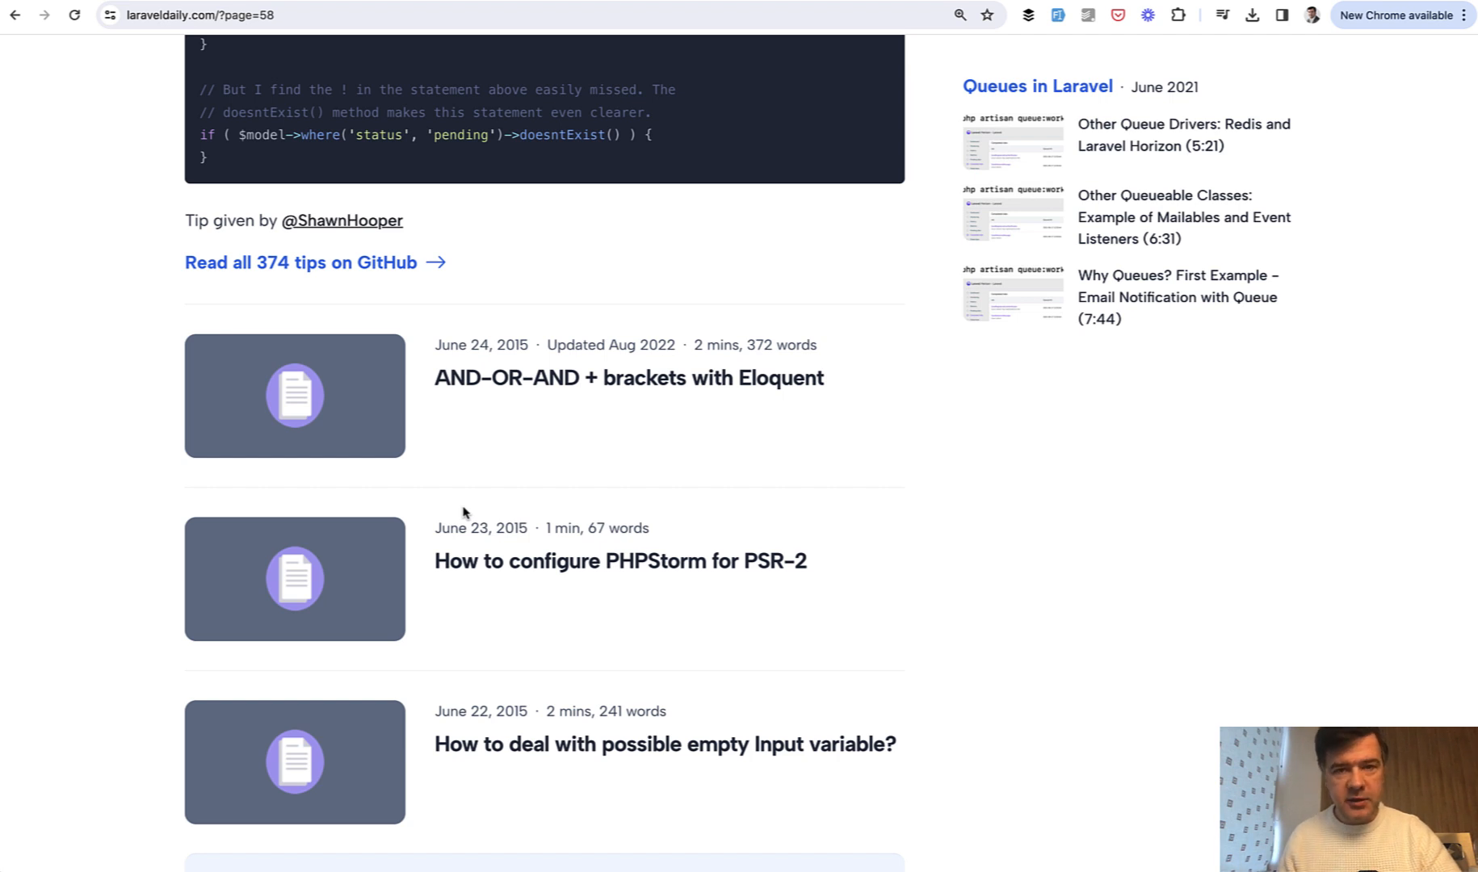
pyautogui.moveTo(887, 481)
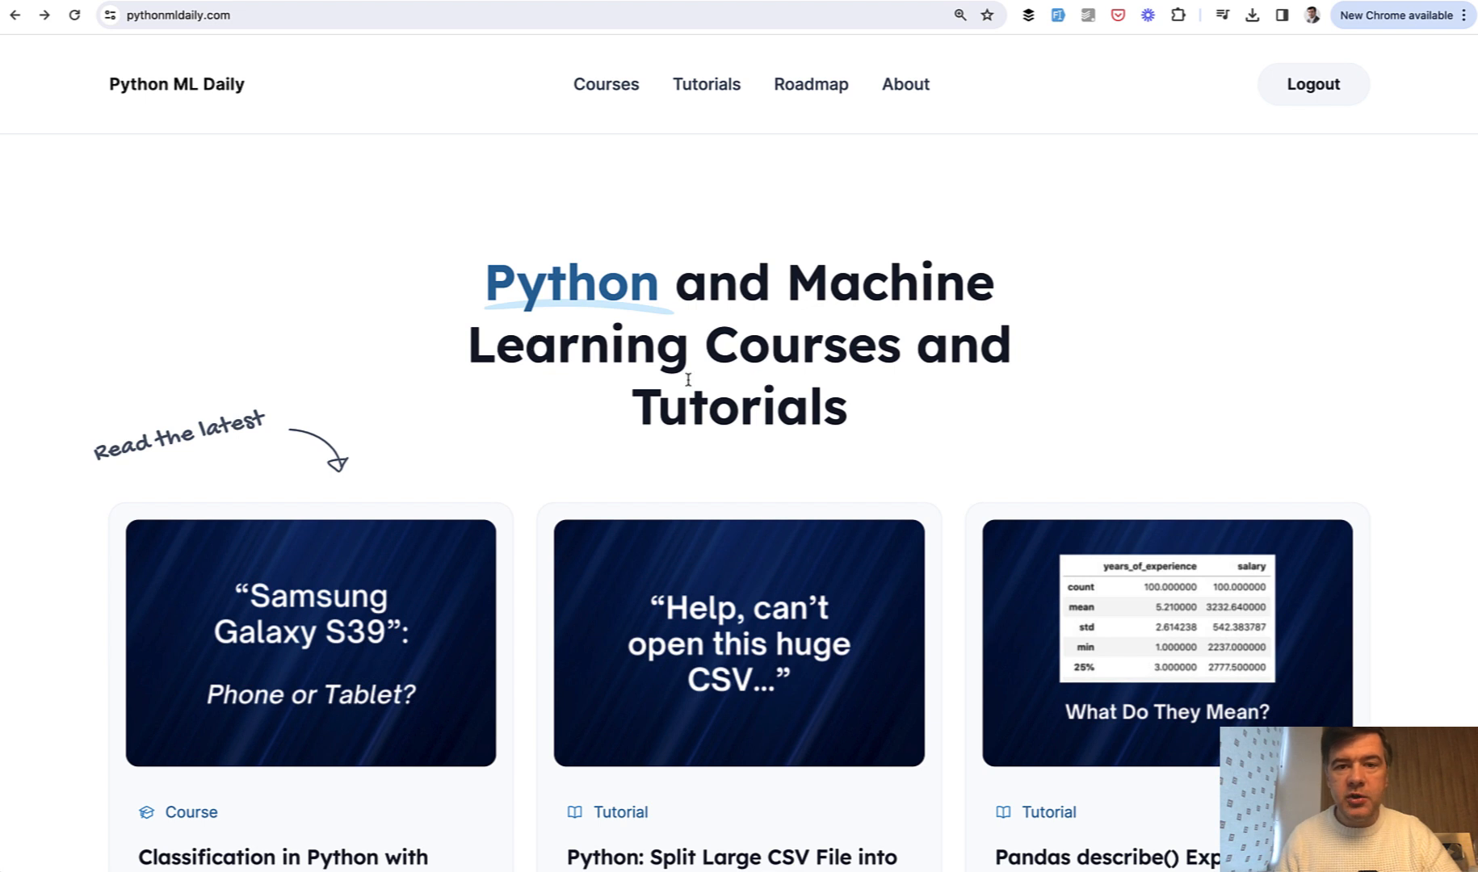
pyautogui.moveTo(650, 450)
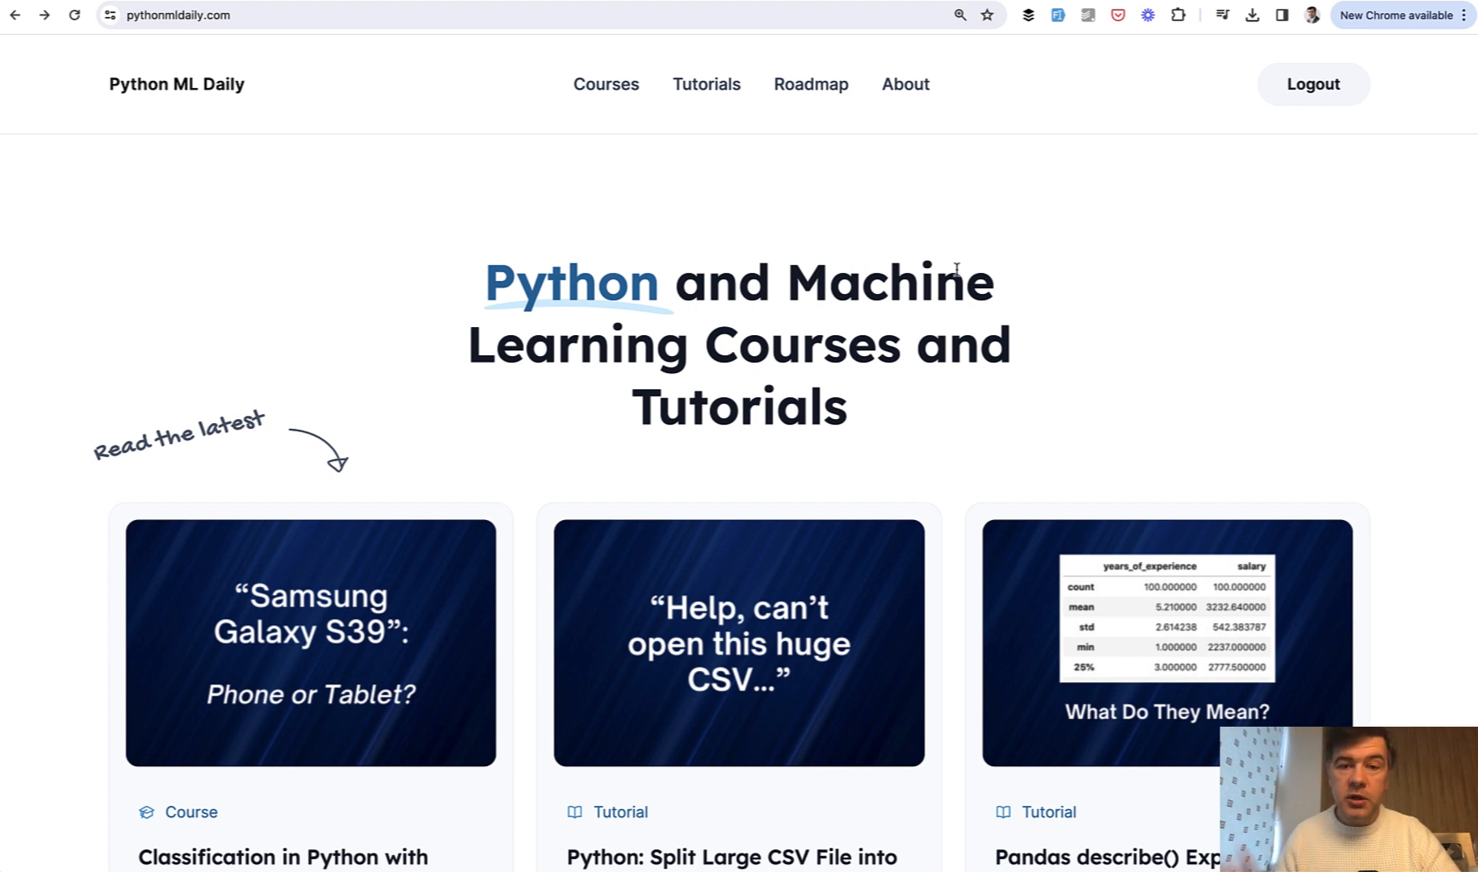
pyautogui.moveTo(605, 367)
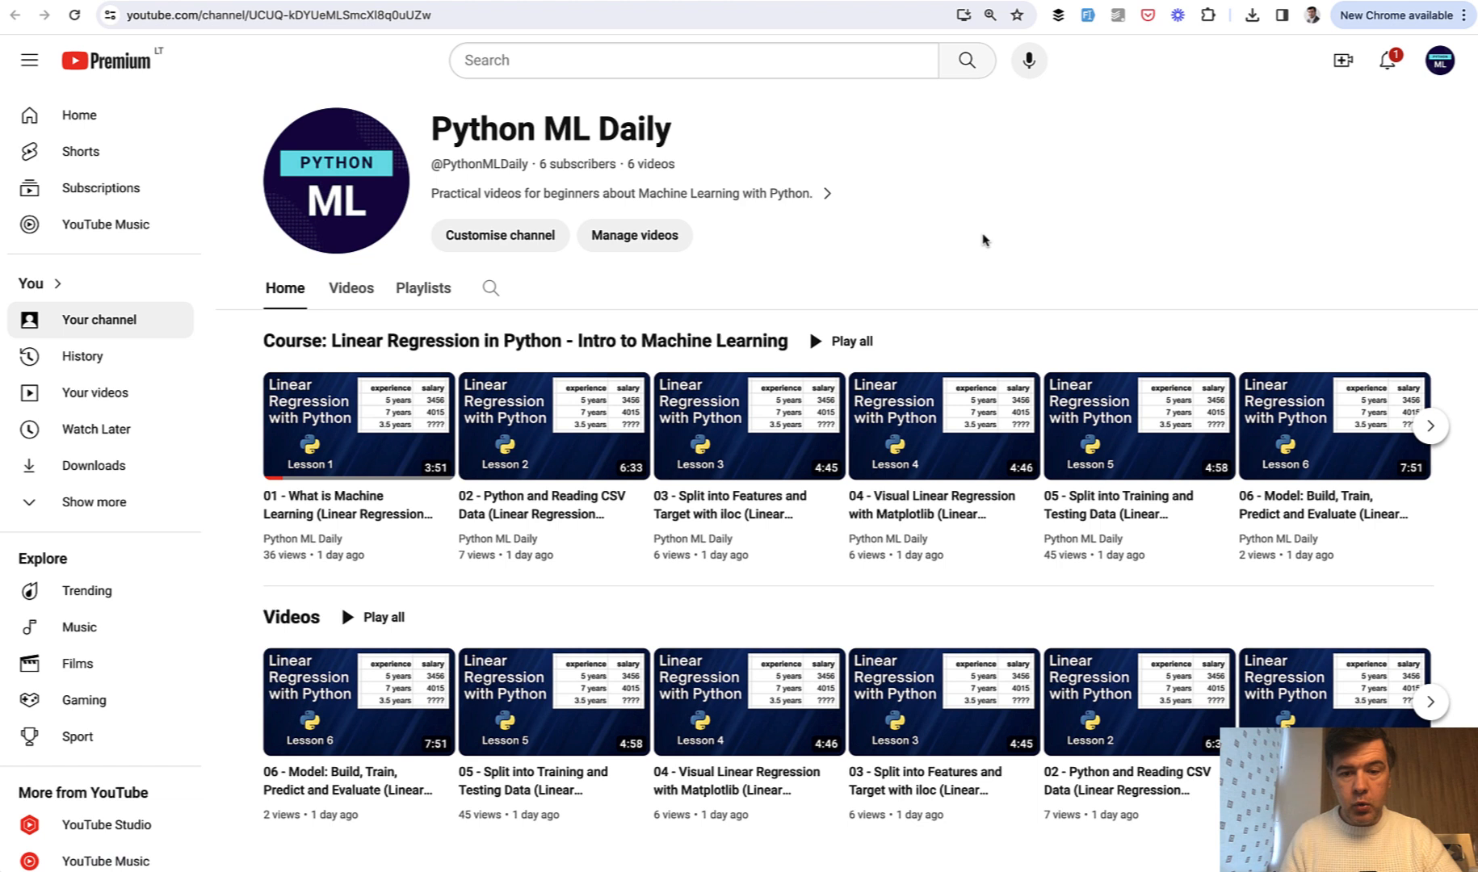
pyautogui.moveTo(1329, 462)
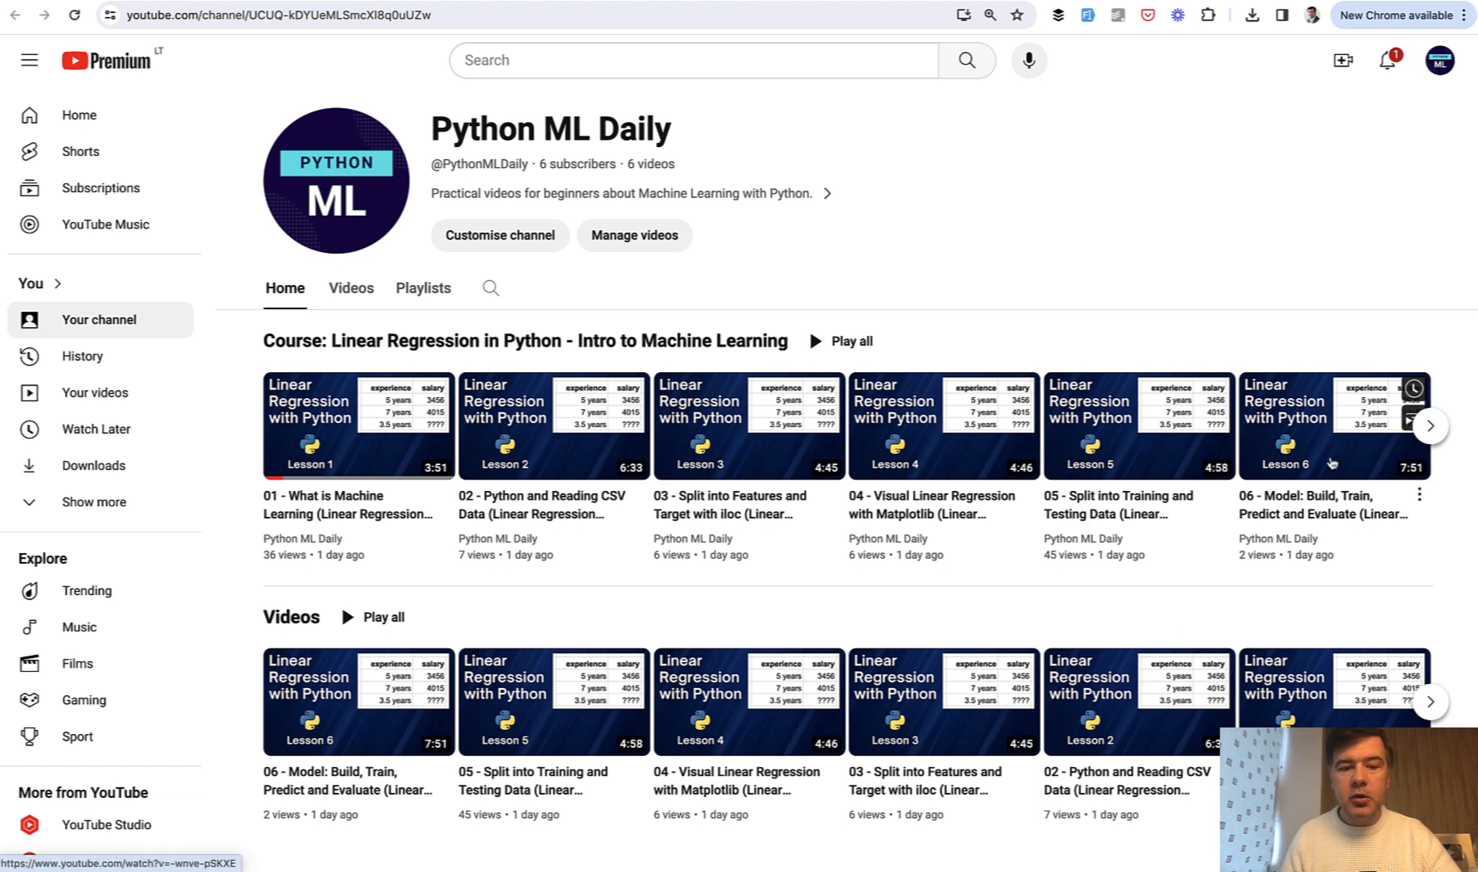
pyautogui.moveTo(1236, 209)
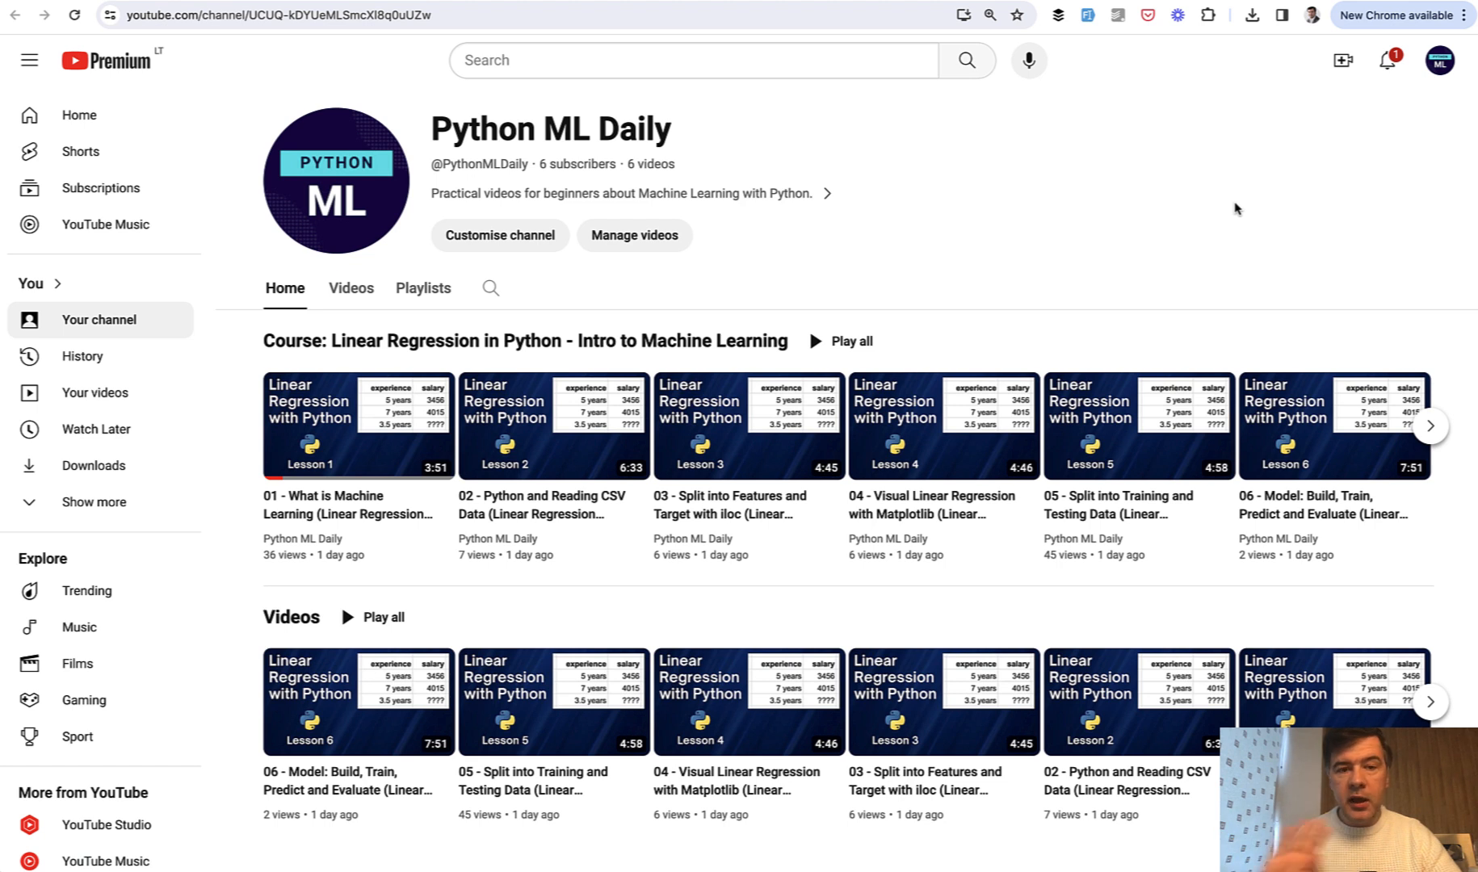
pyautogui.moveTo(1024, 237)
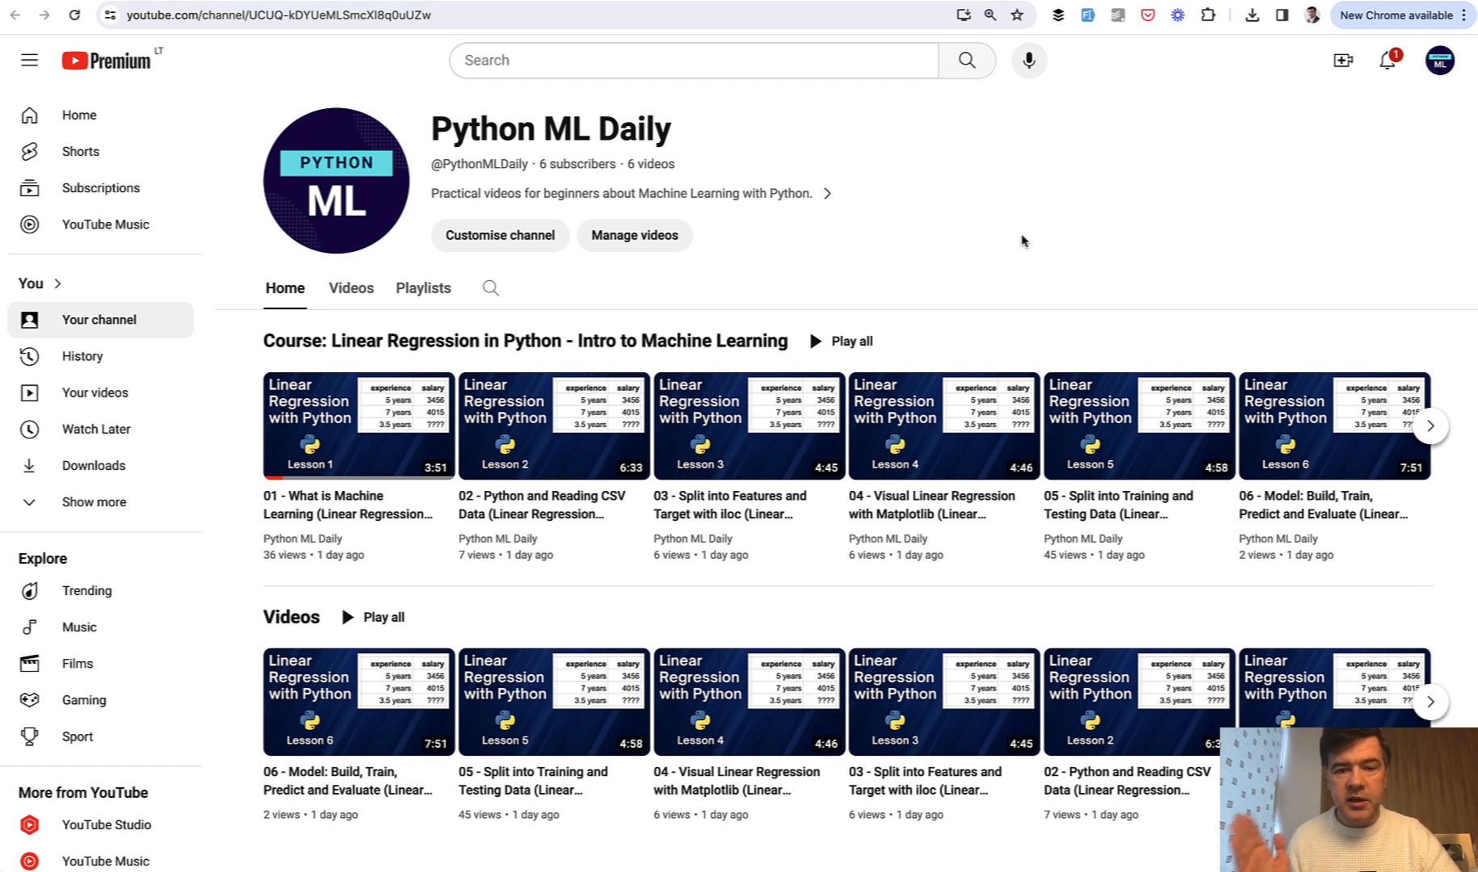
pyautogui.moveTo(933, 11)
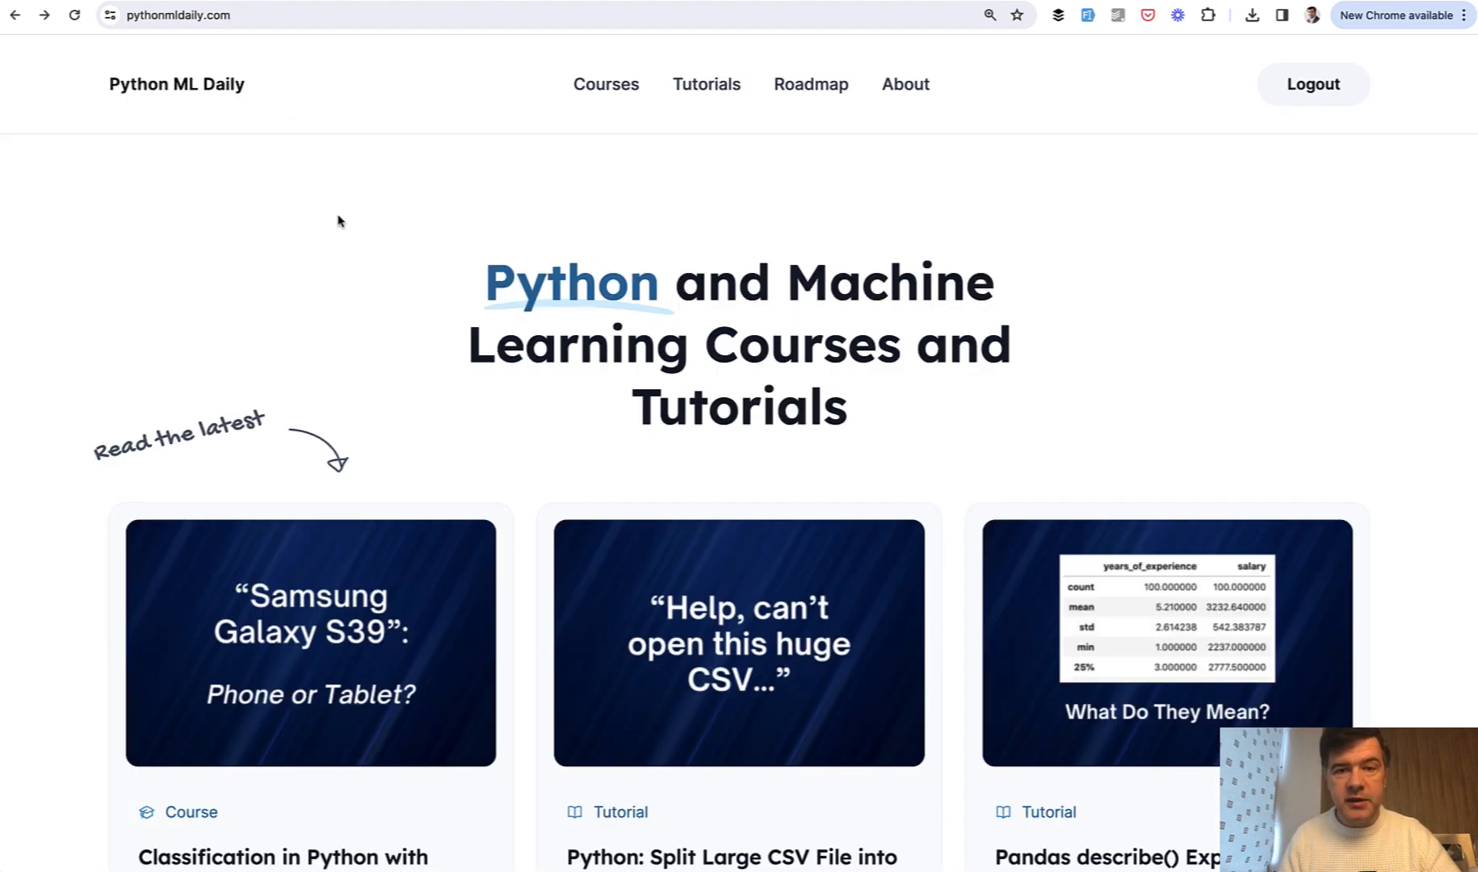
# Show the Courses page with Random Forest classification, Linear Regression intro and Python 101 cards.
pyautogui.click(606, 84)
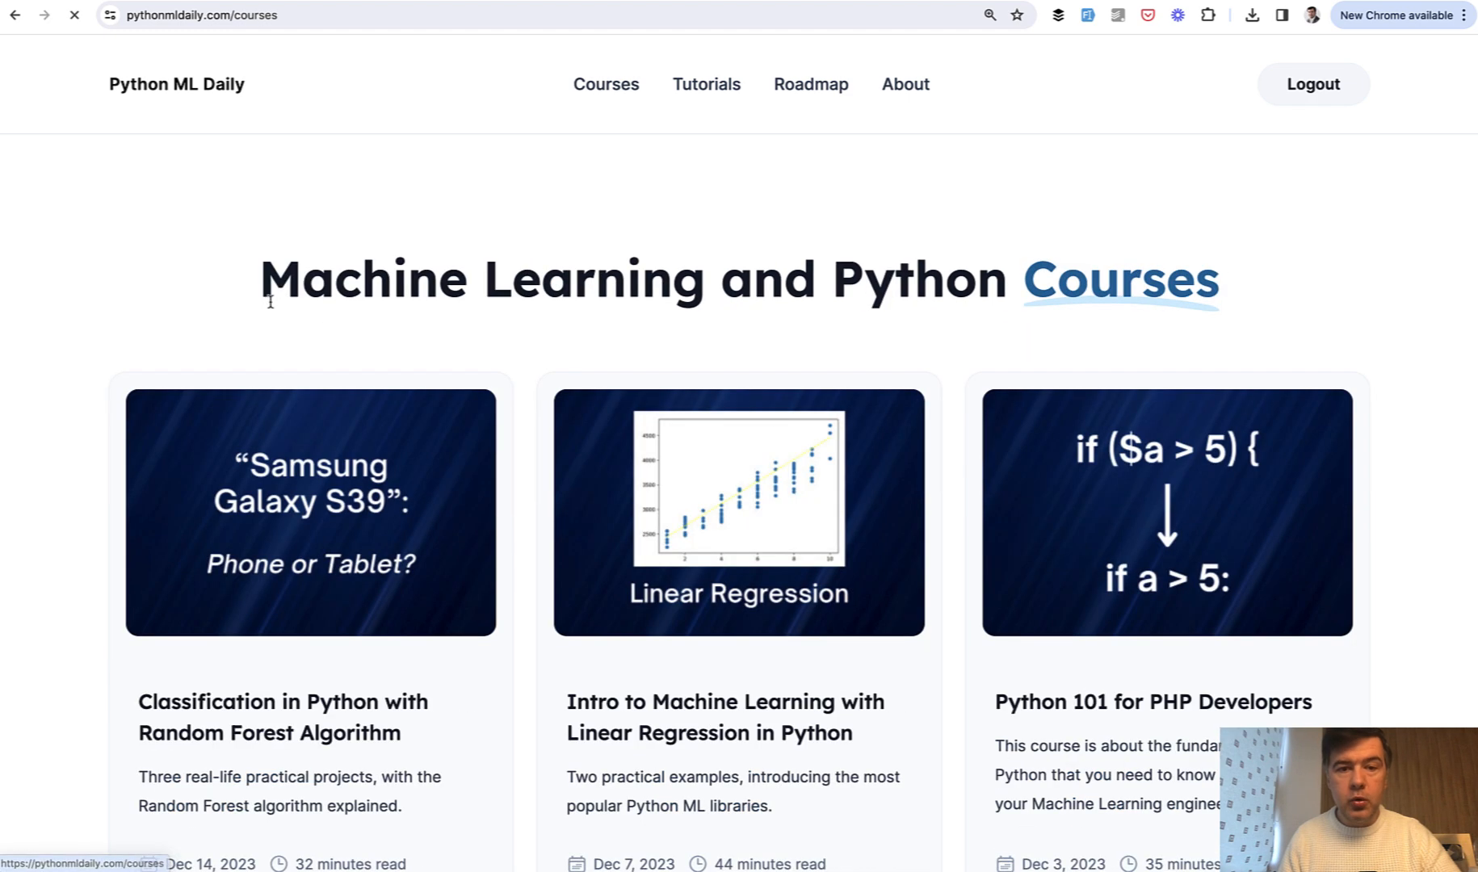
pyautogui.scroll(-3)
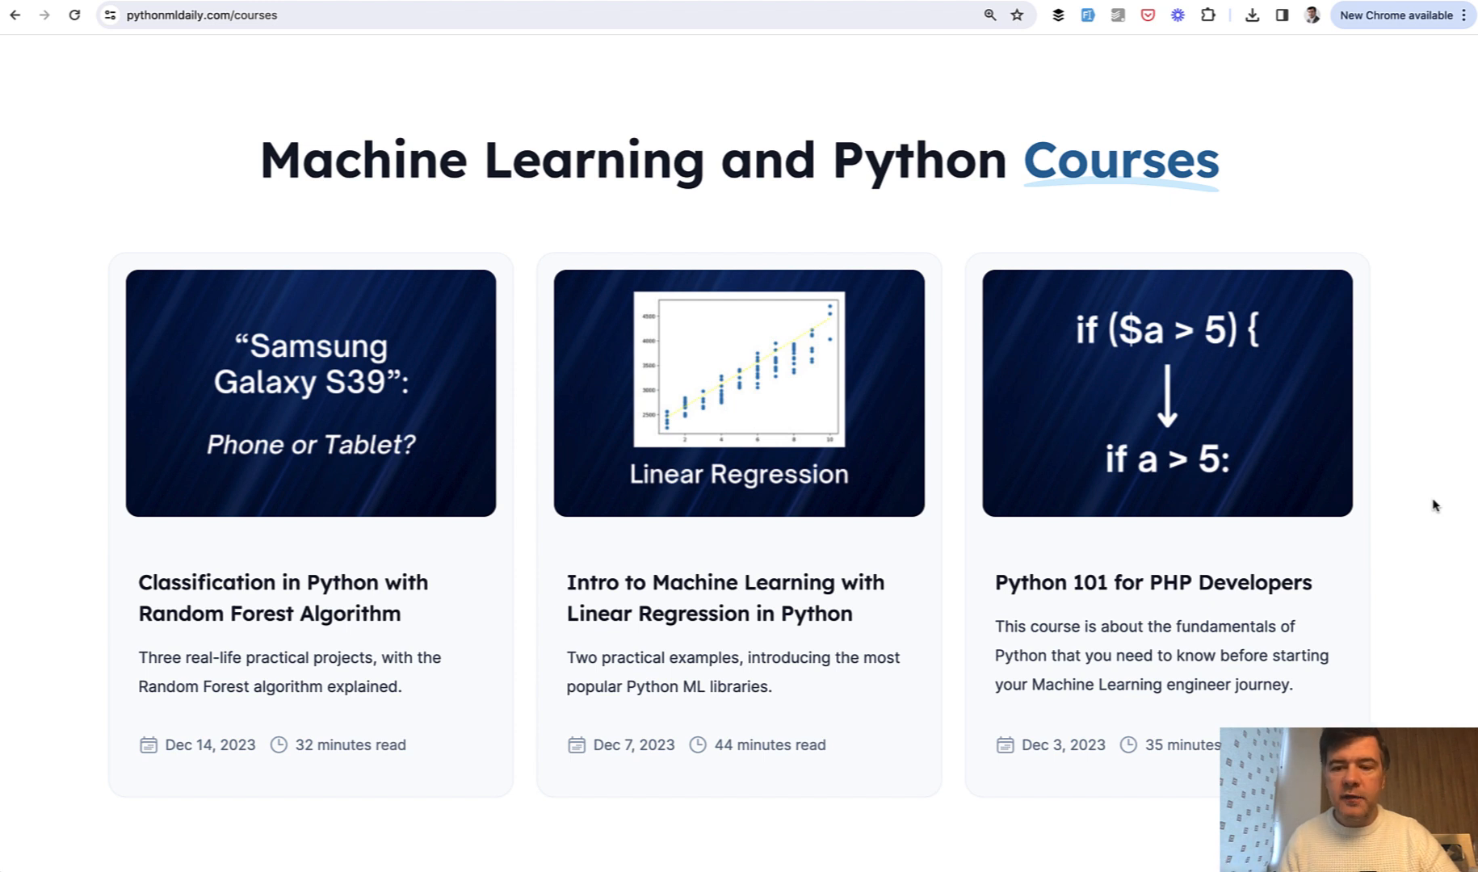
pyautogui.moveTo(588, 404)
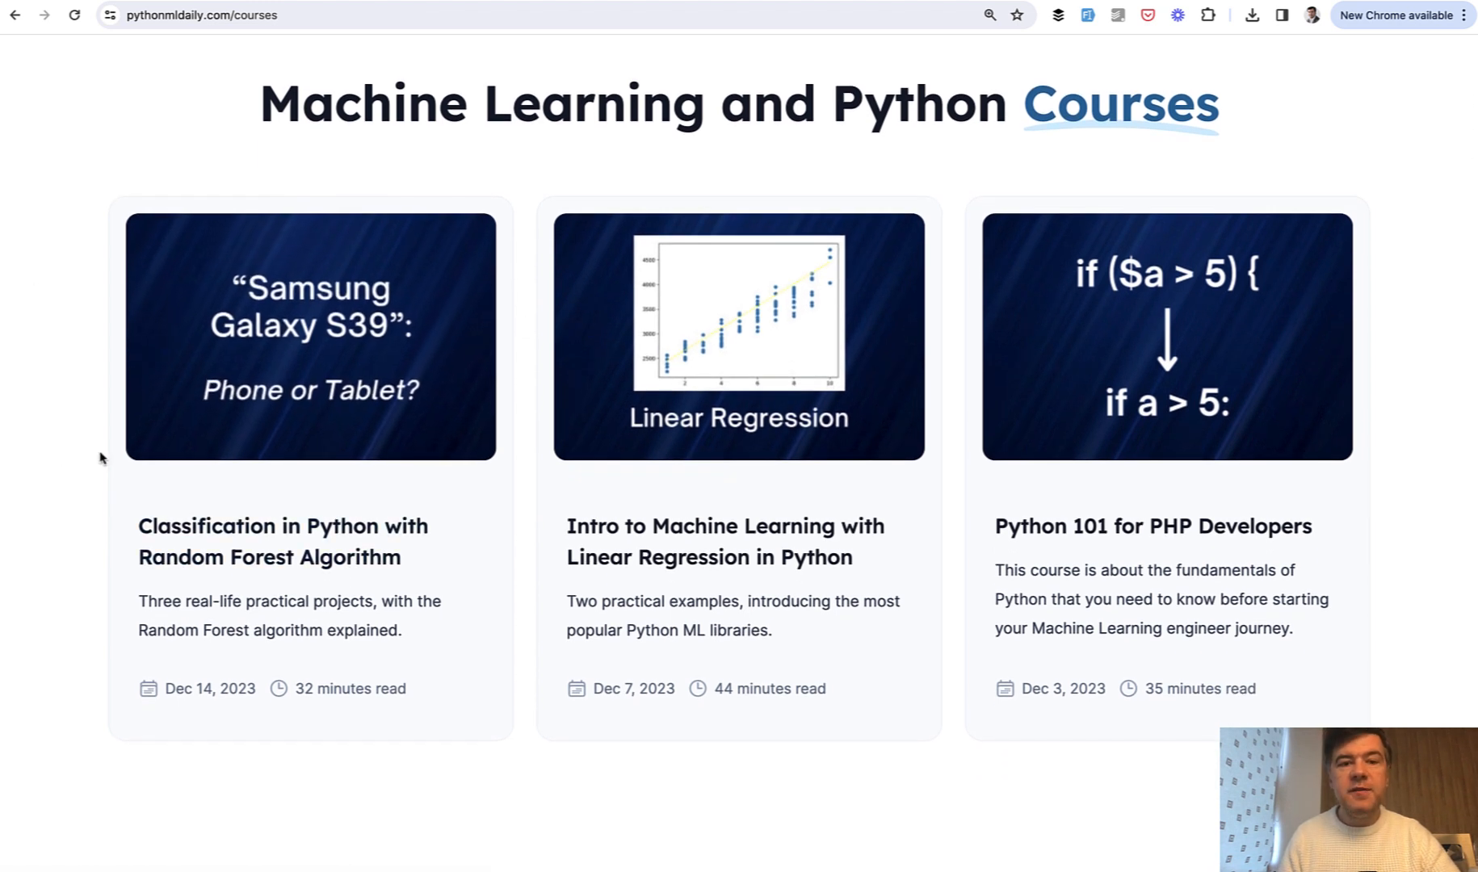
pyautogui.moveTo(664, 384)
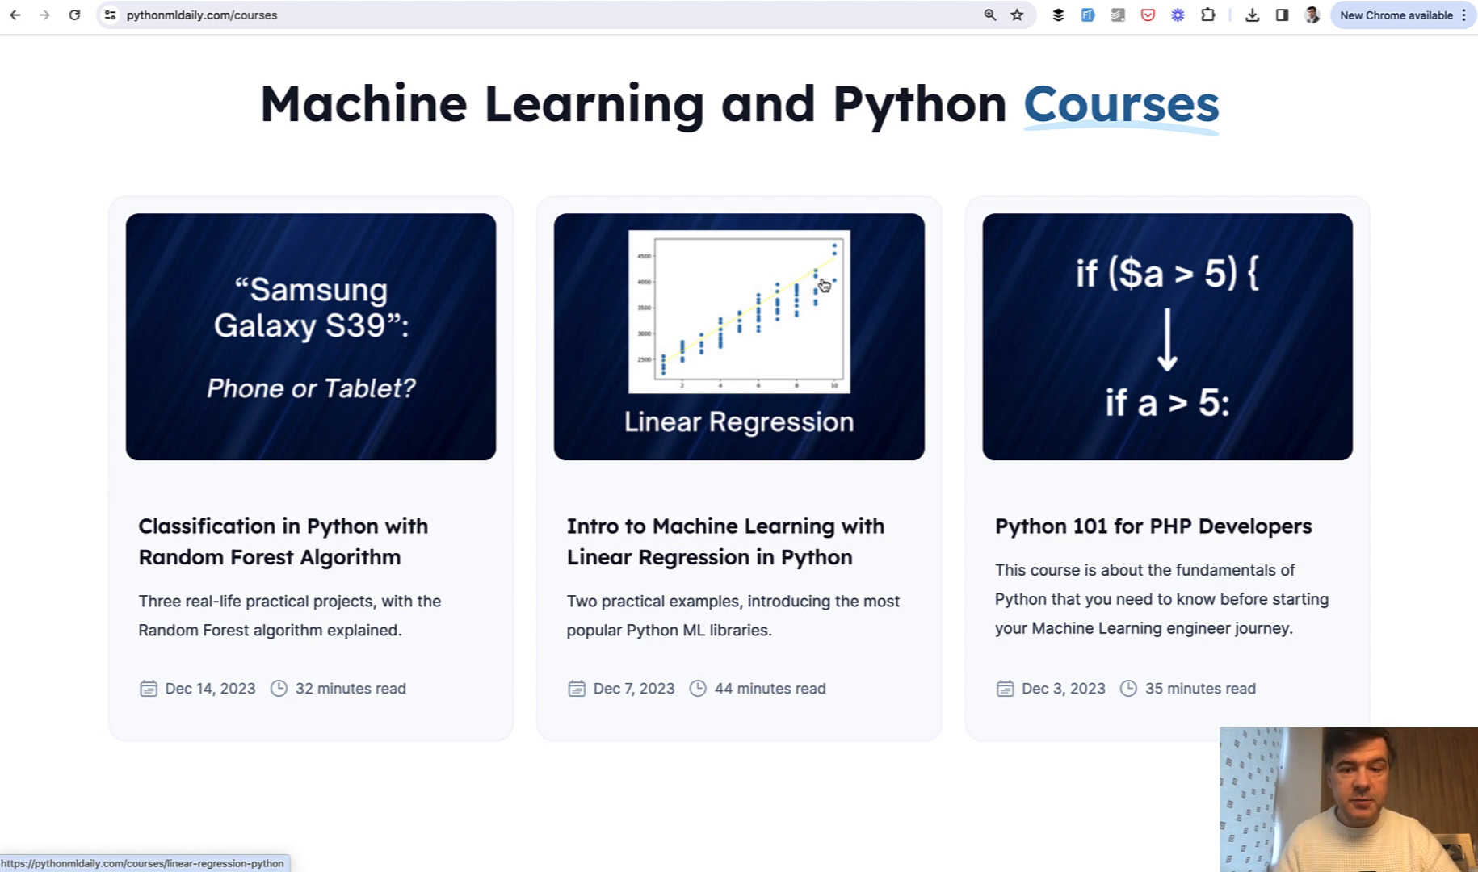
pyautogui.moveTo(158, 144)
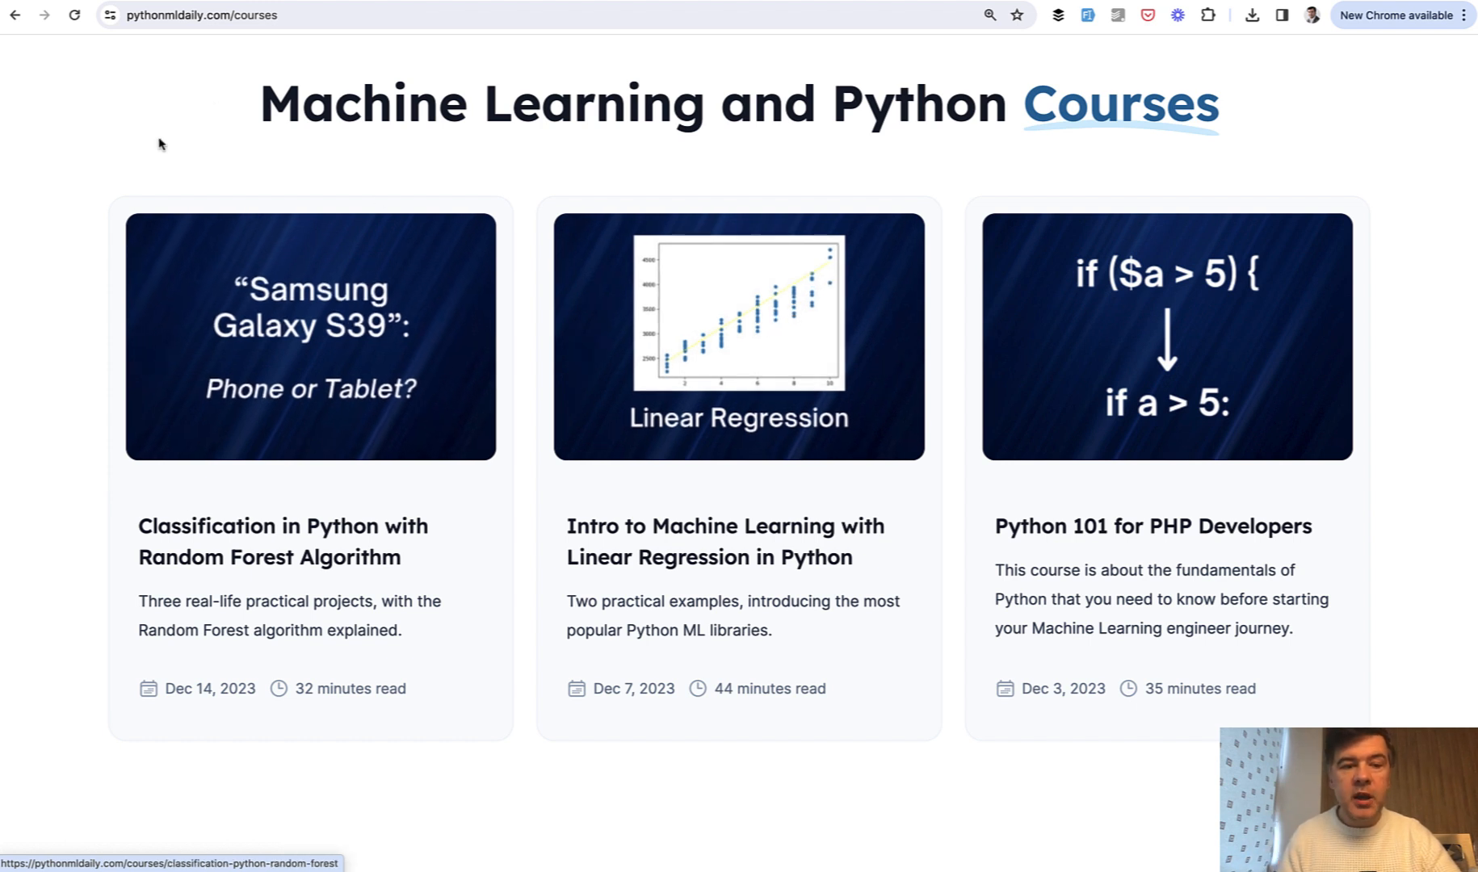
pyautogui.moveTo(349, 359)
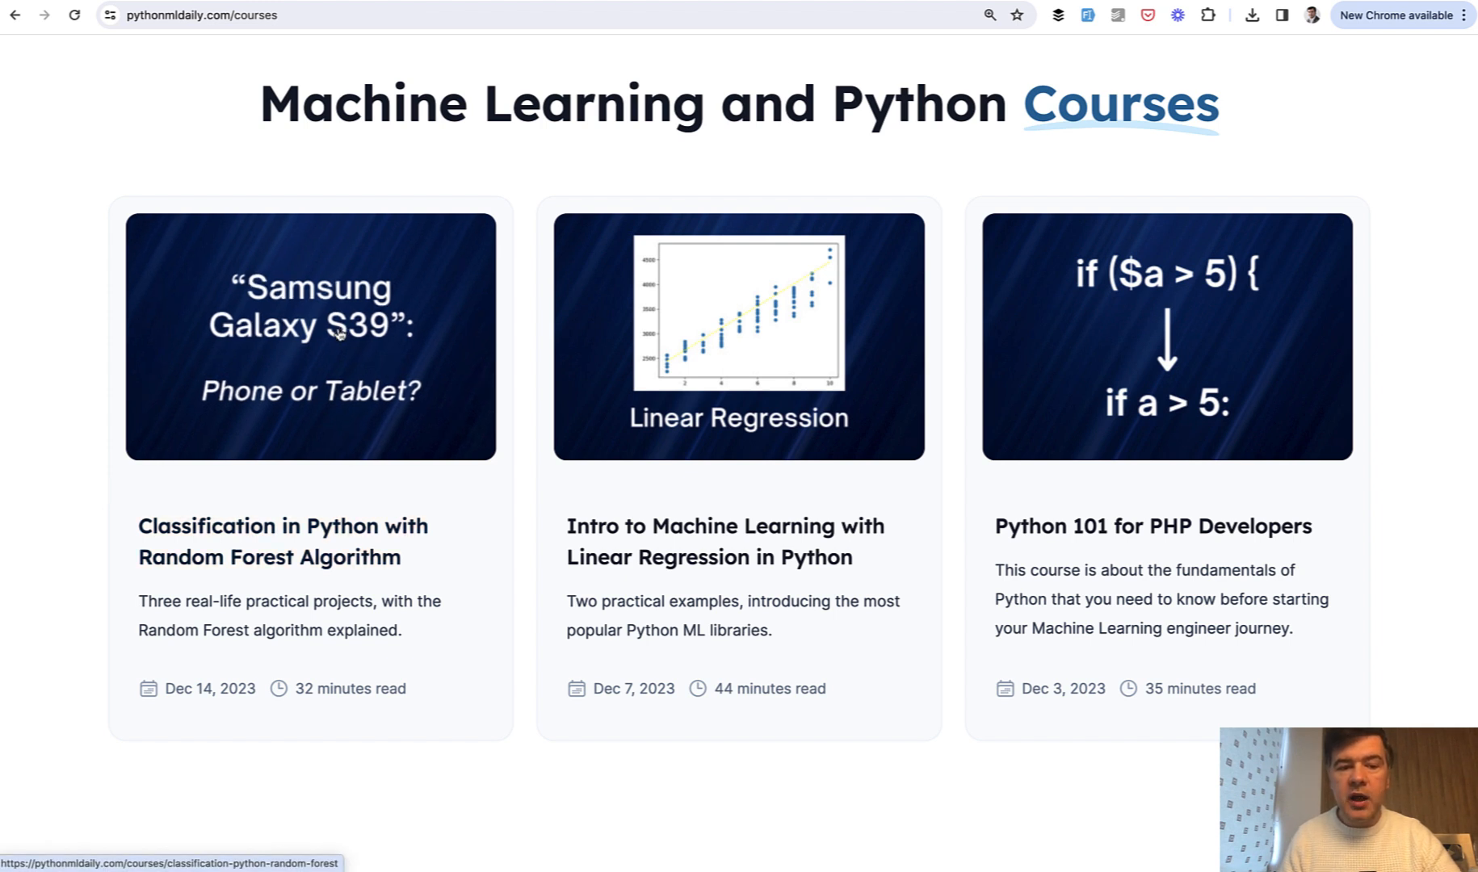
pyautogui.moveTo(40, 407)
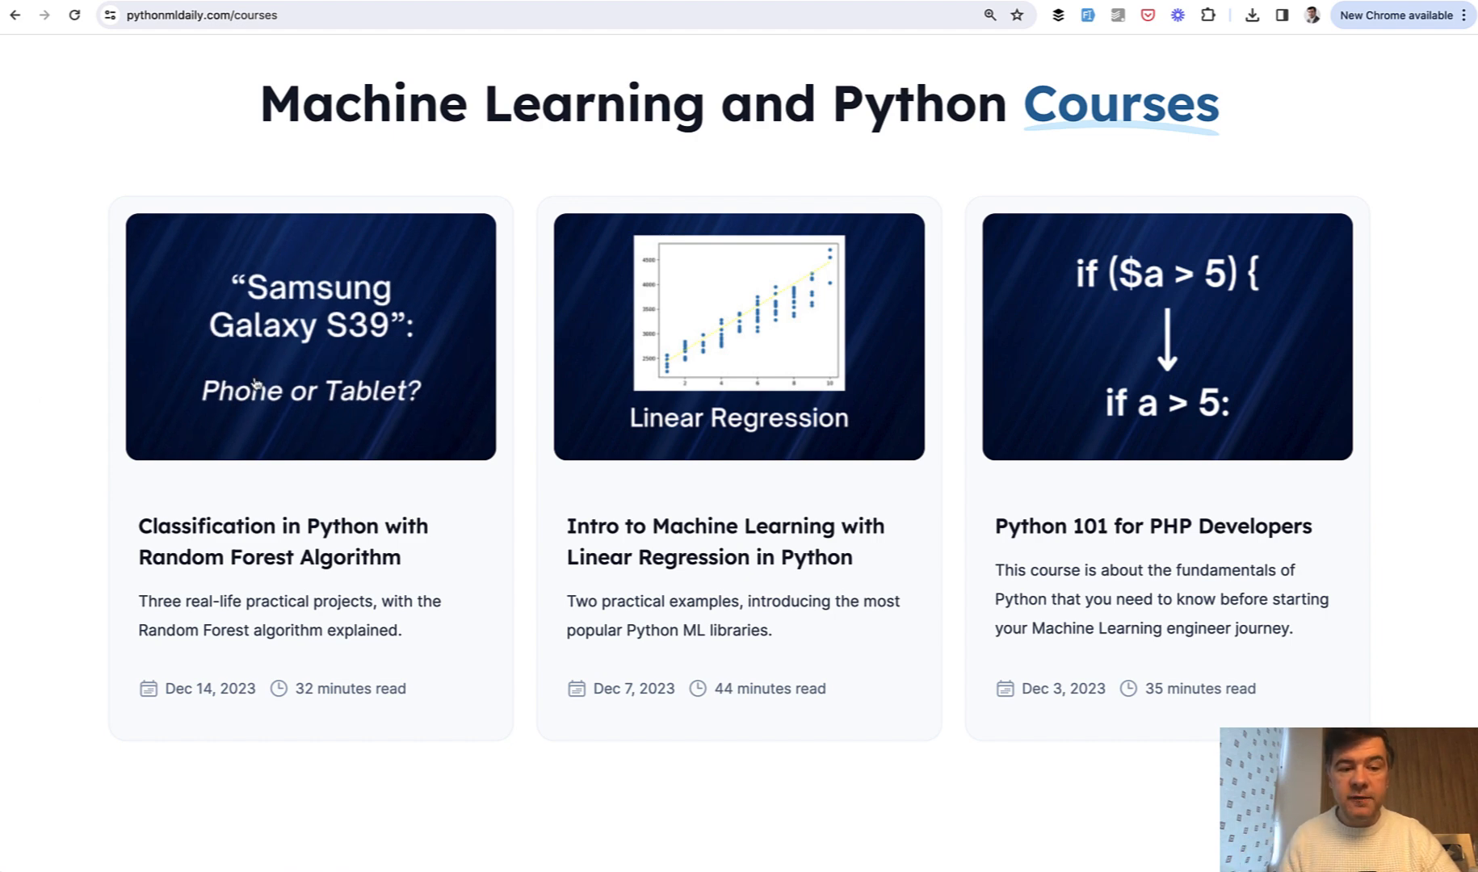
pyautogui.moveTo(108, 411)
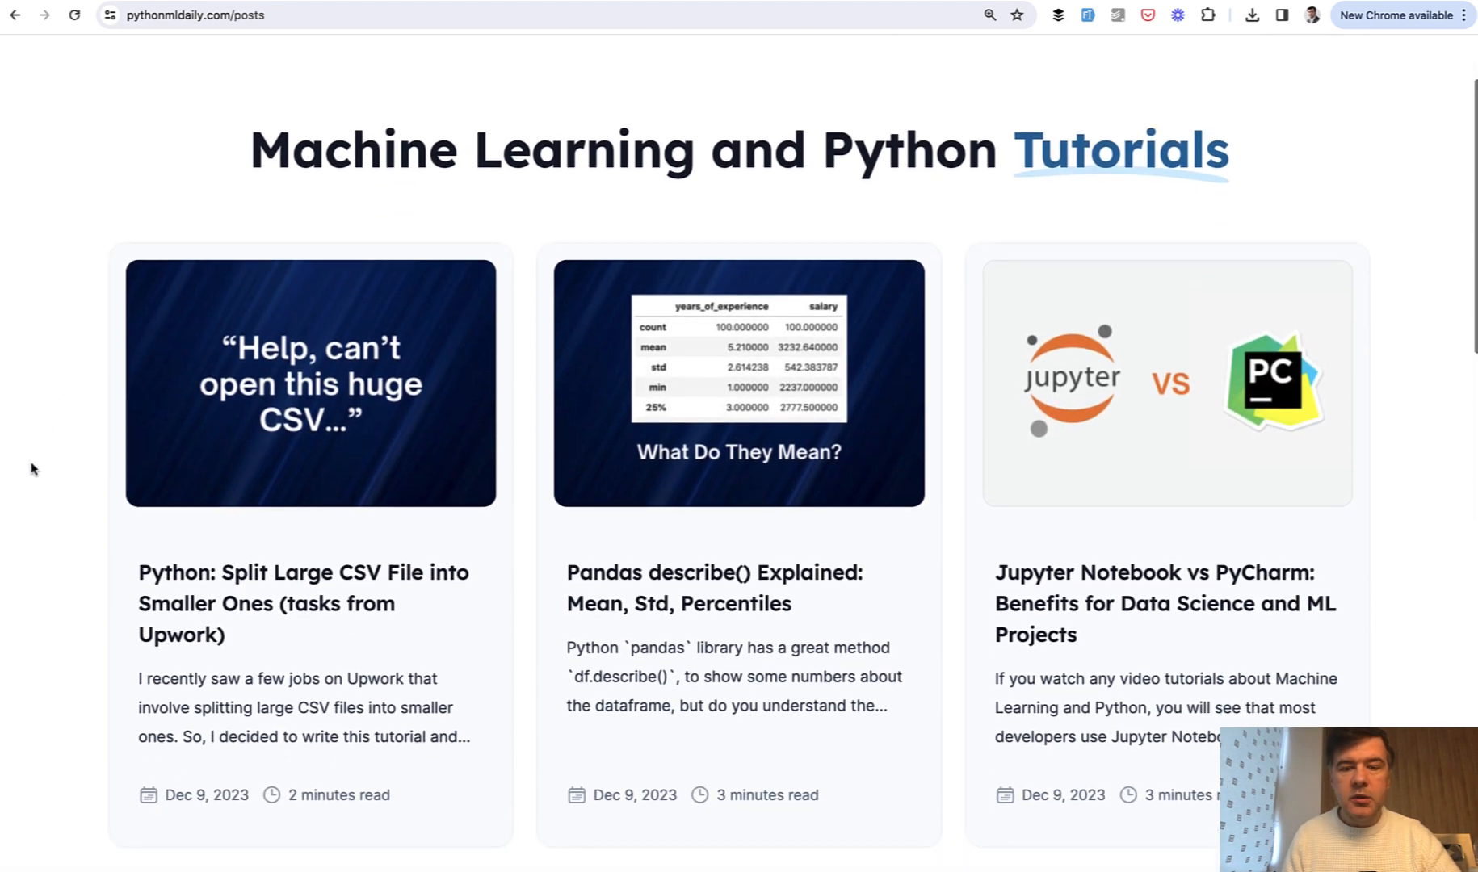
pyautogui.scroll(-3)
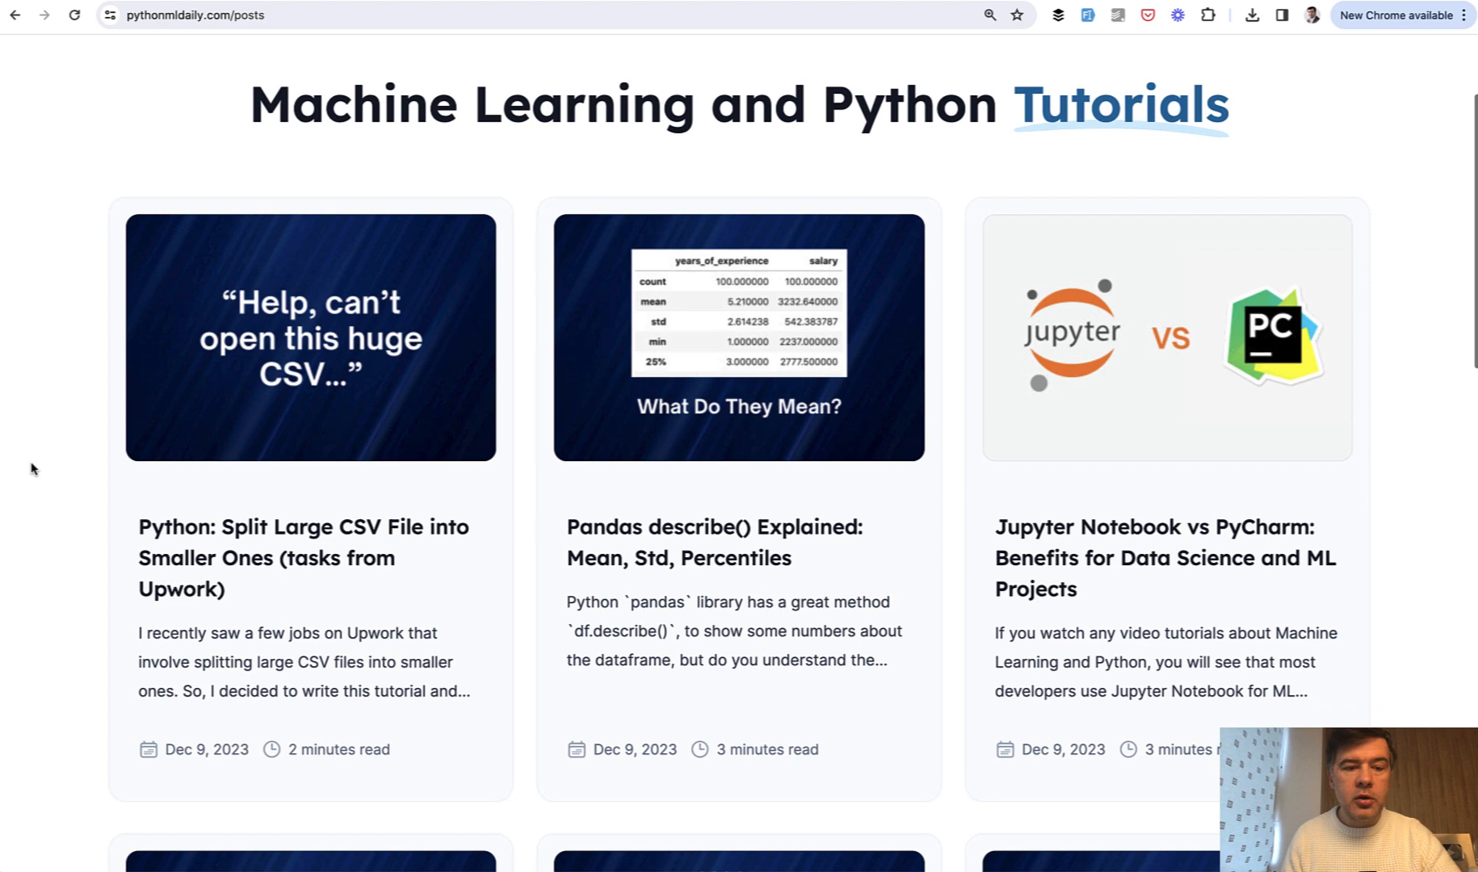
pyautogui.scroll(-3)
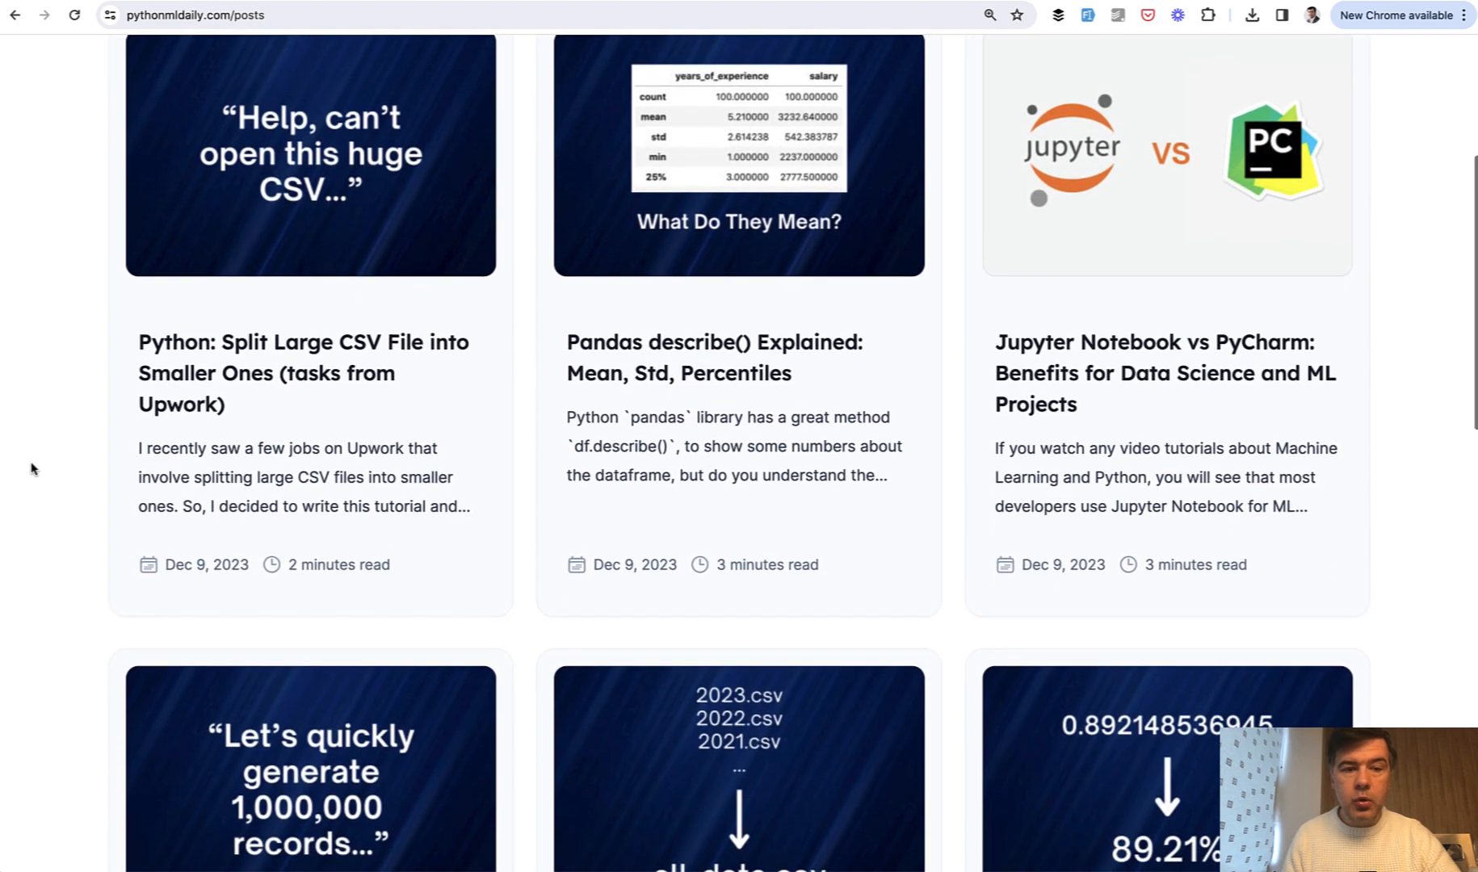
pyautogui.scroll(-3)
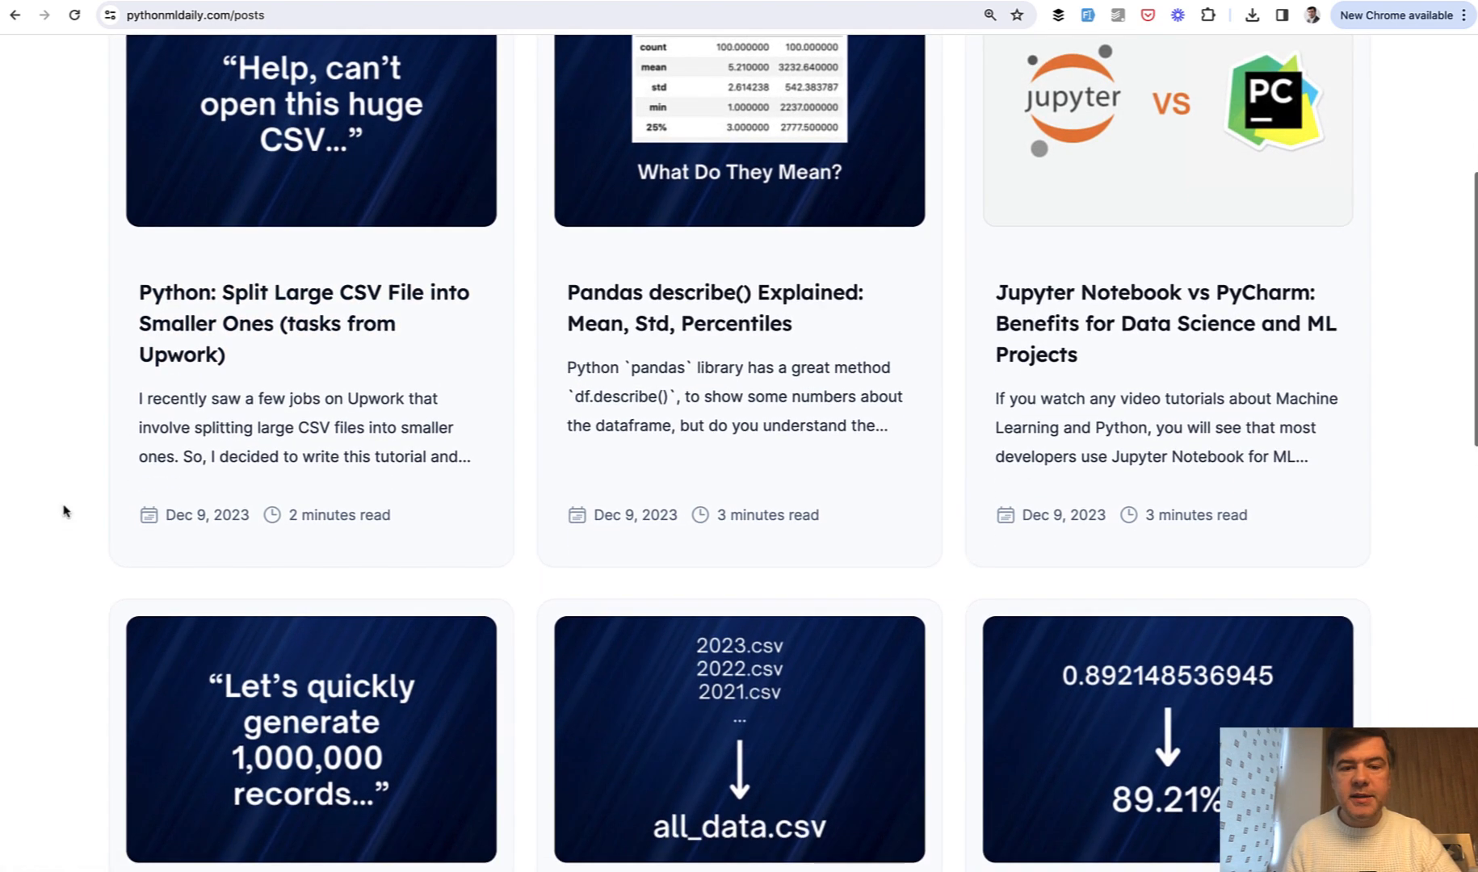
pyautogui.scroll(-3)
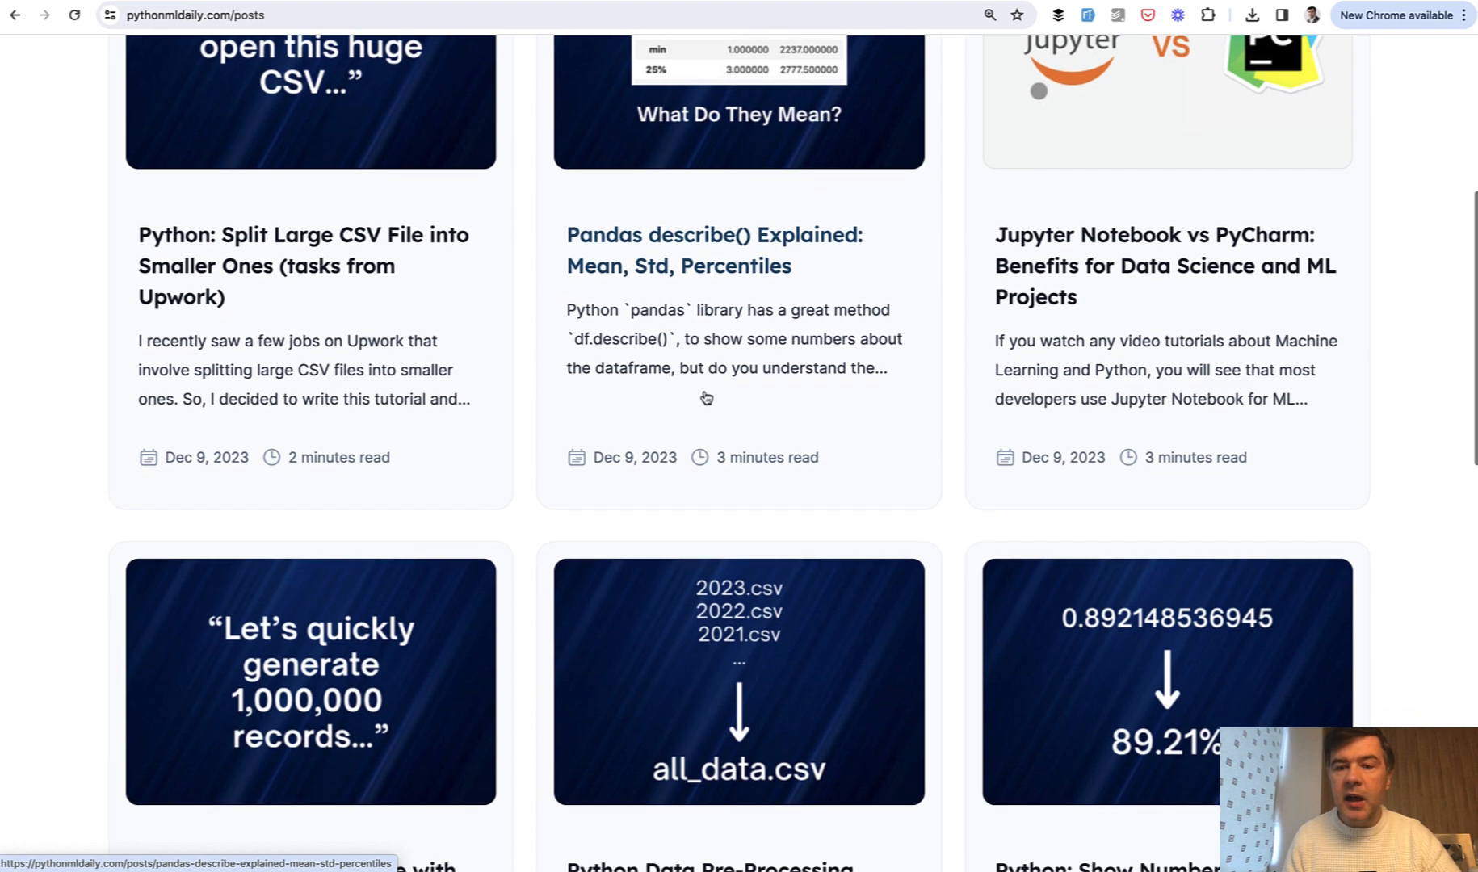
pyautogui.scroll(-3)
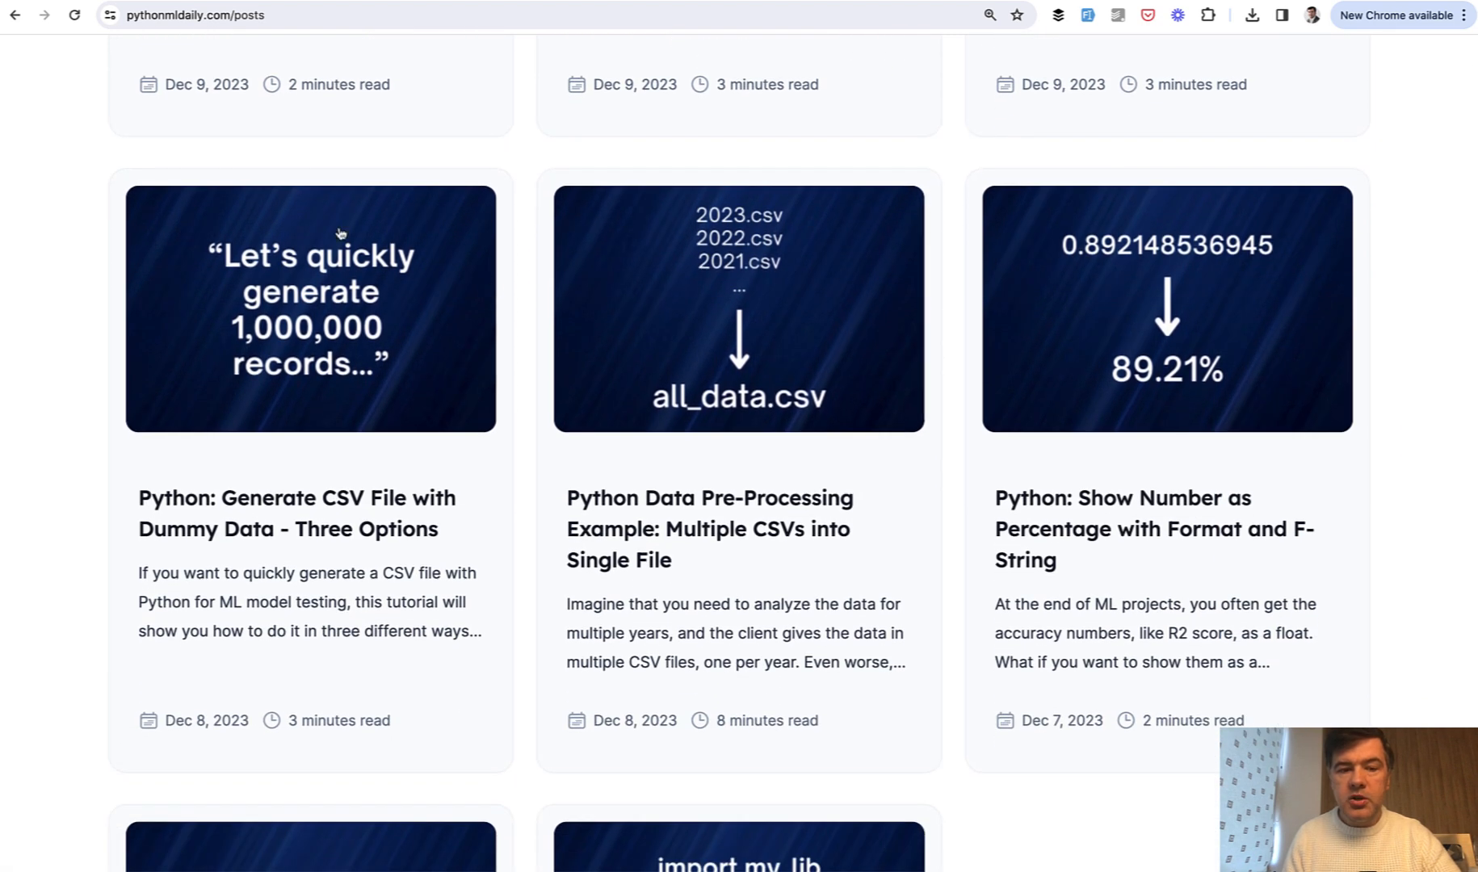
pyautogui.scroll(-3)
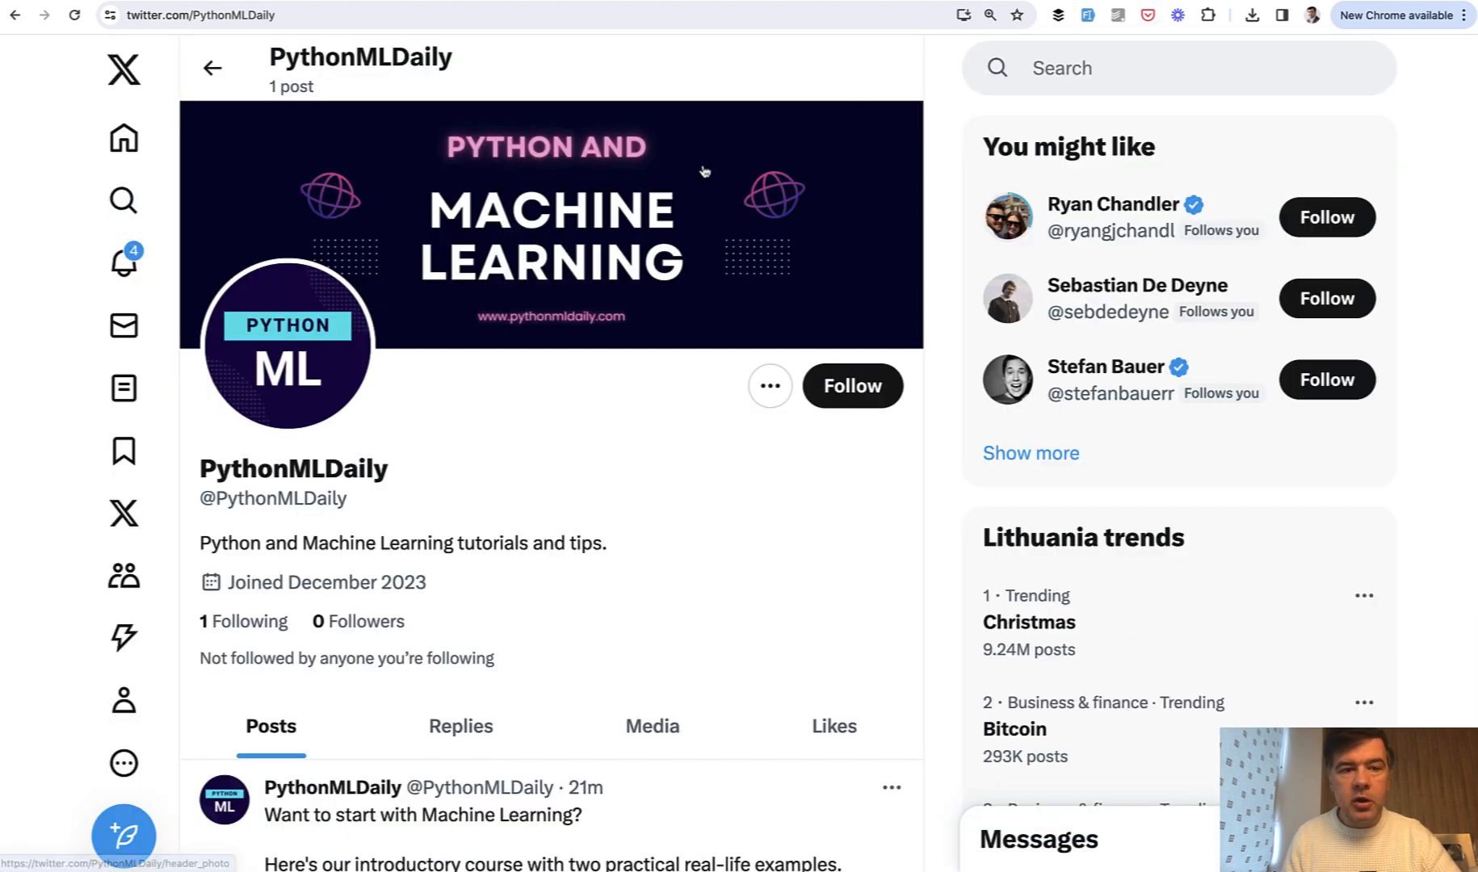
pyautogui.moveTo(538, 355)
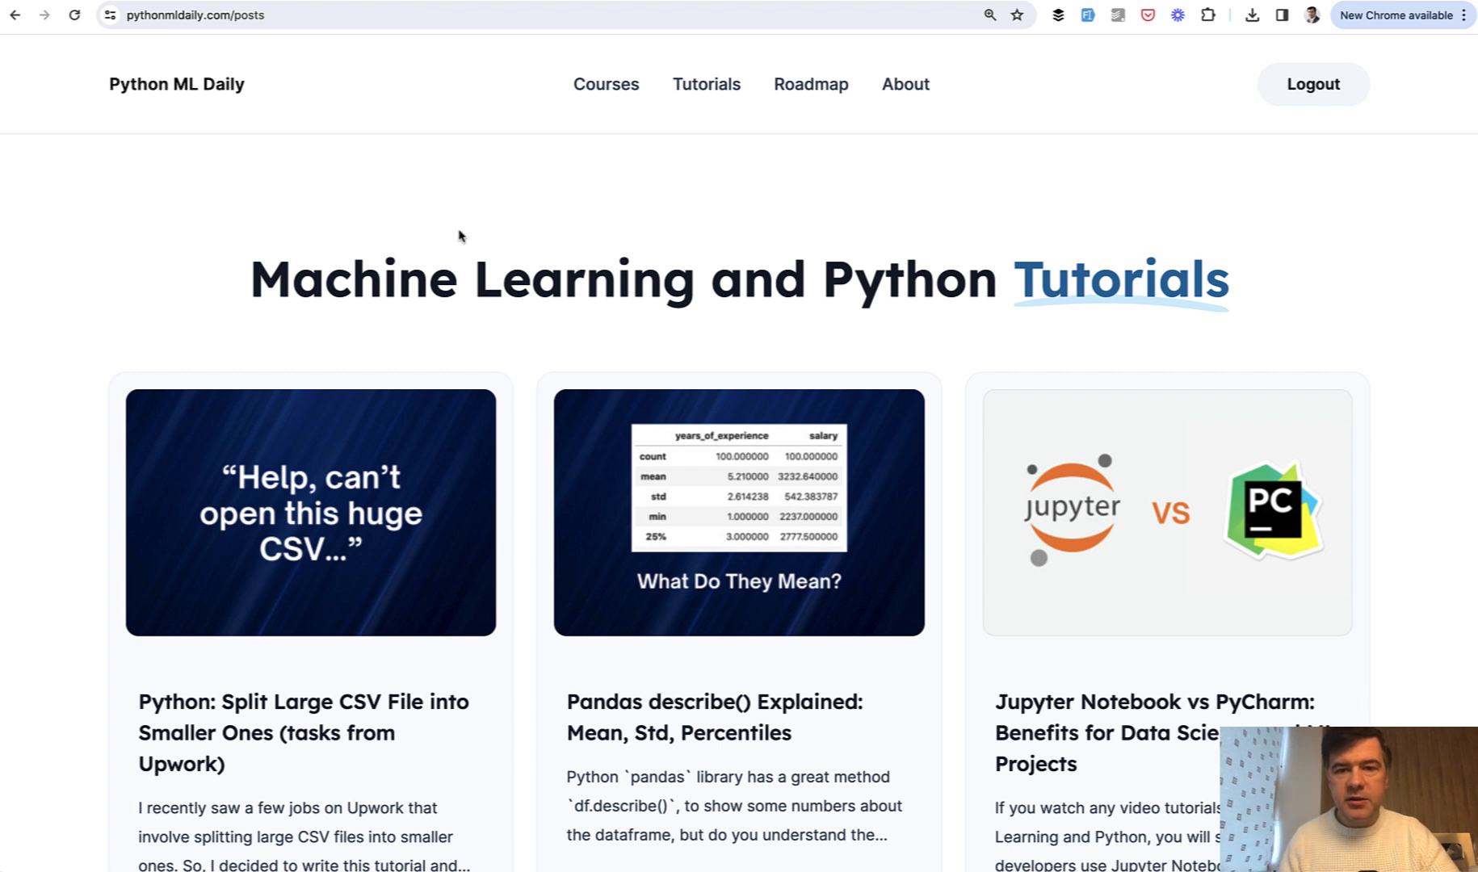
pyautogui.moveTo(809, 84)
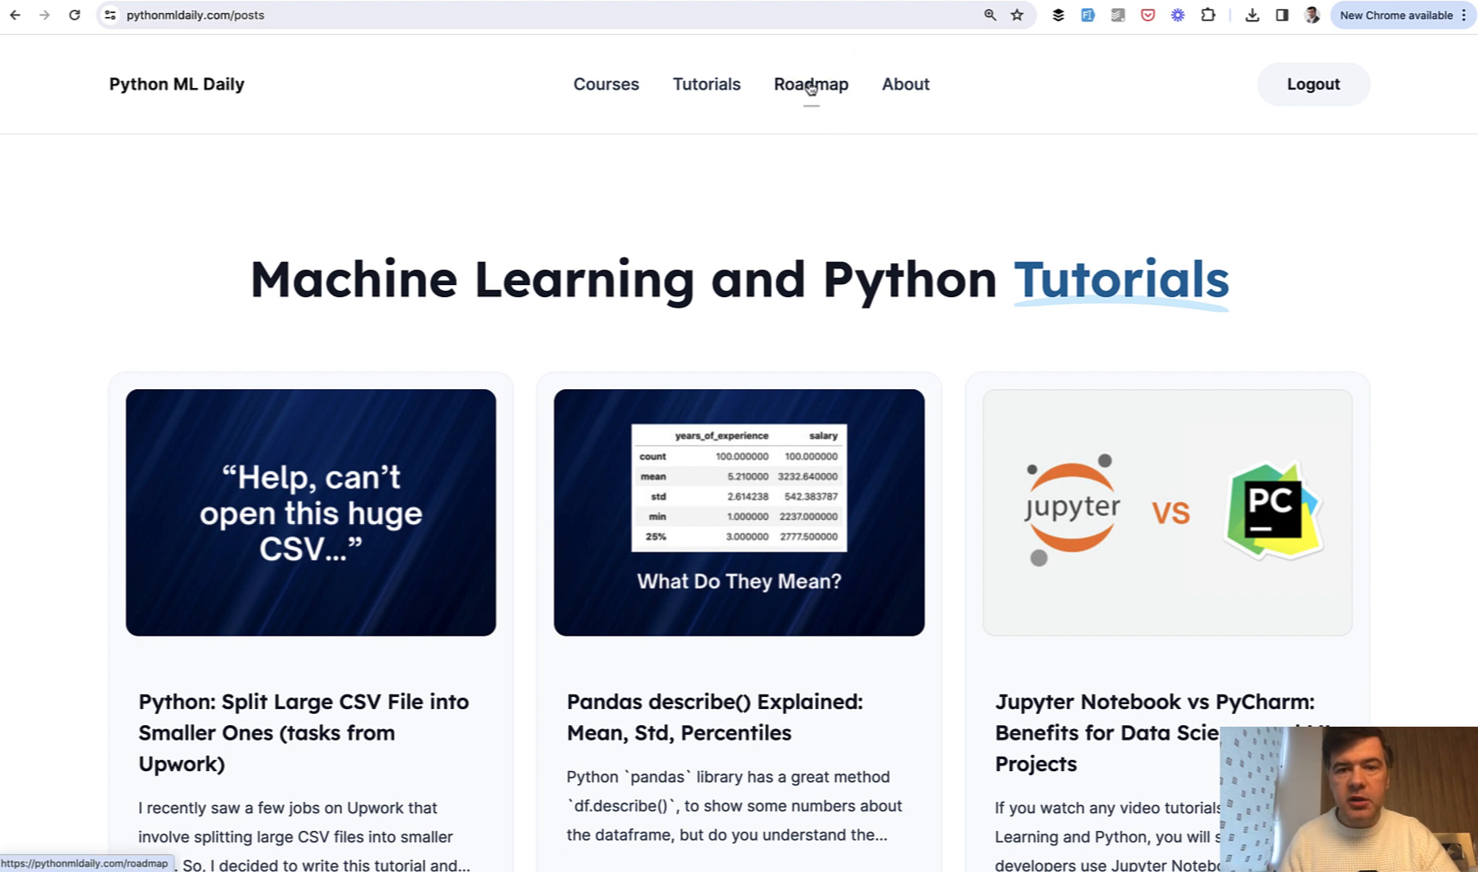
# Show the Roadmap page down to Milestone 1, its Upwork example jobs and Milestone 2.
pyautogui.click(809, 84)
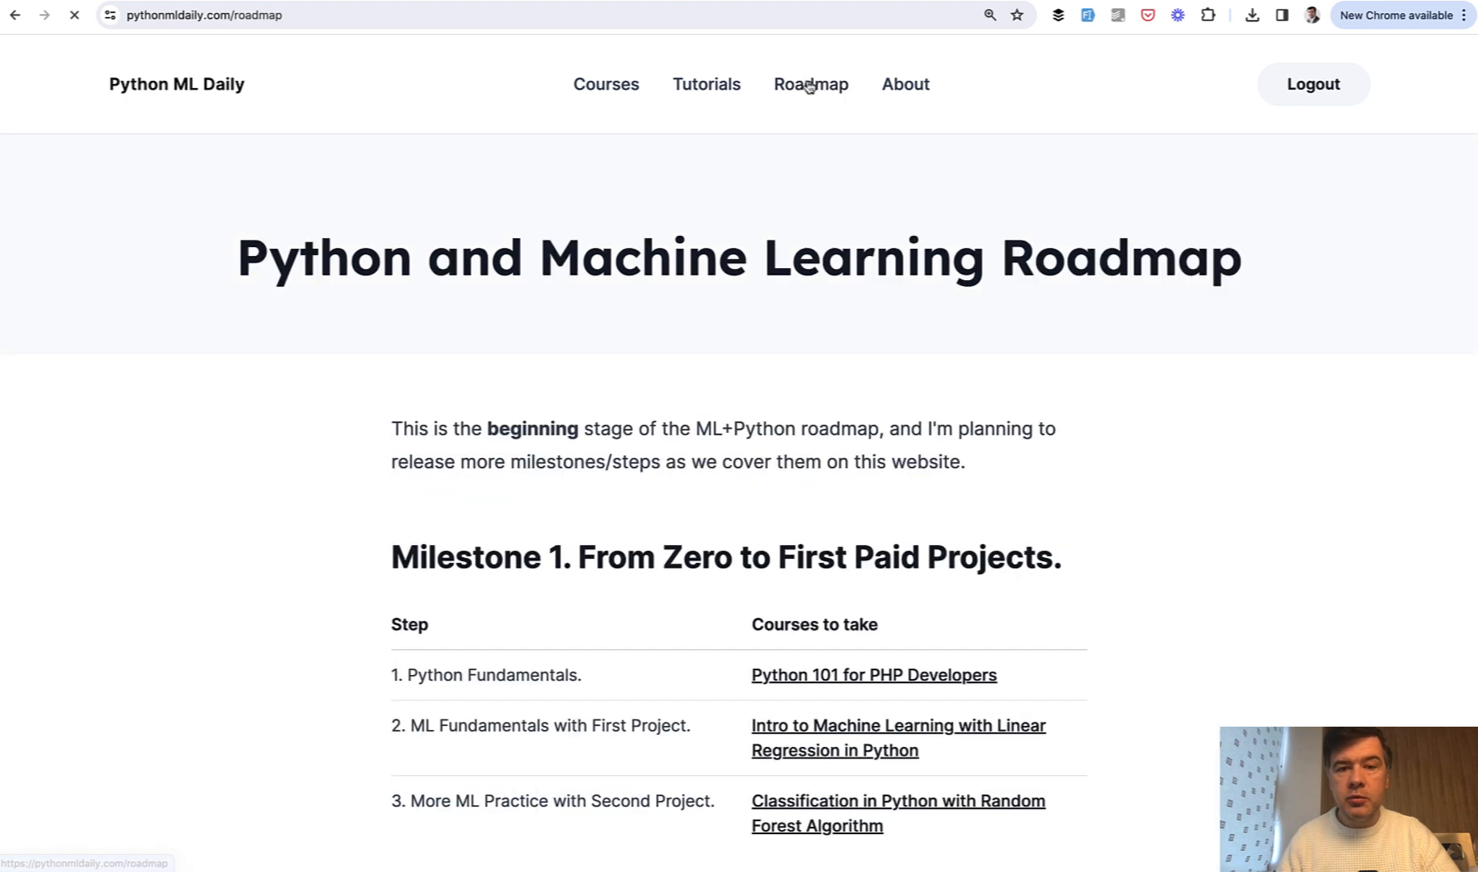
pyautogui.scroll(-3)
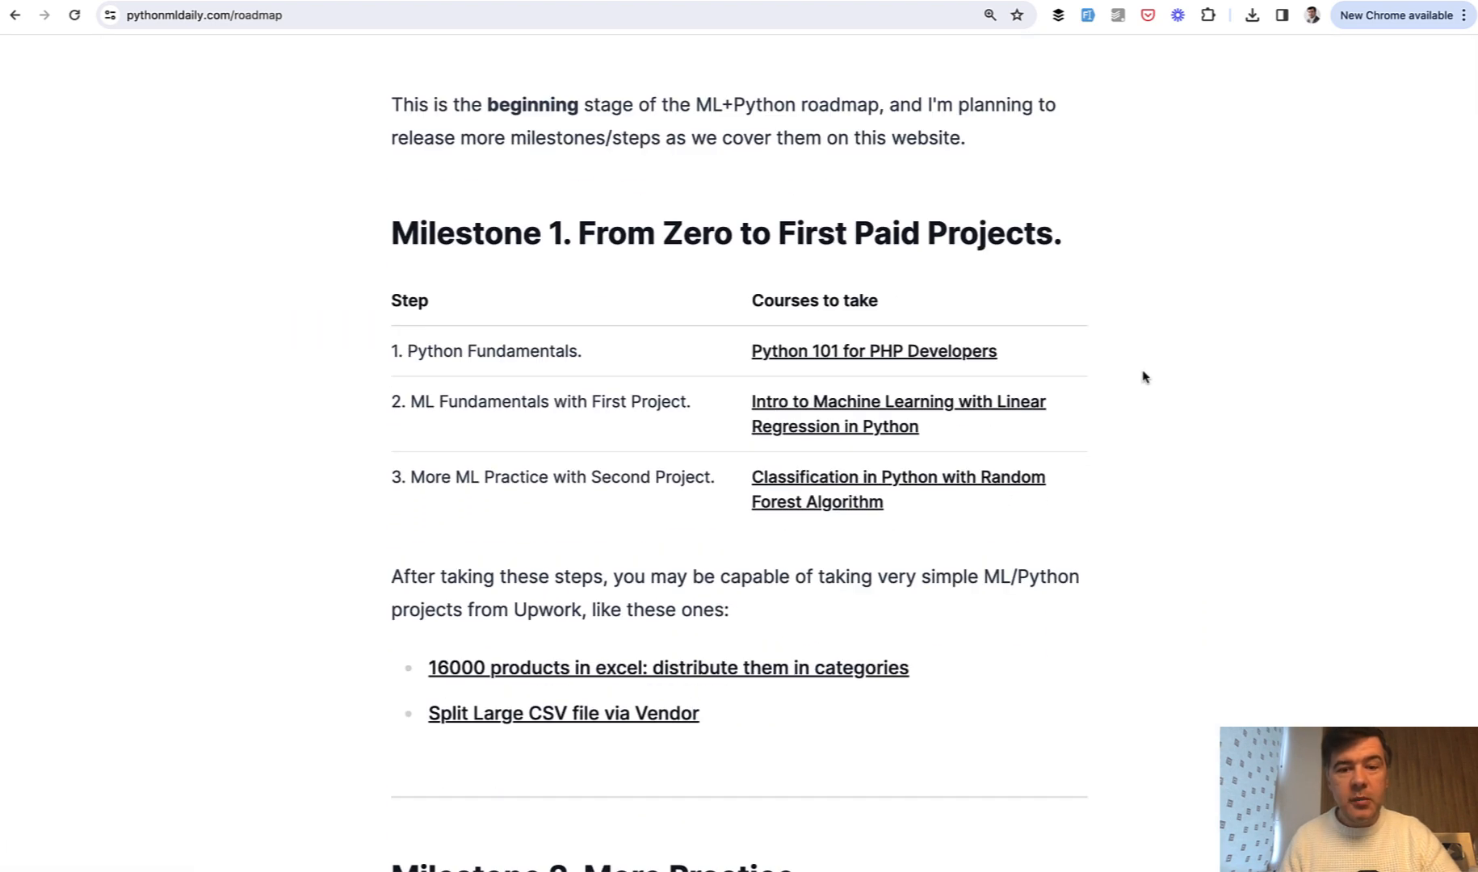
pyautogui.scroll(-3)
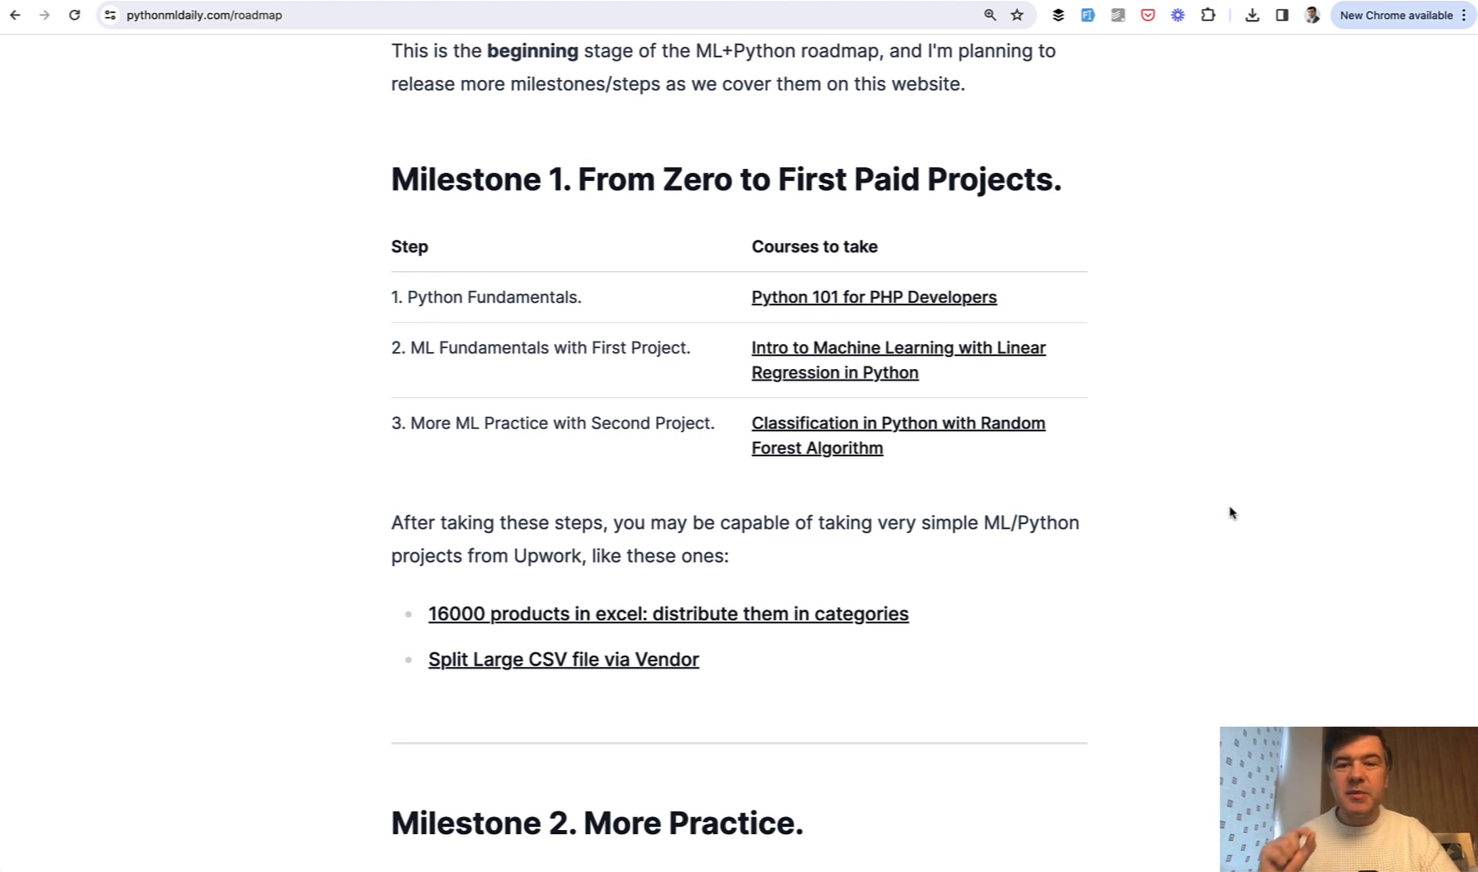
pyautogui.scroll(-3)
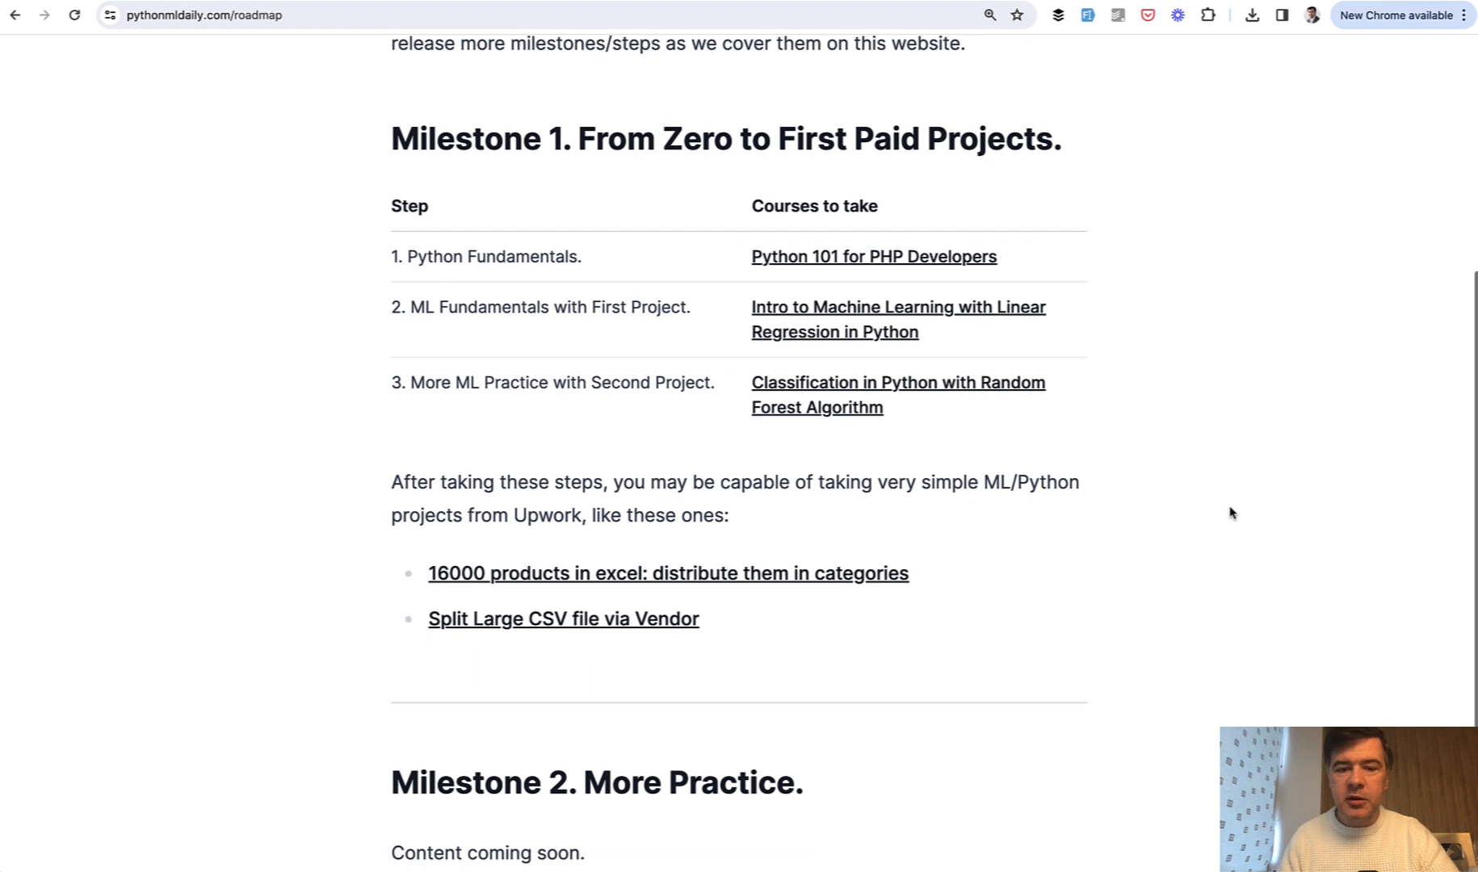
pyautogui.scroll(-3)
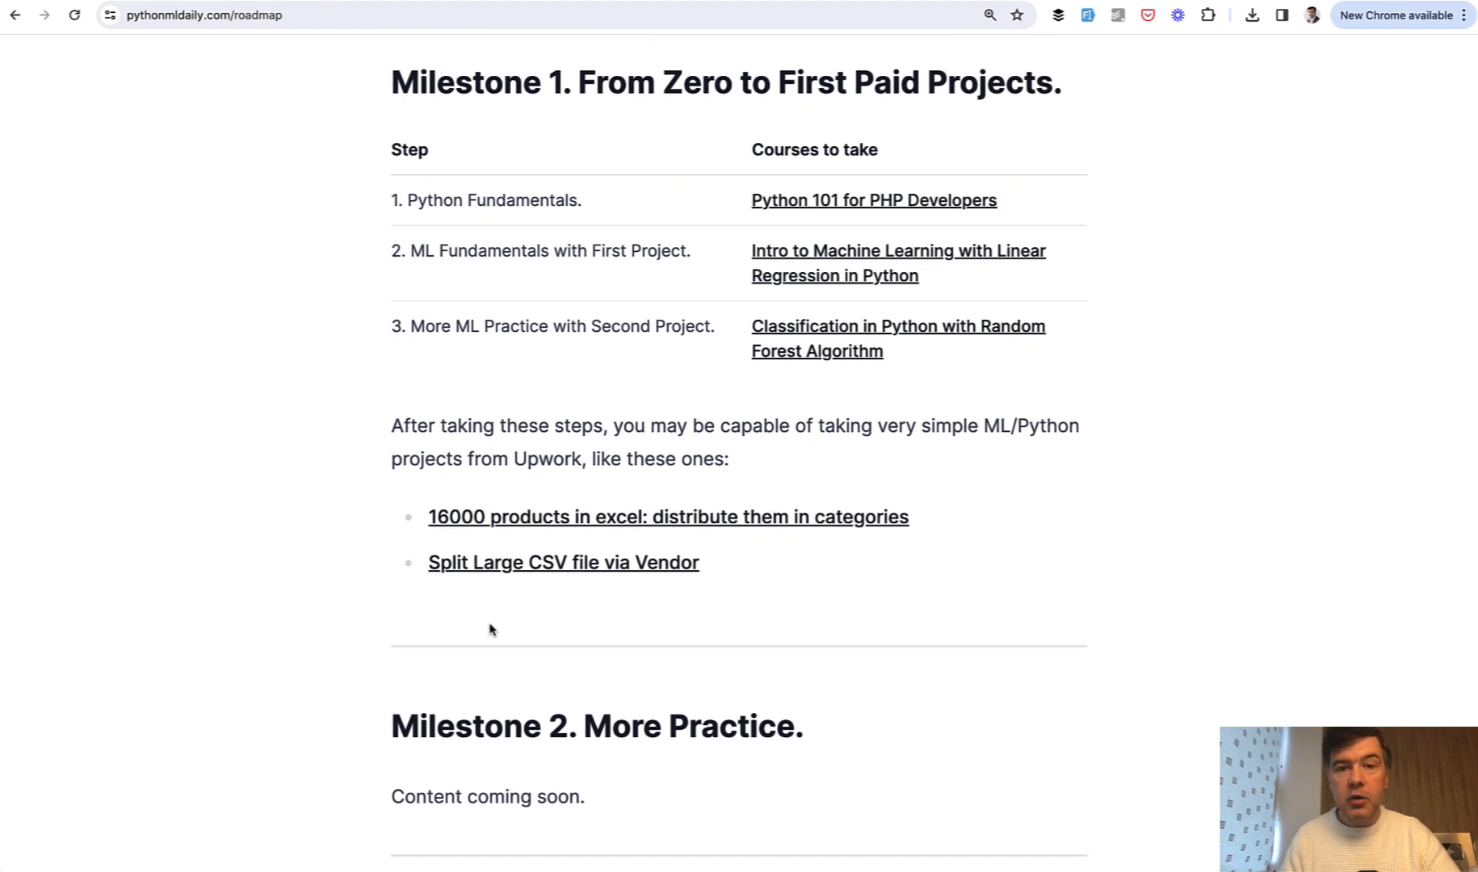
pyautogui.moveTo(303, 436)
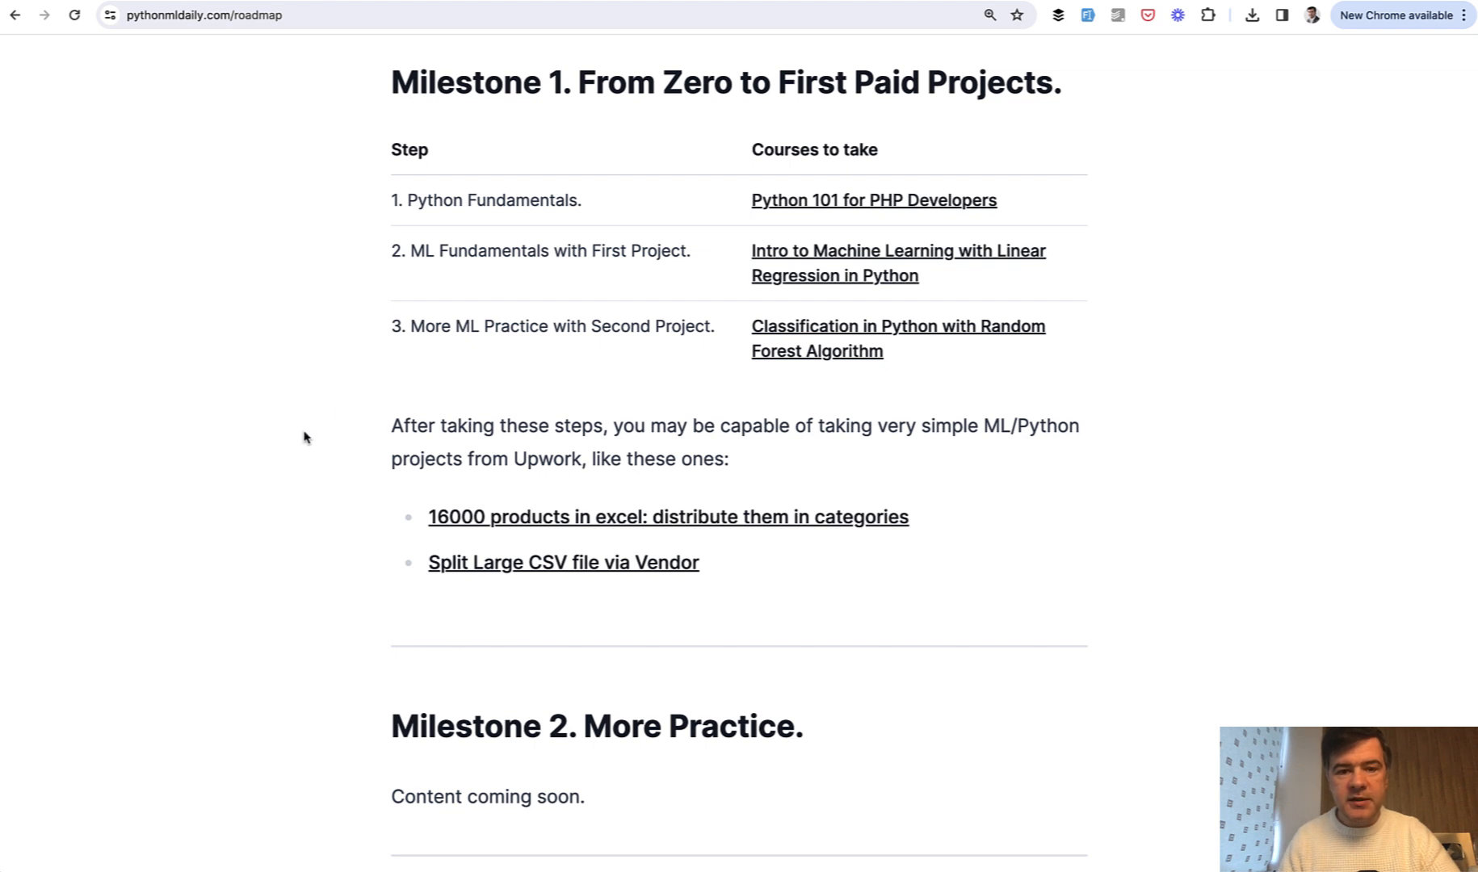
pyautogui.scroll(-3)
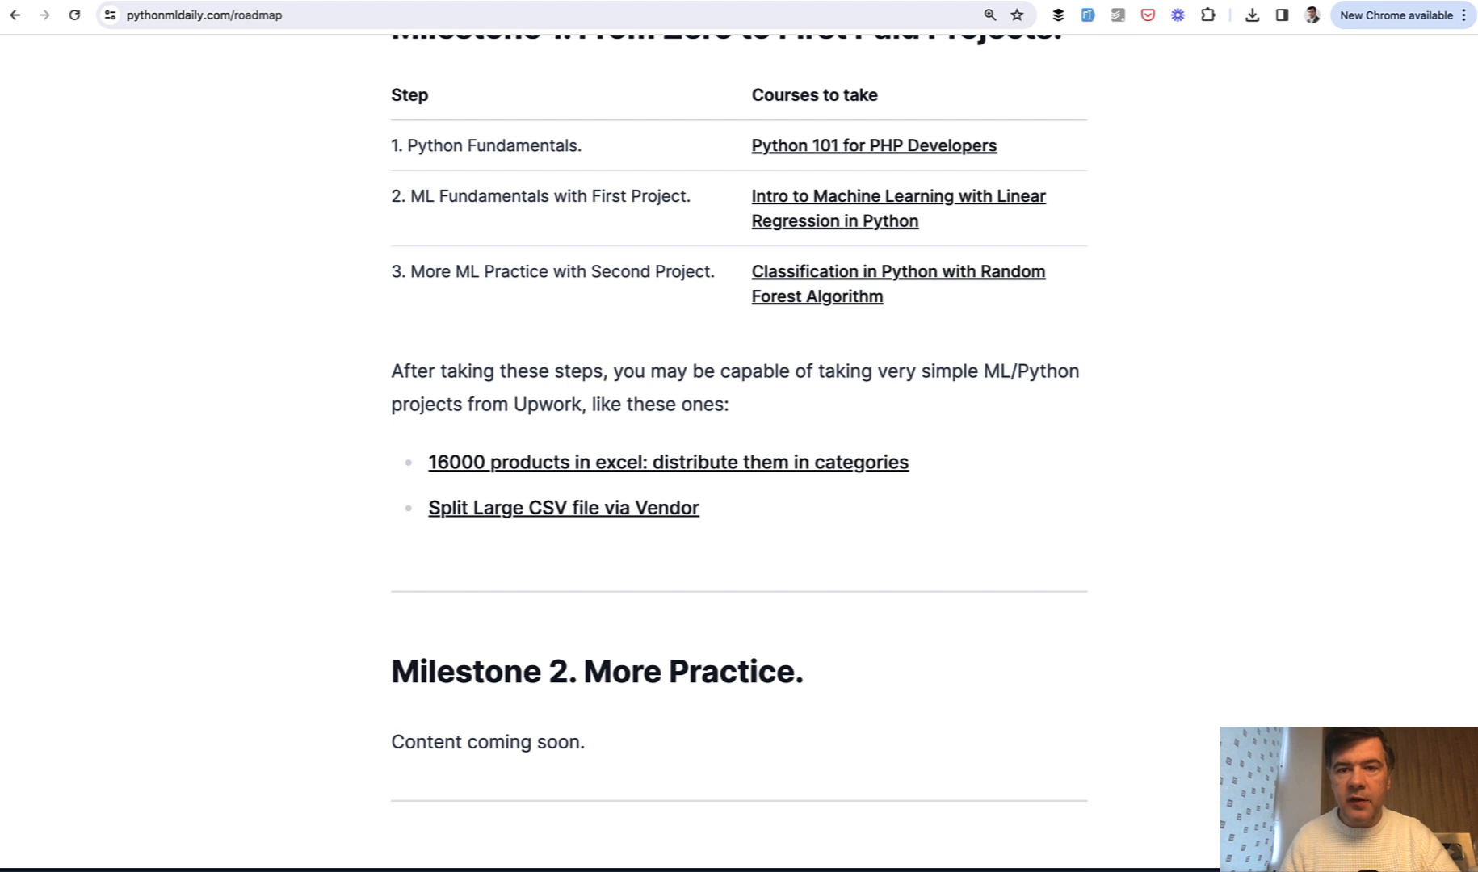
pyautogui.click(562, 507)
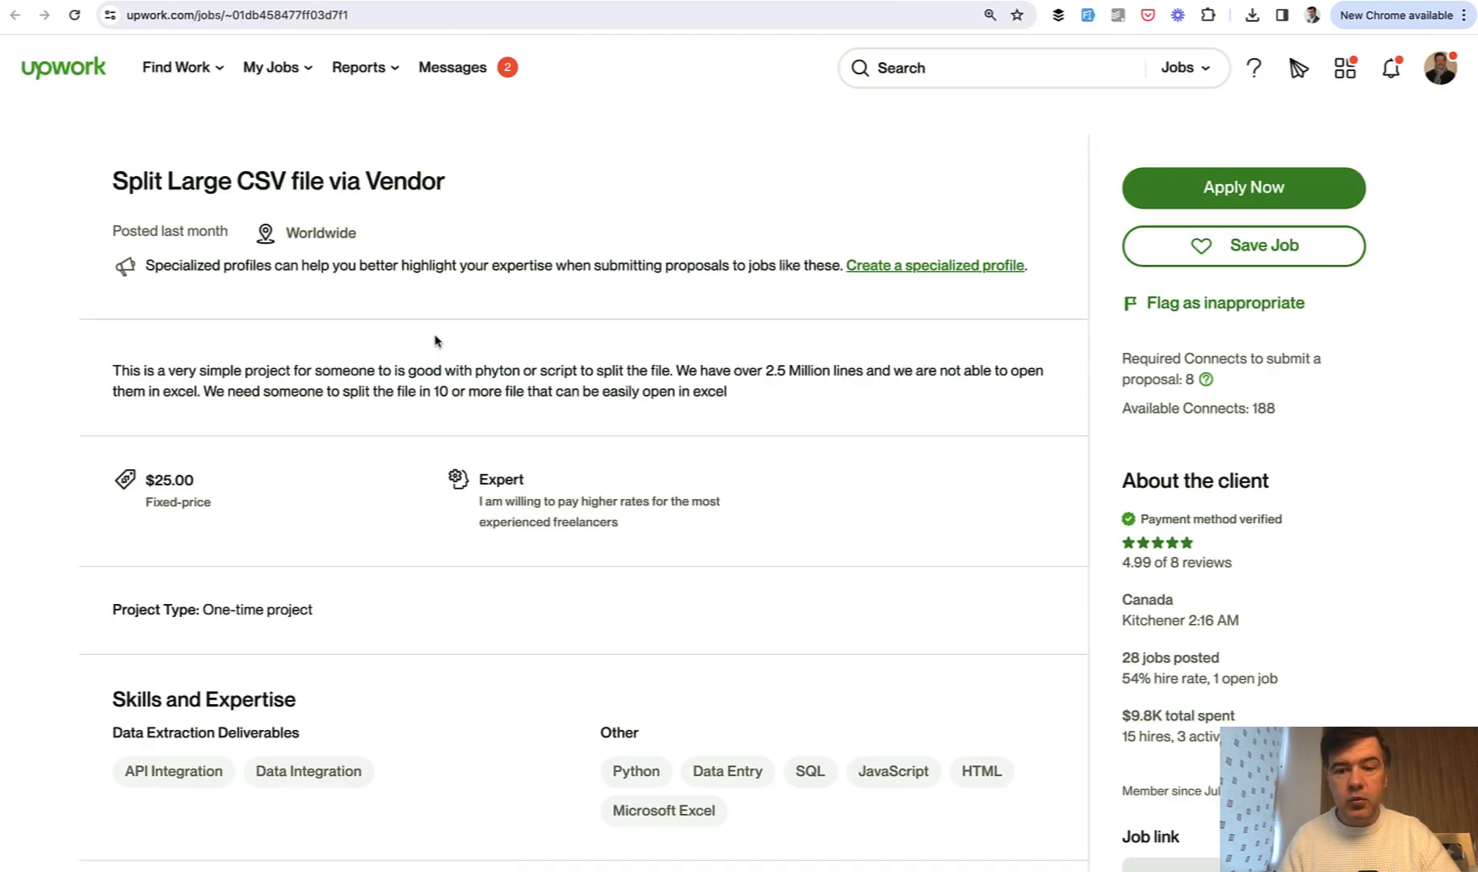
pyautogui.scroll(-3)
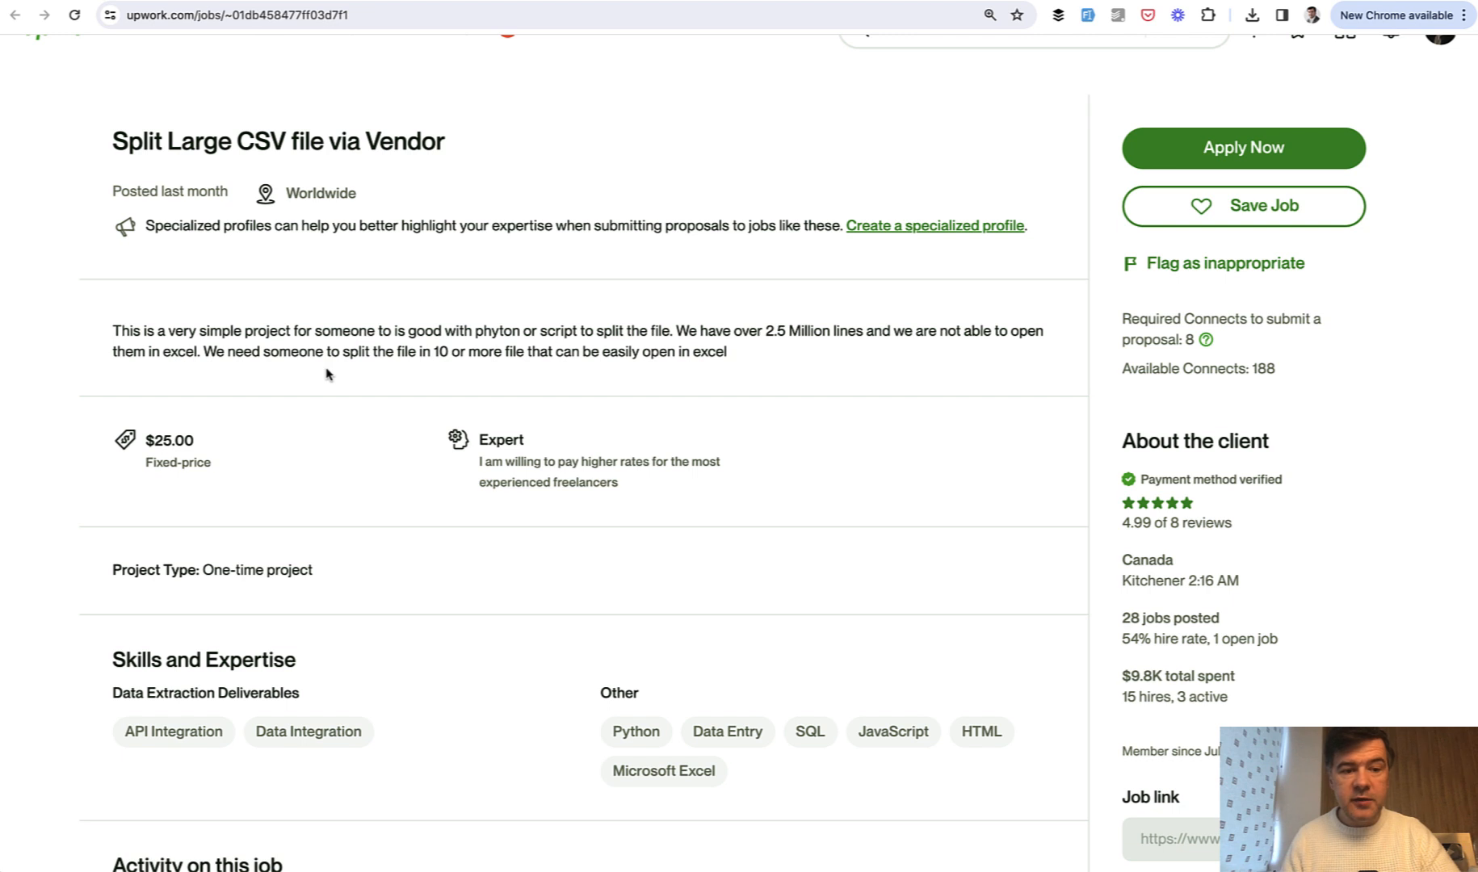
pyautogui.moveTo(396, 334)
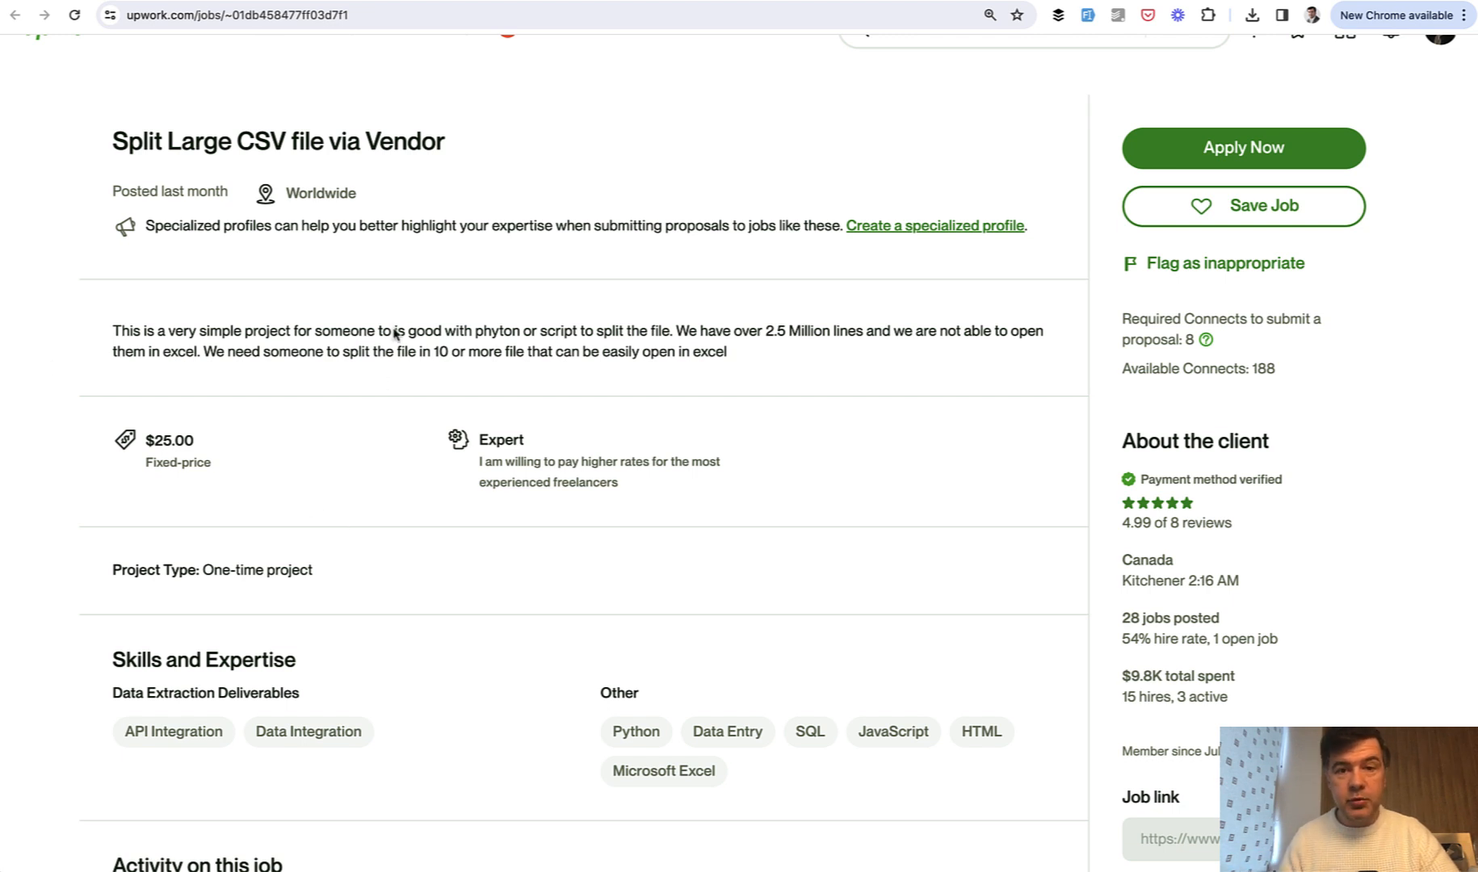
pyautogui.moveTo(245, 339)
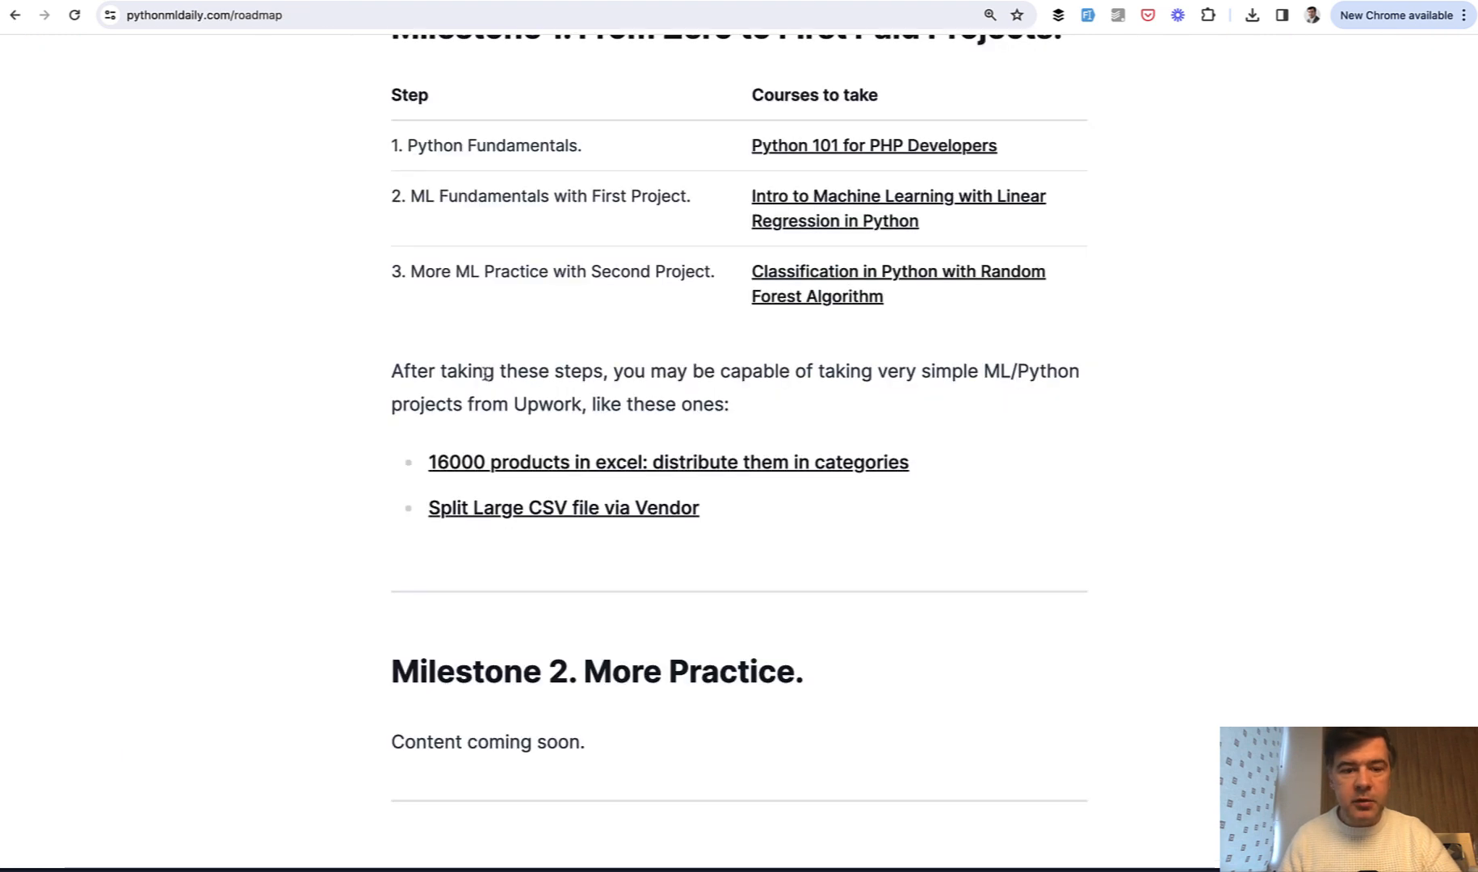
pyautogui.click(562, 507)
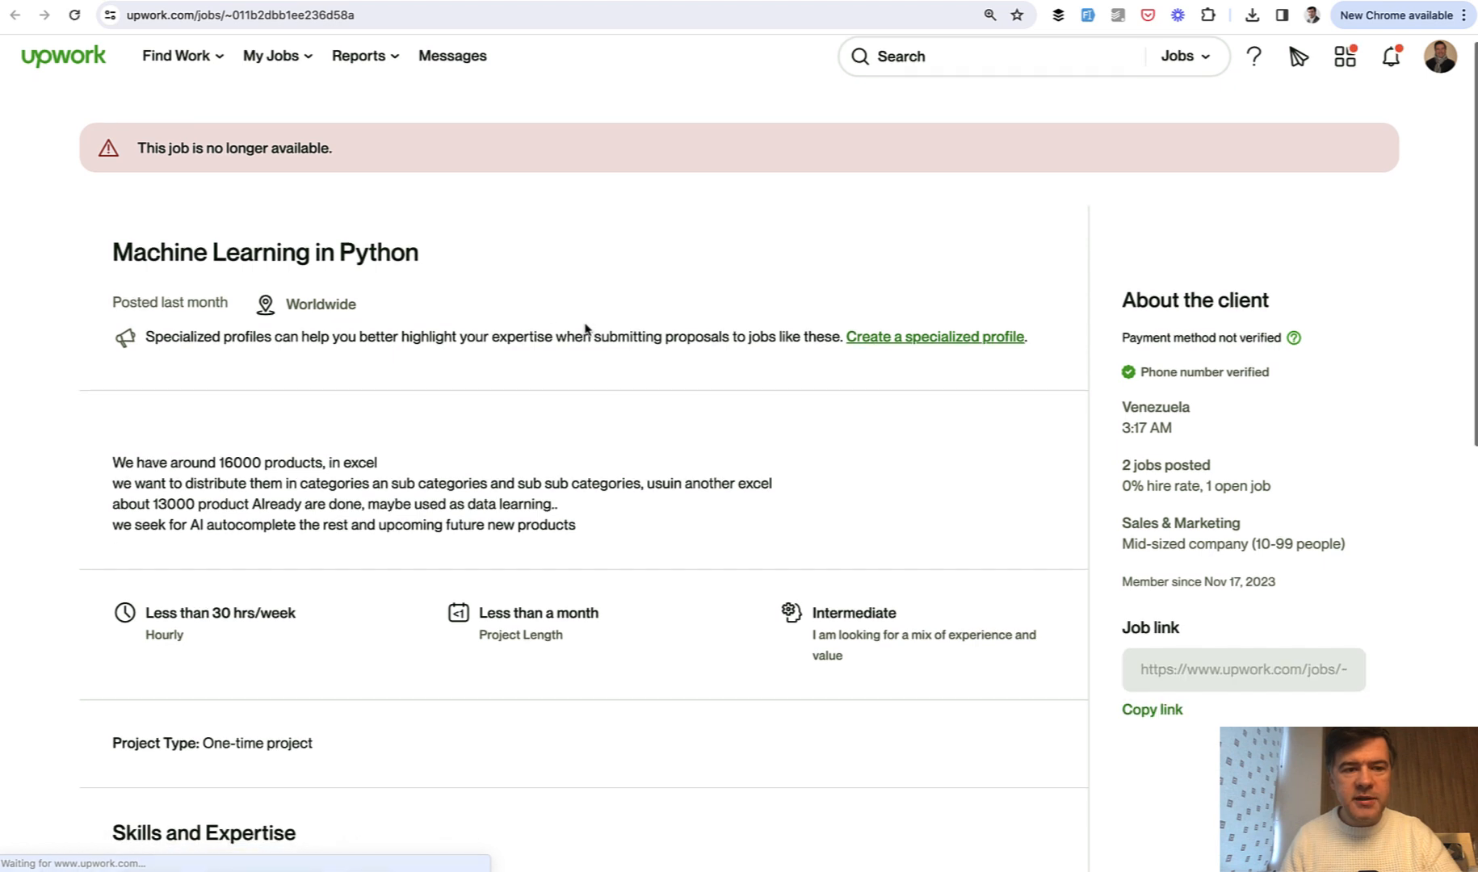
pyautogui.scroll(-3)
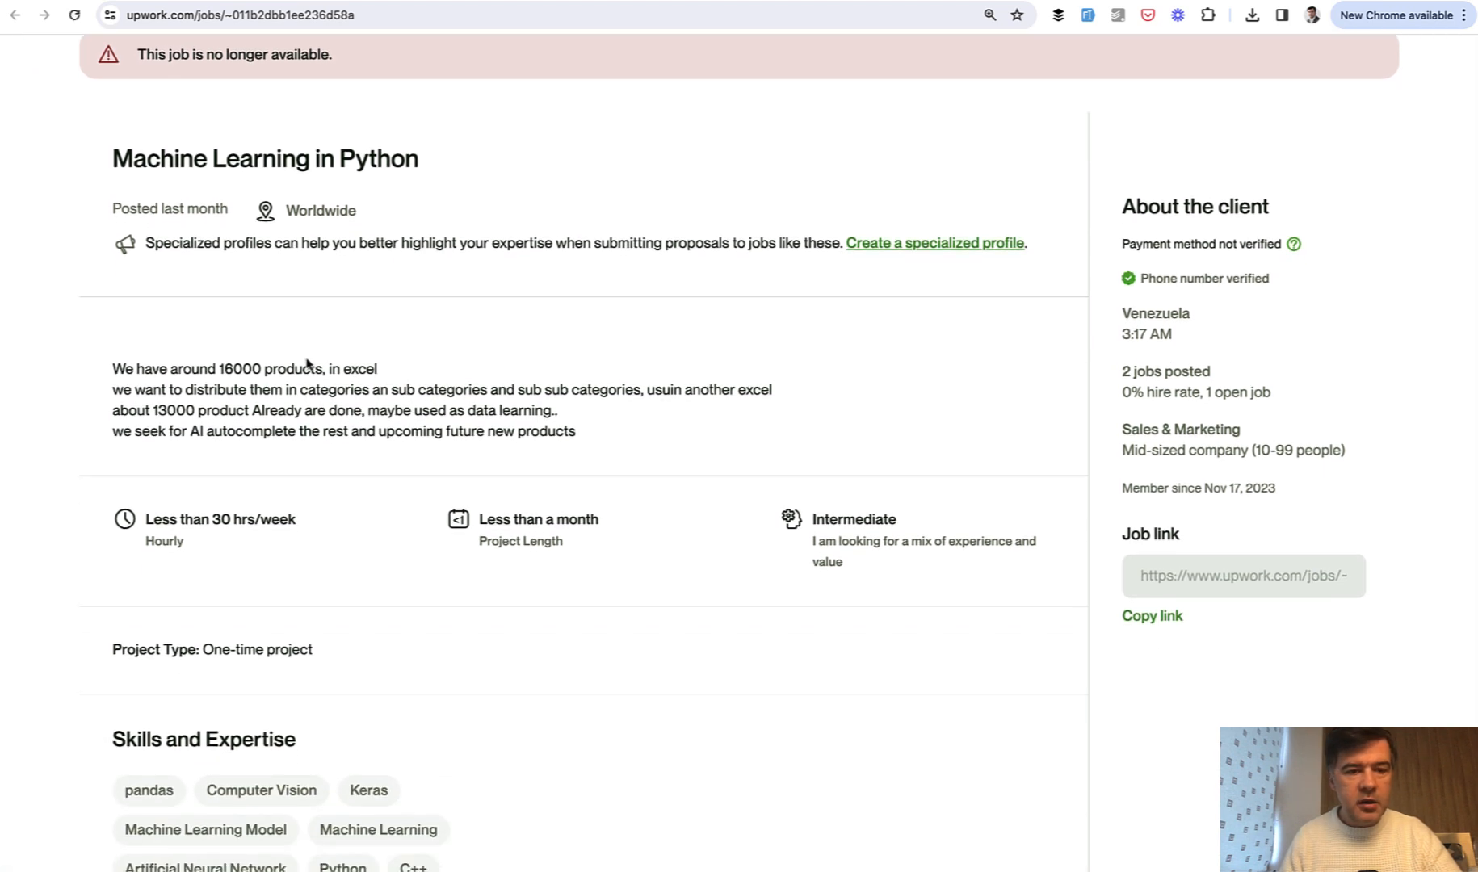
pyautogui.scroll(-3)
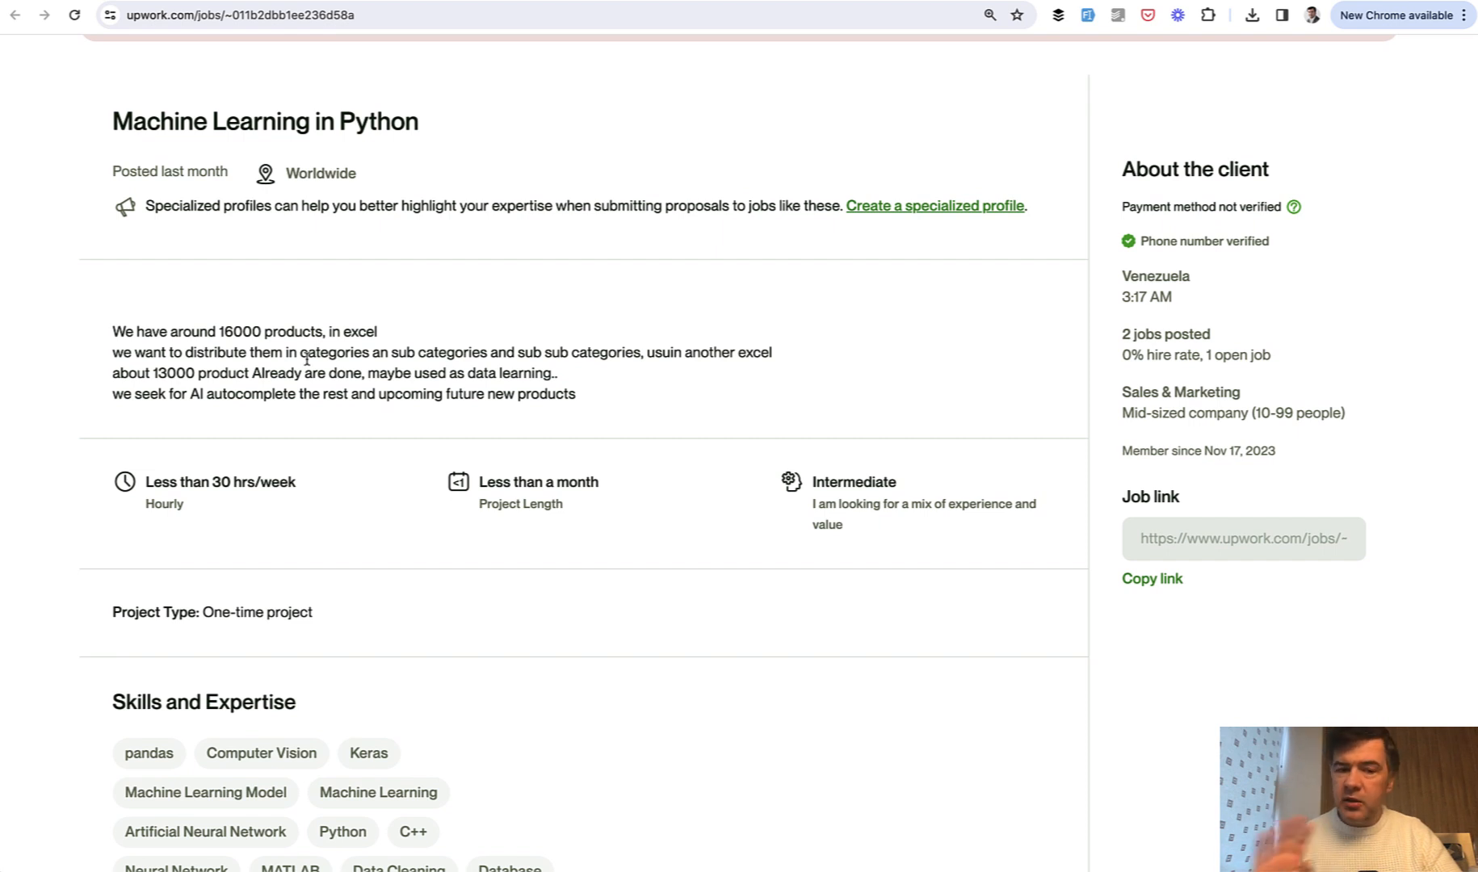
pyautogui.scroll(-3)
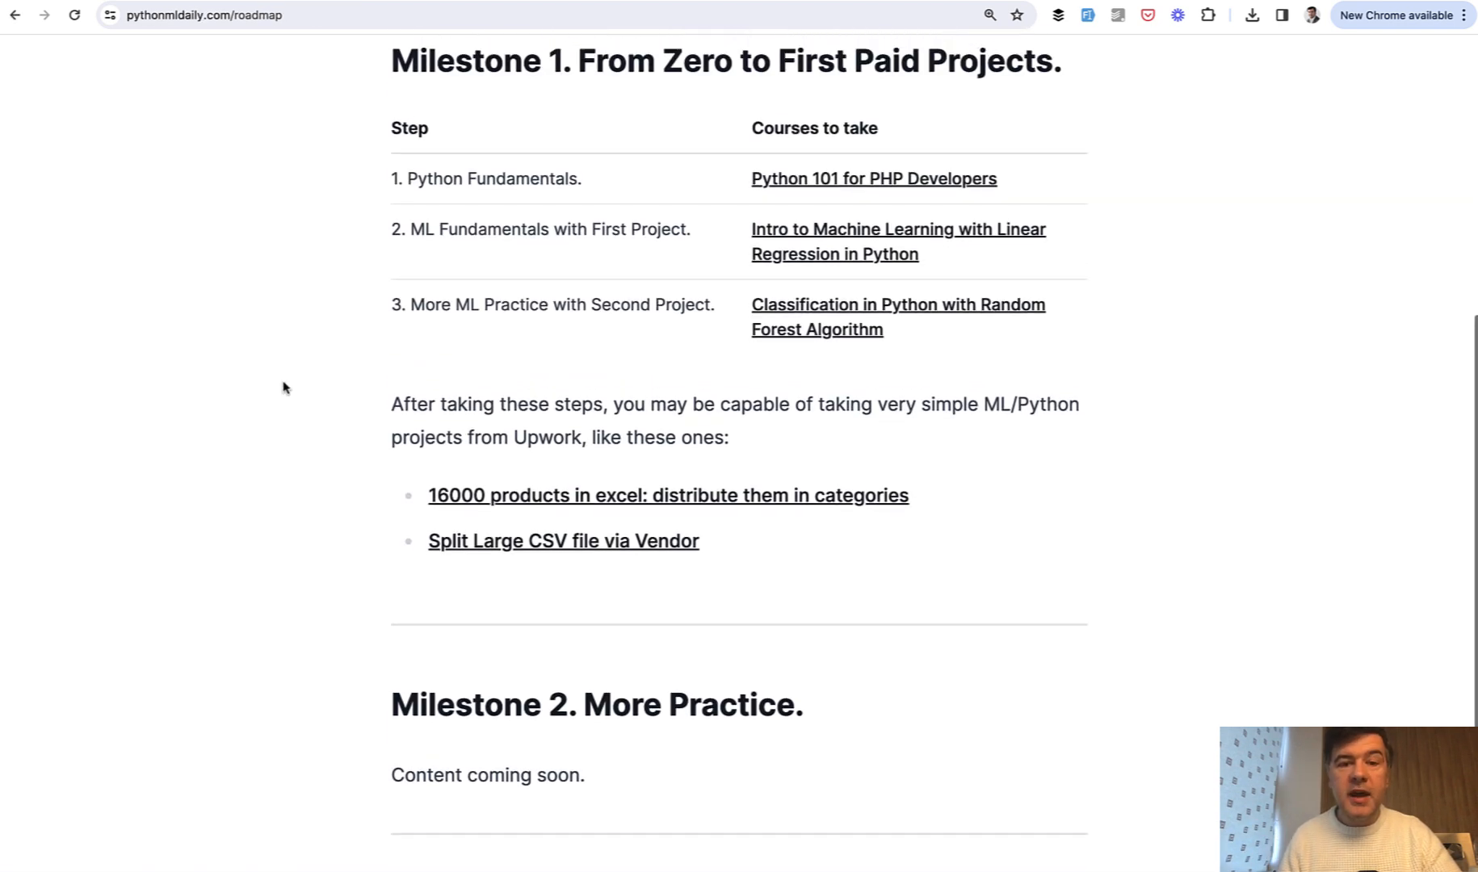
pyautogui.scroll(-3)
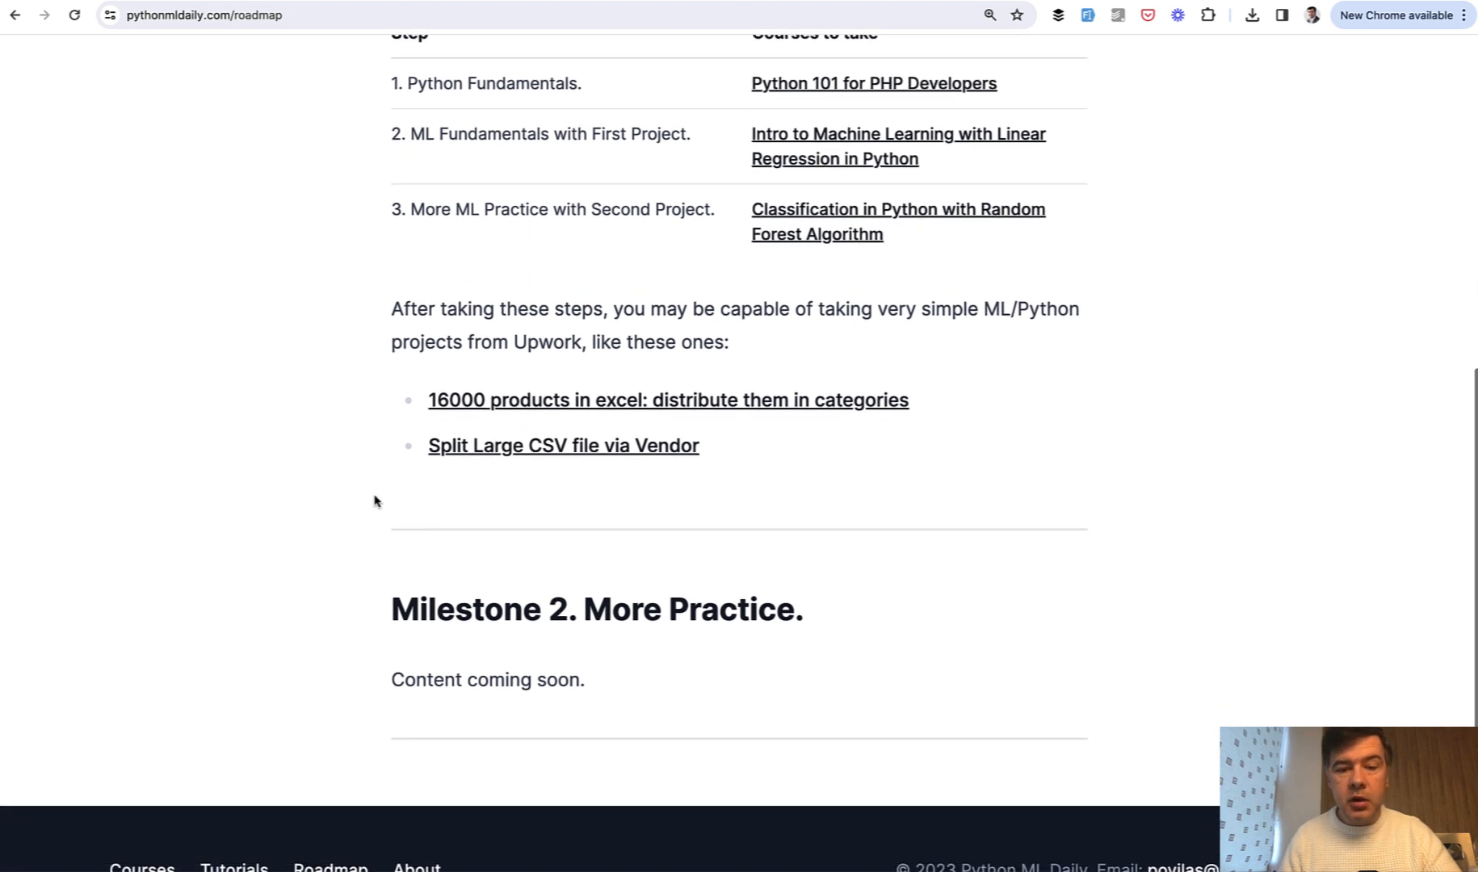
pyautogui.moveTo(991, 590)
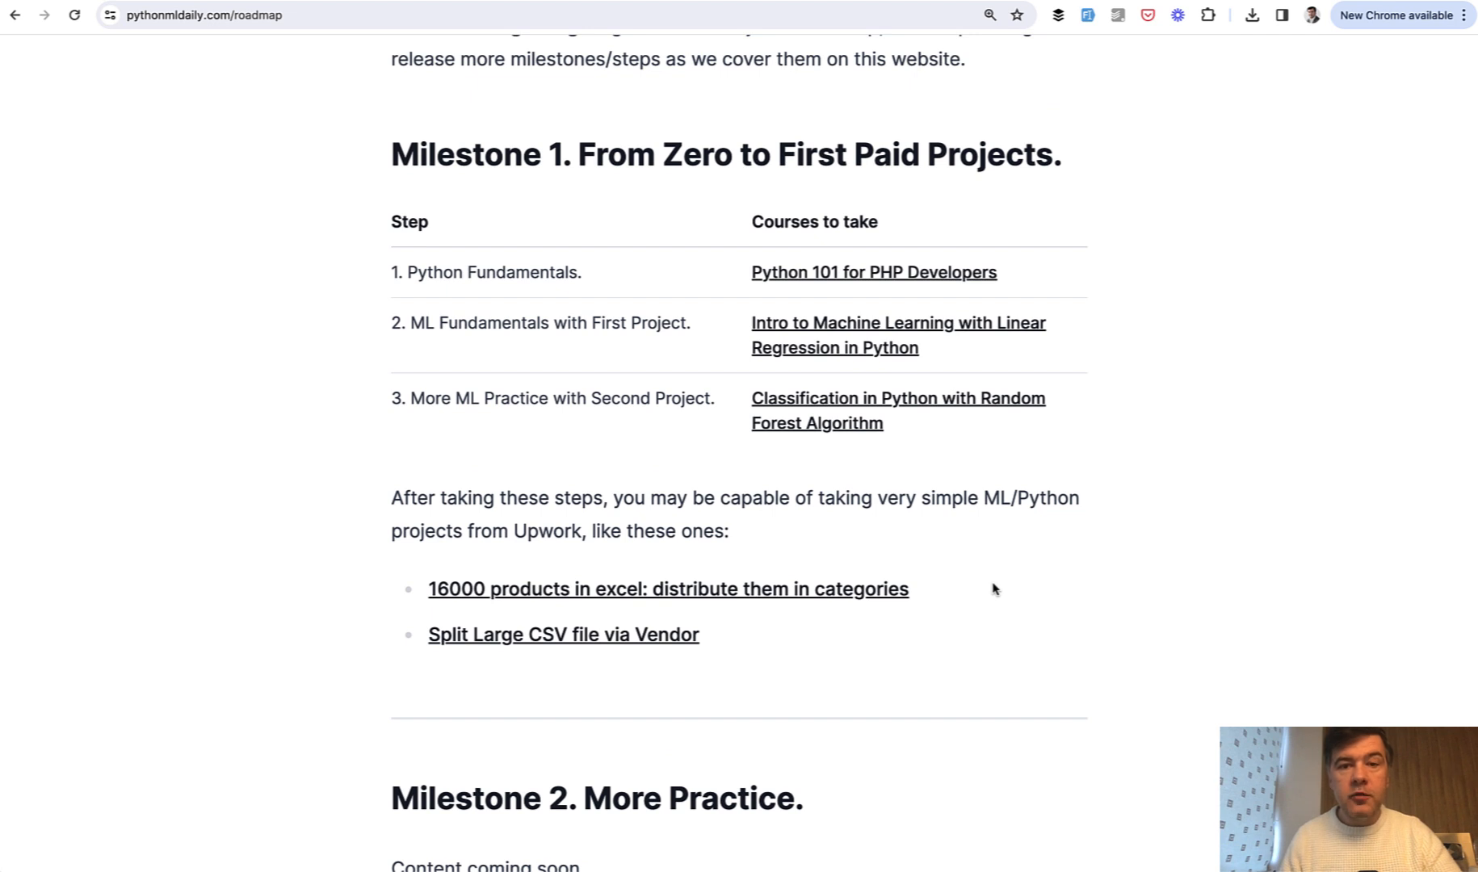
pyautogui.moveTo(231, 486)
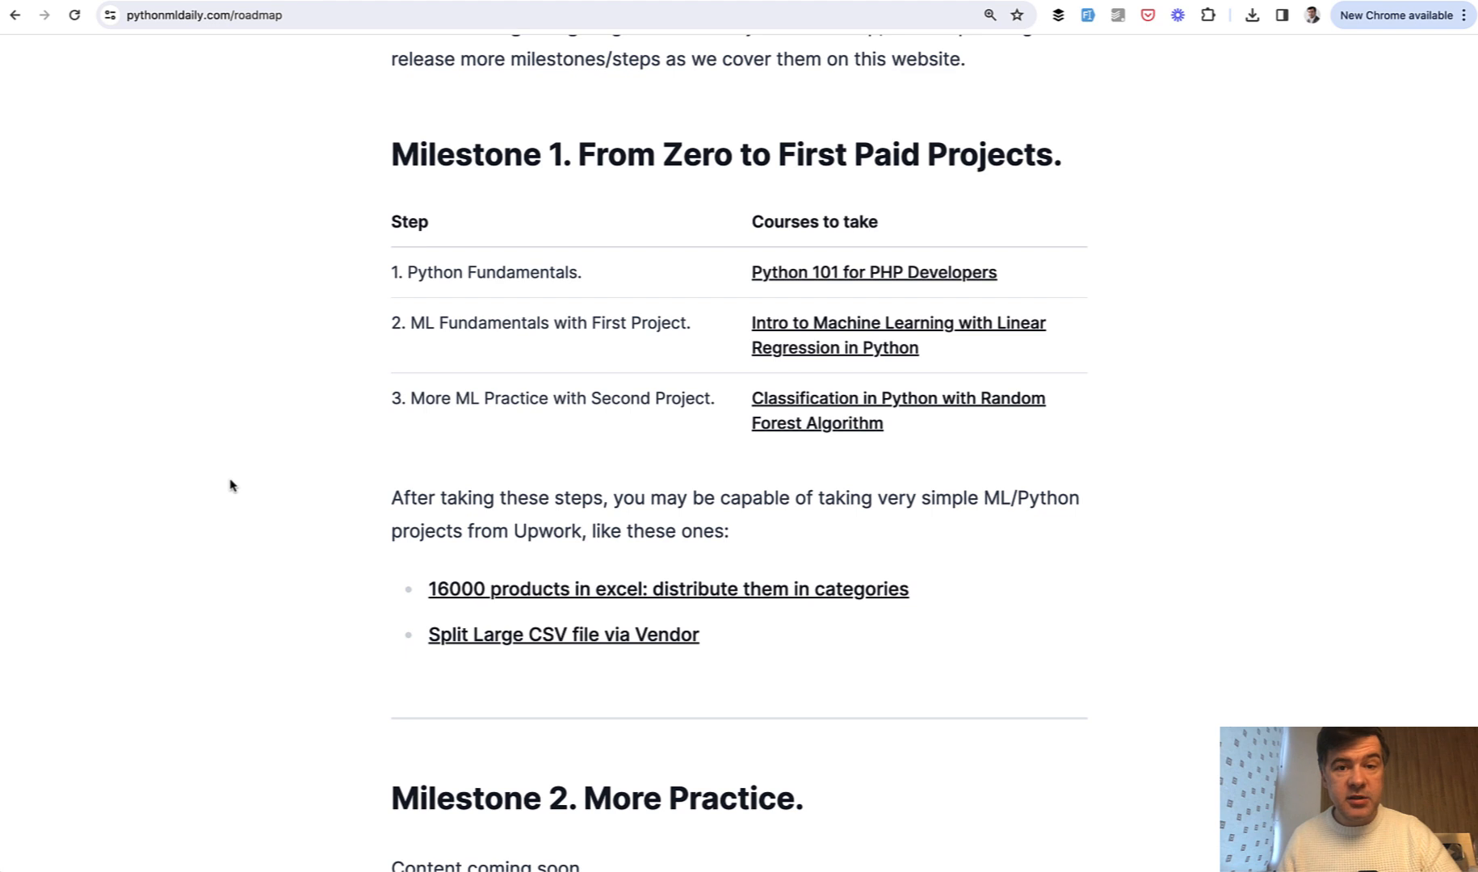
pyautogui.moveTo(775, 242)
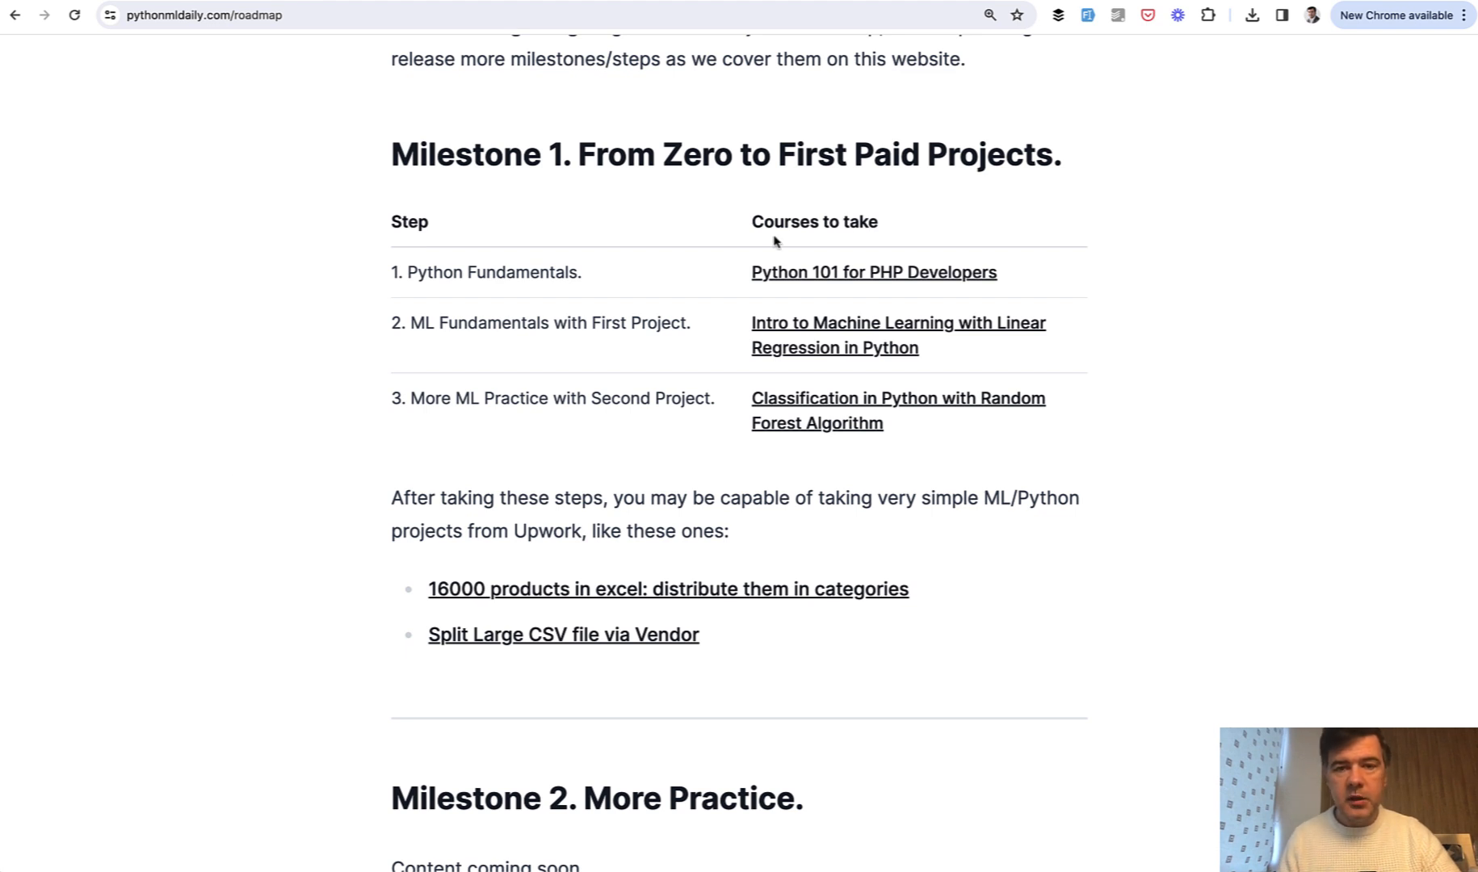
pyautogui.moveTo(654, 62)
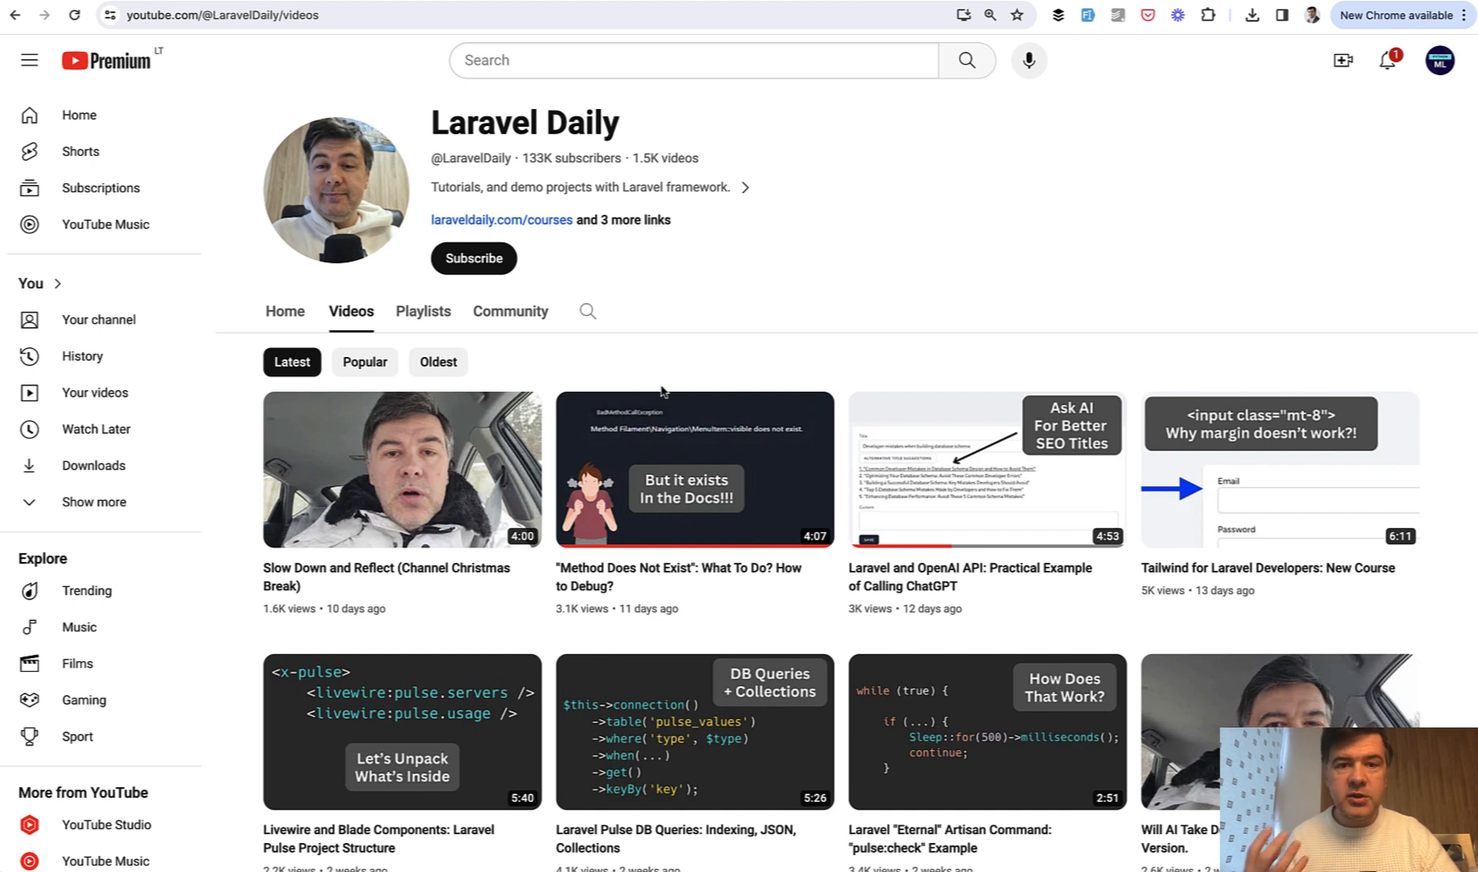
pyautogui.moveTo(818, 63)
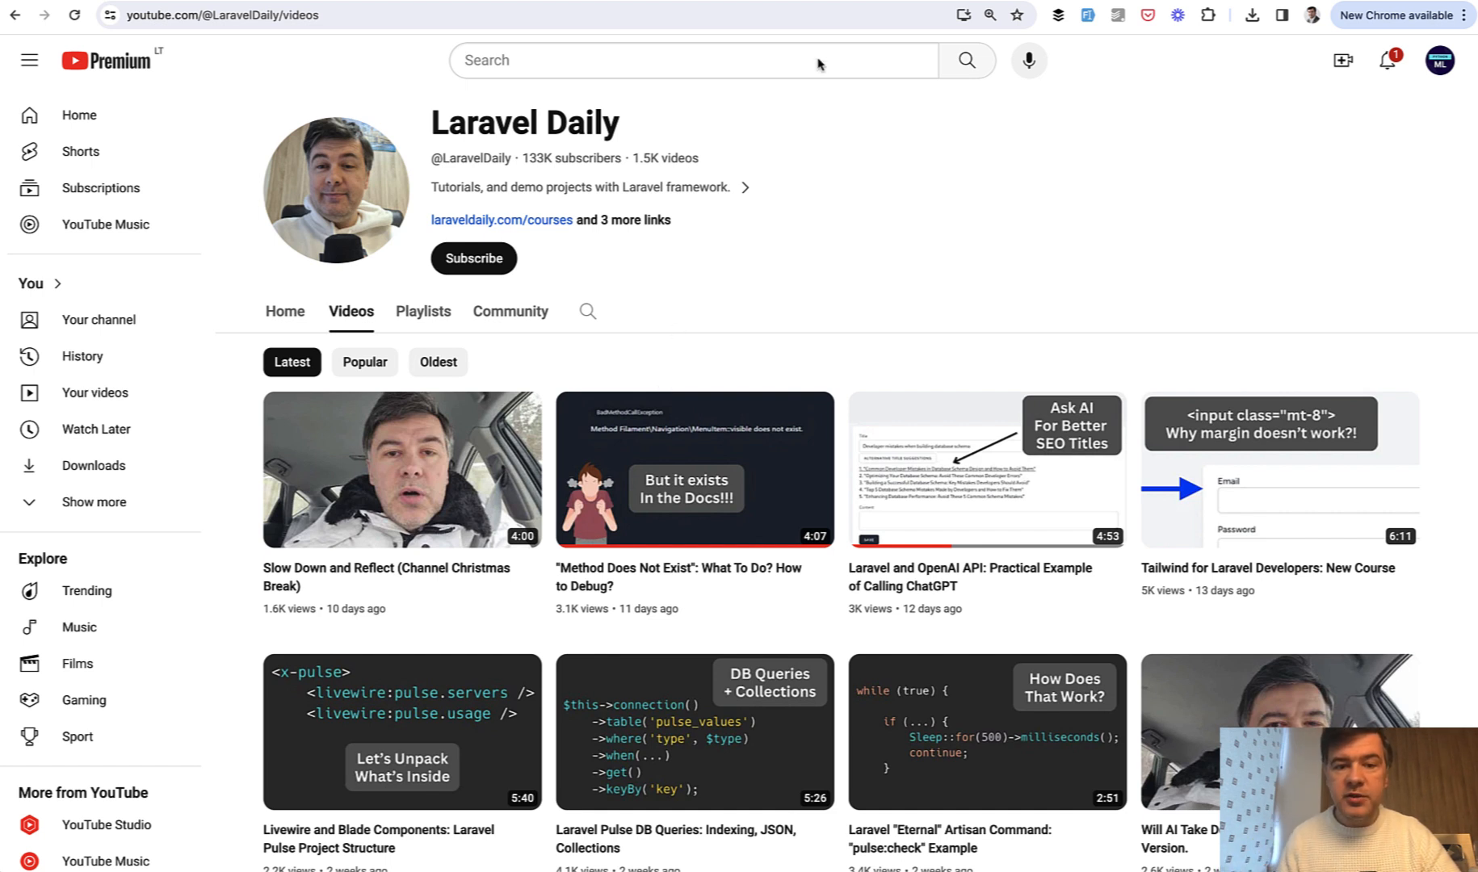
pyautogui.moveTo(831, 268)
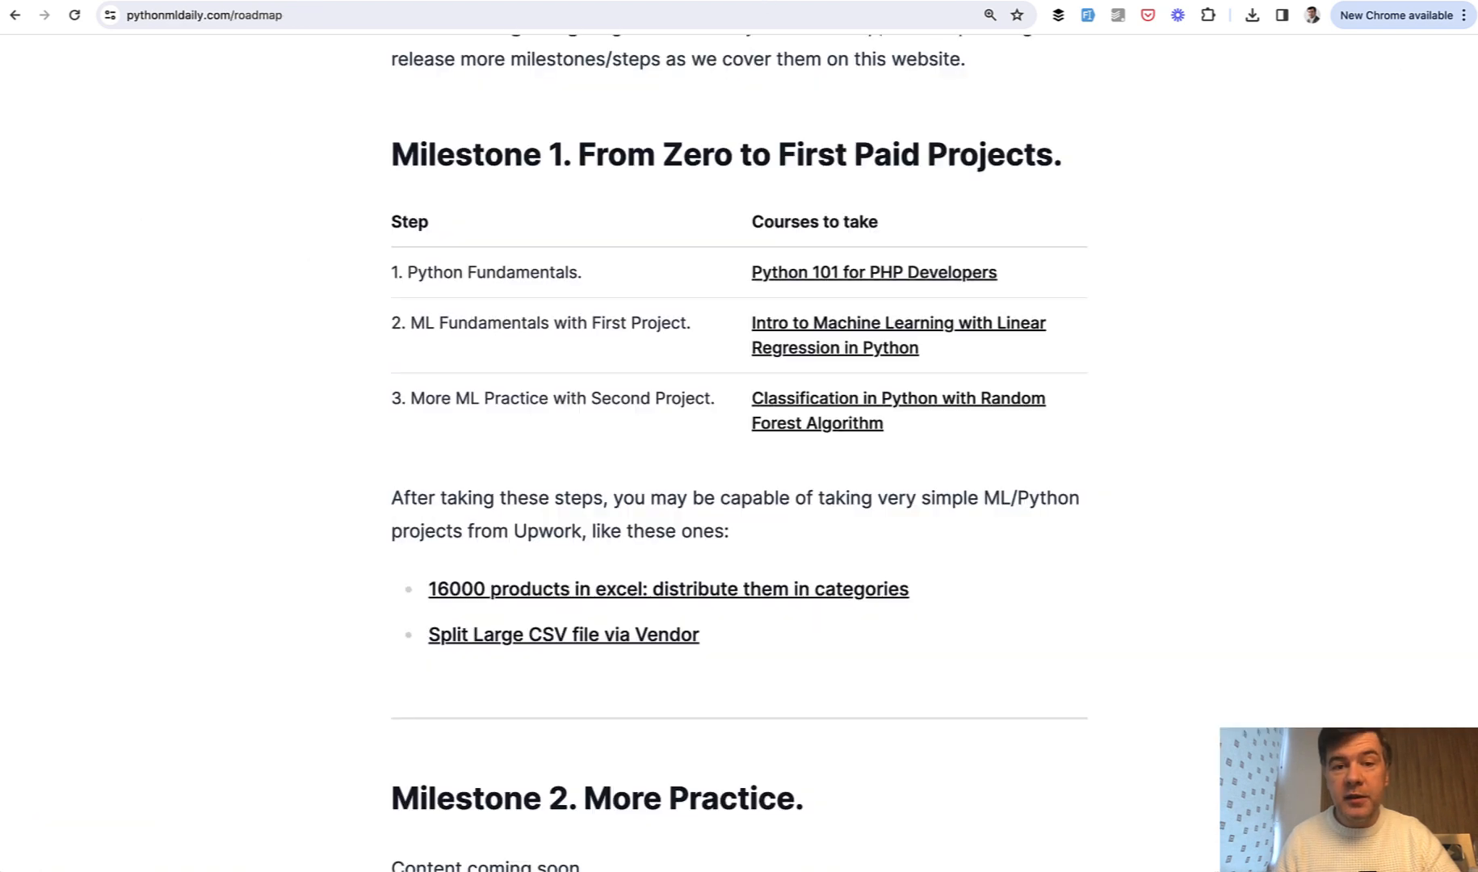
pyautogui.scroll(3)
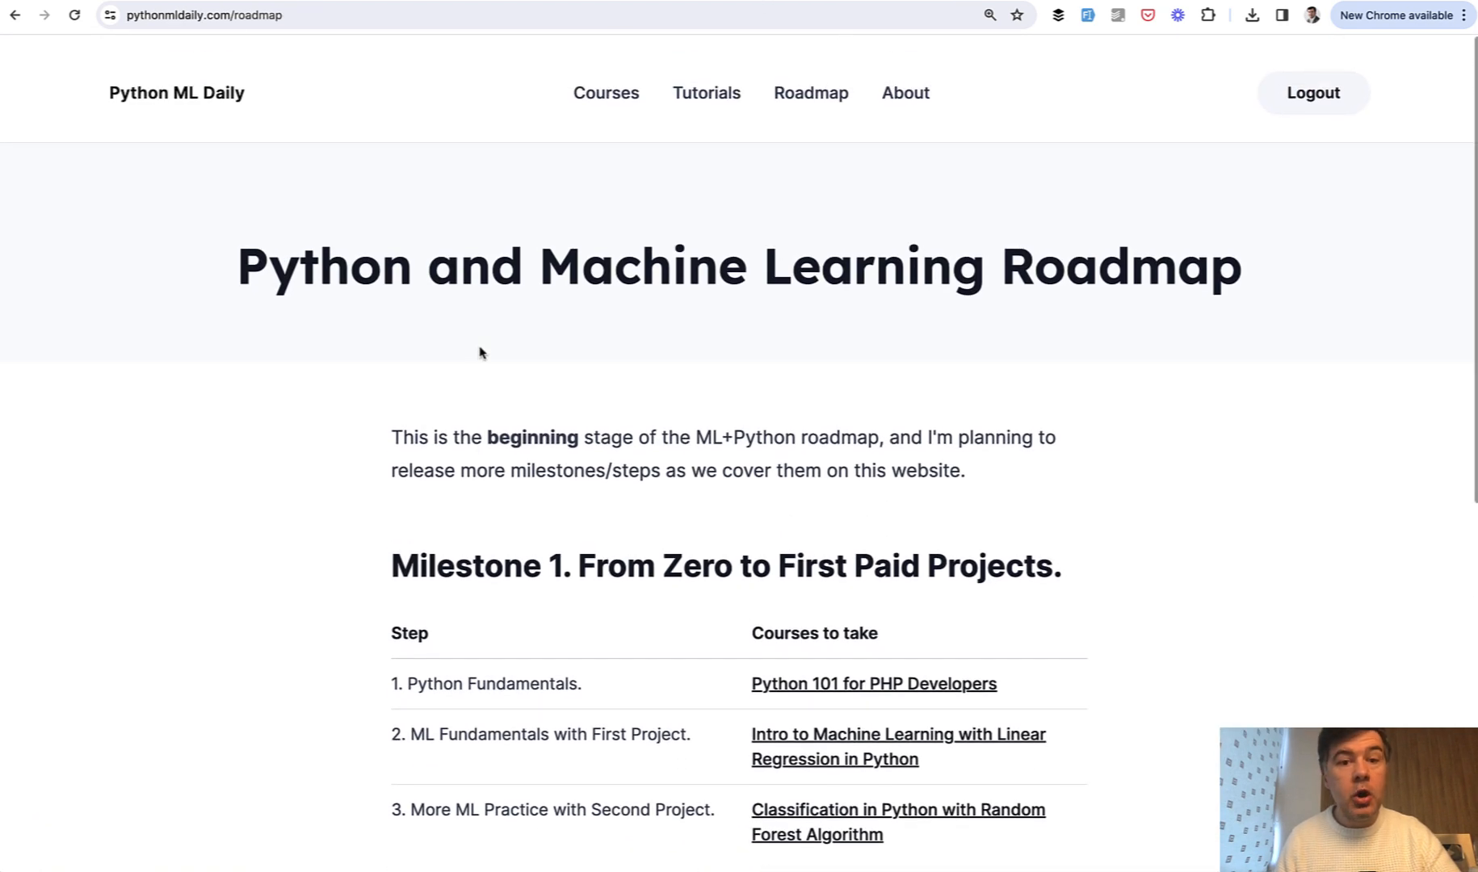
pyautogui.scroll(-3)
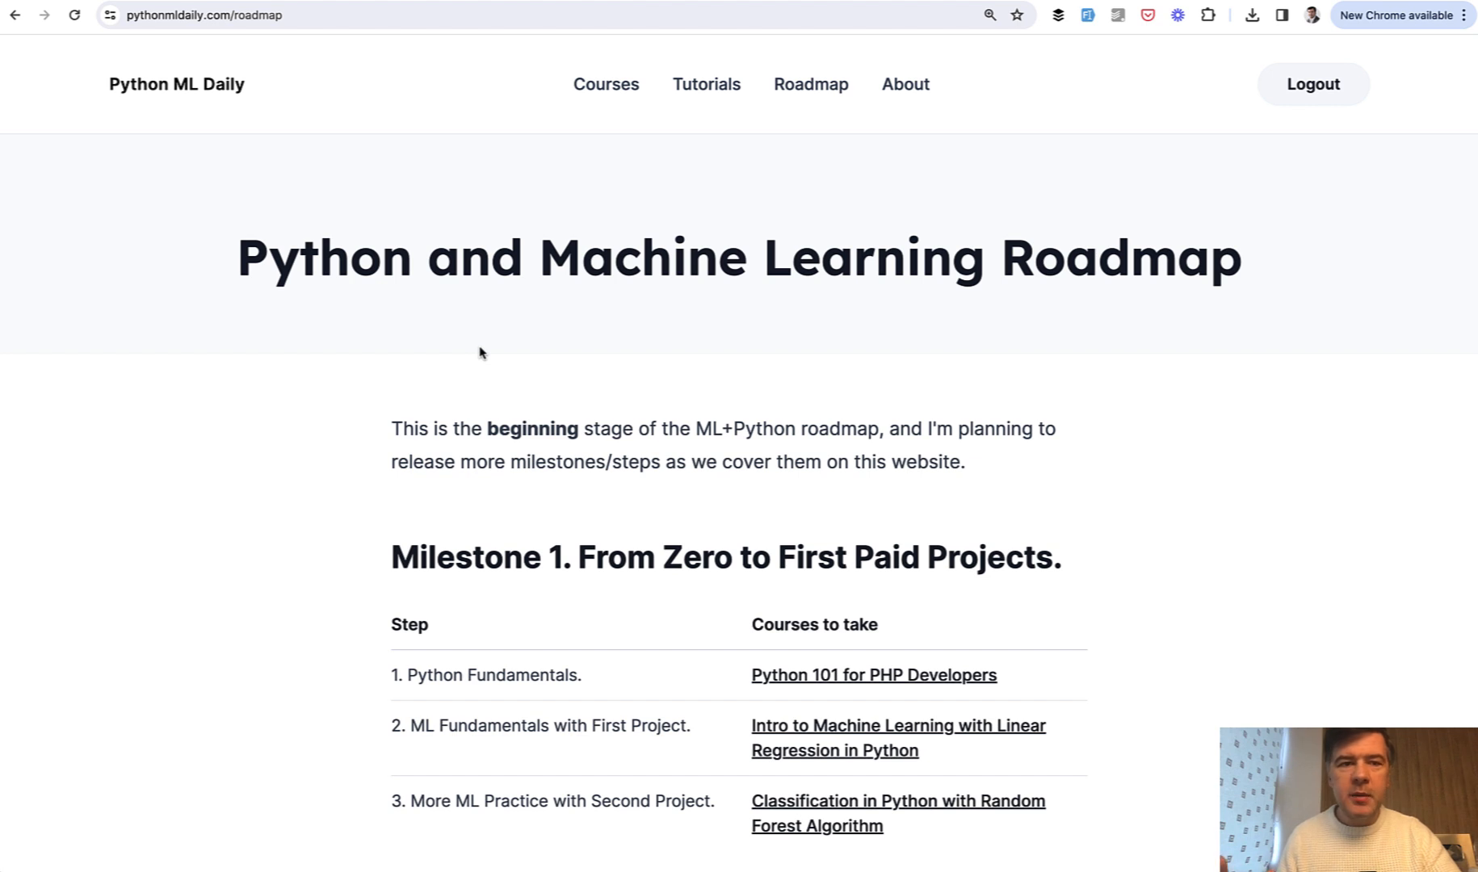